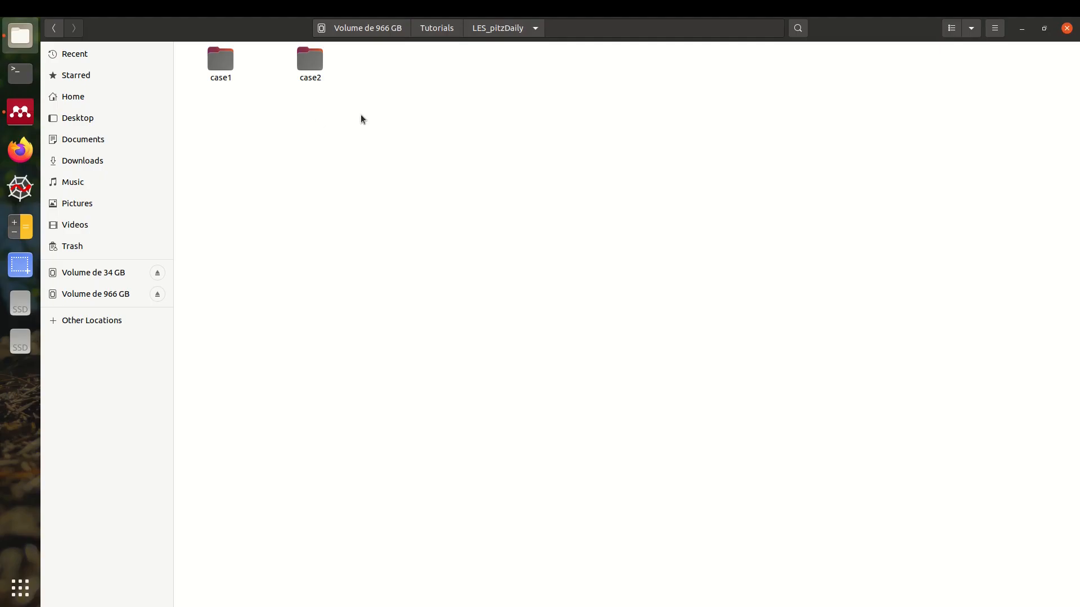
# - Open the case1 folder, launch a terminal there and enter paraFoam
pyautogui.doubleClick(221, 58)
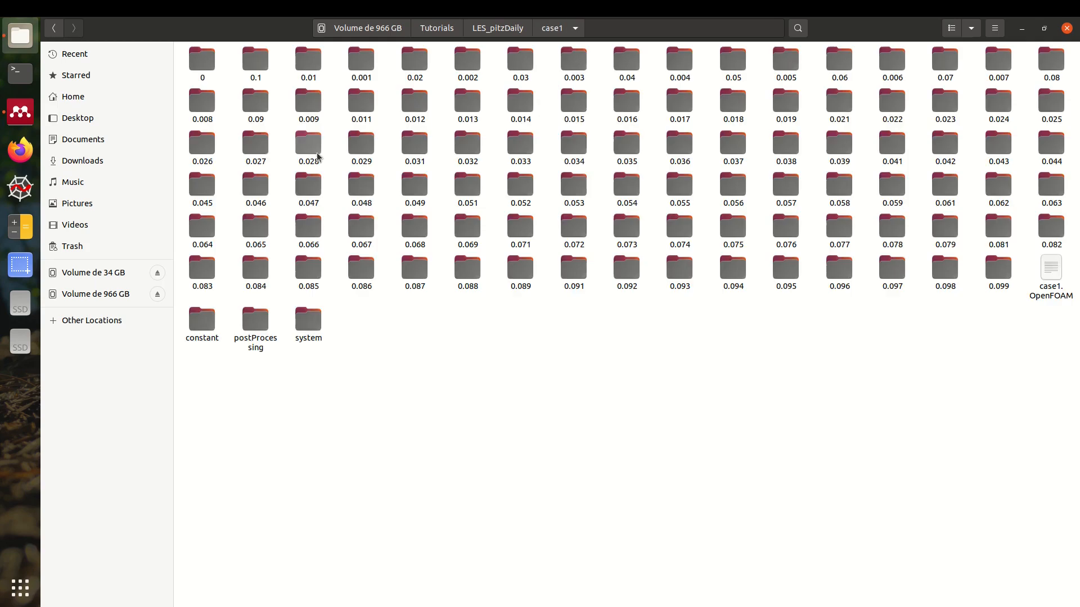
pyautogui.rightClick(425, 401)
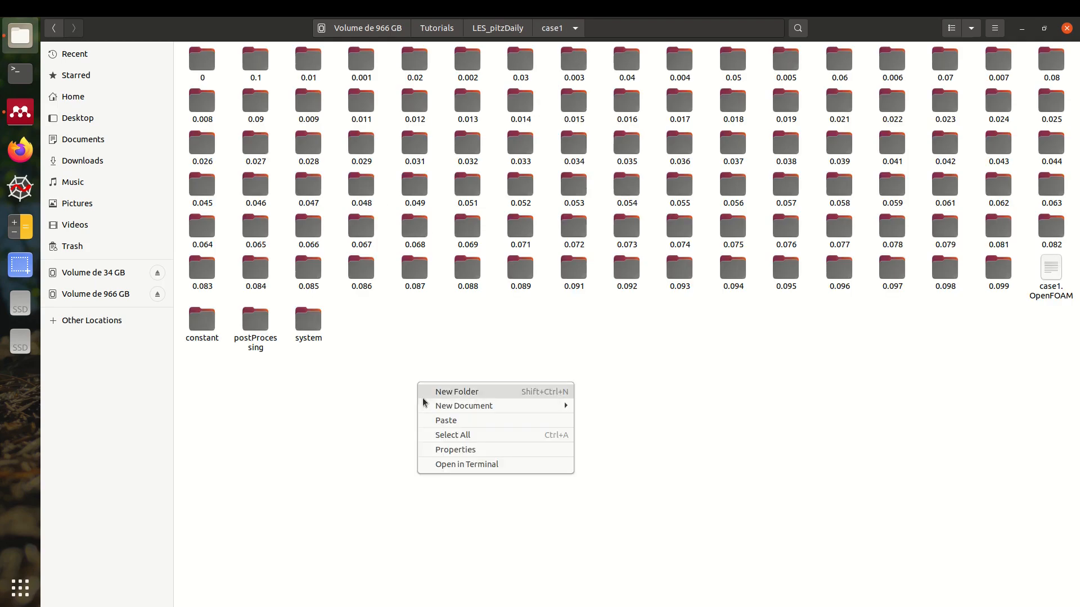
pyautogui.click(466, 464)
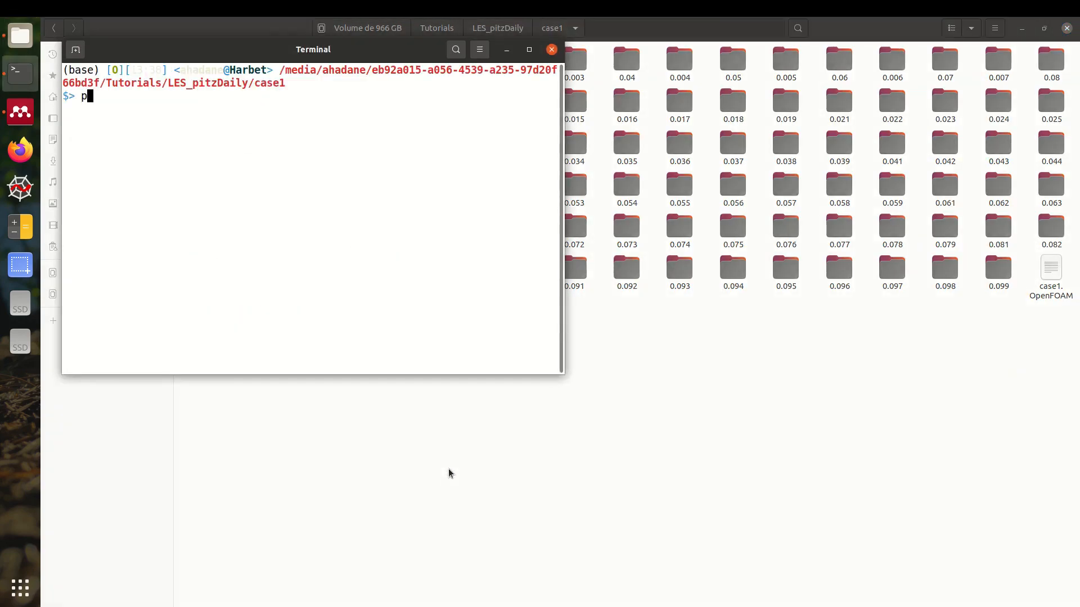
pyautogui.write('araFoam')
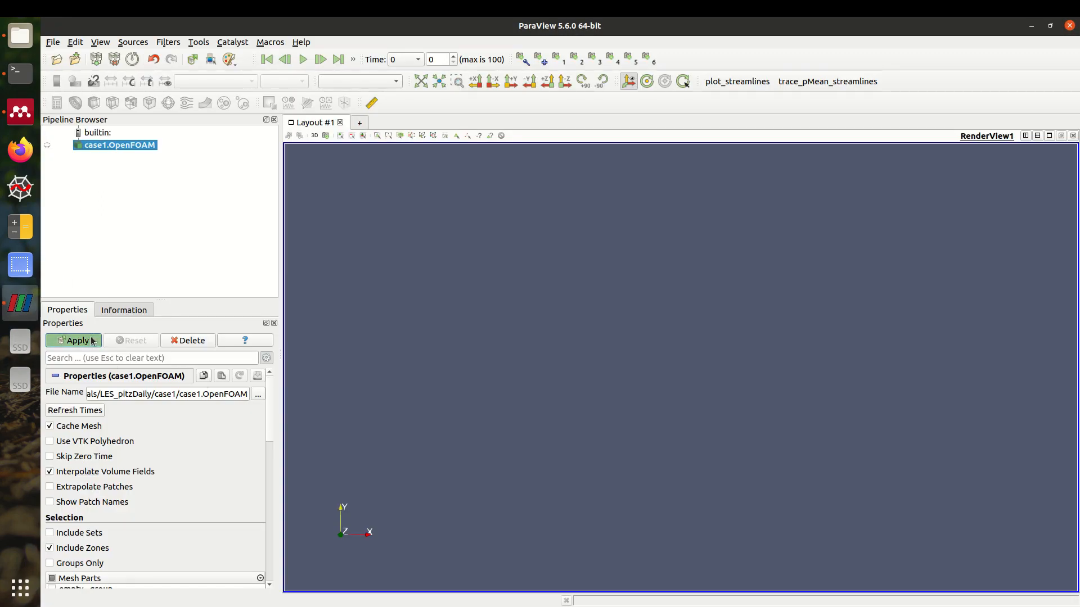
# - Apply case1, colour the domain by U, and play through to time 0.1
pyautogui.click(74, 341)
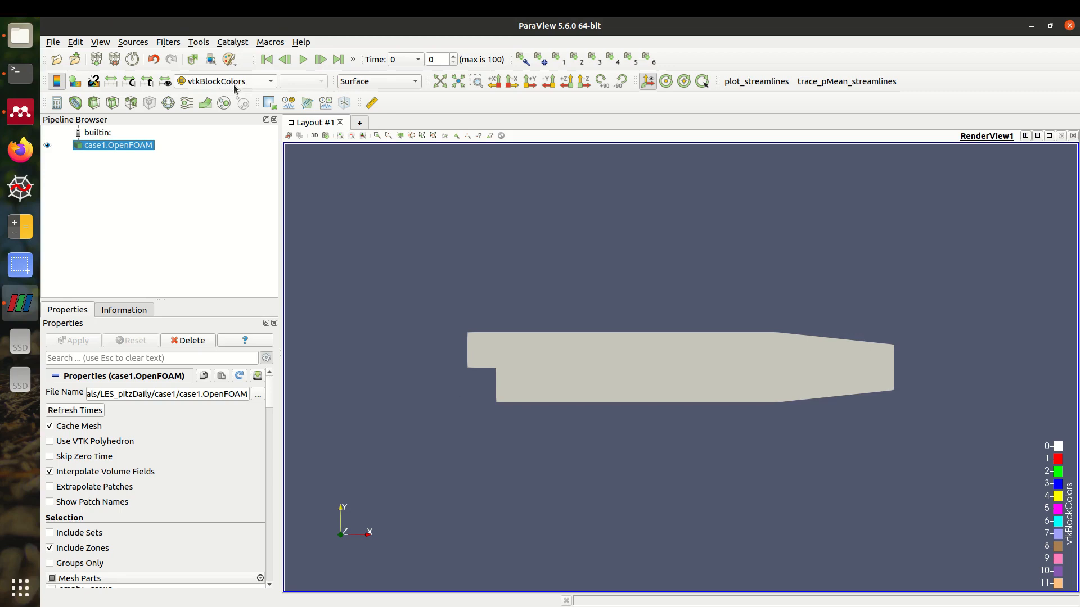
pyautogui.click(224, 80)
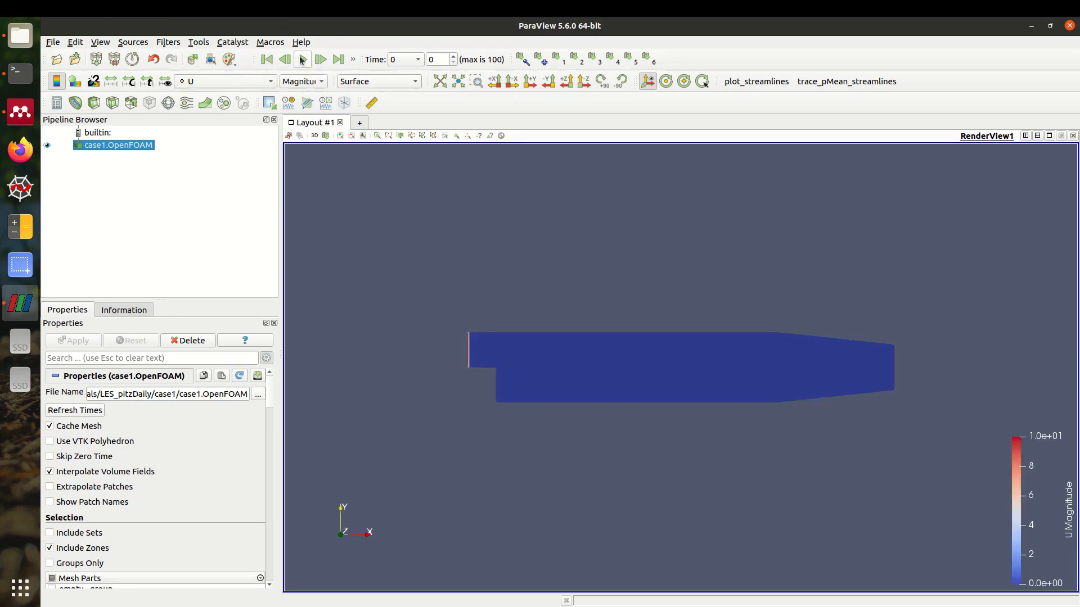
pyautogui.click(319, 59)
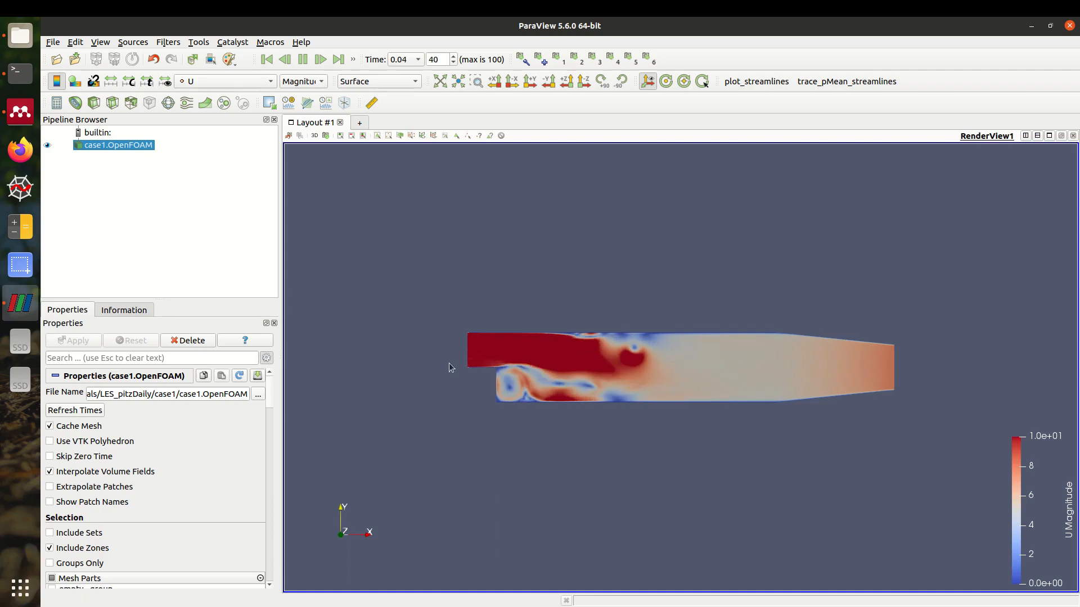
pyautogui.click(320, 59)
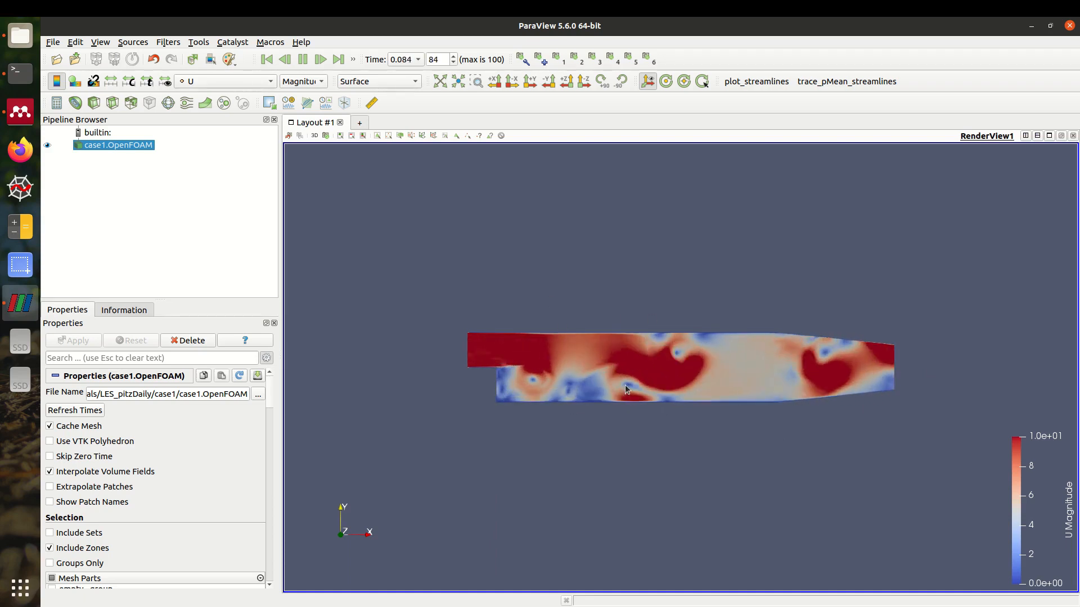
pyautogui.click(337, 59)
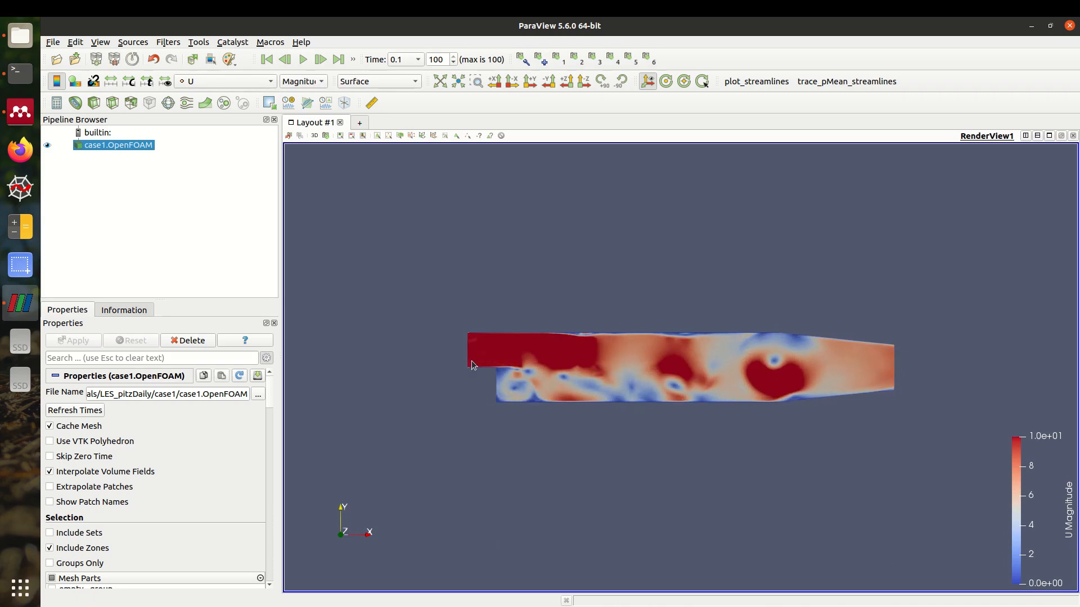
pyautogui.moveTo(511, 353)
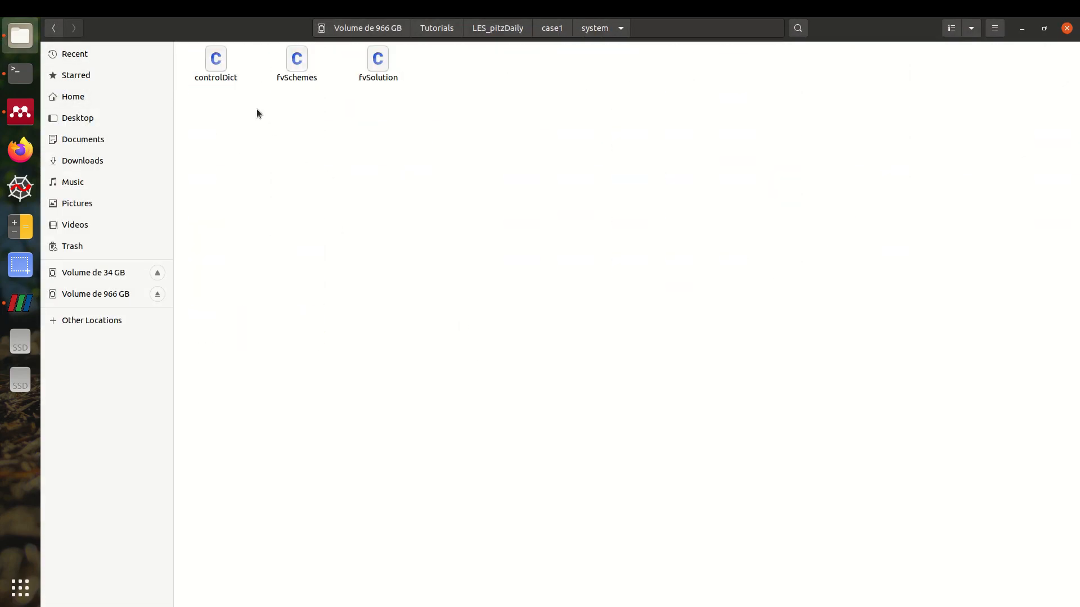
# - Open case1's controlDict maximized, locating the pisoFoam application and the fieldAverage1 function
pyautogui.doubleClick(215, 58)
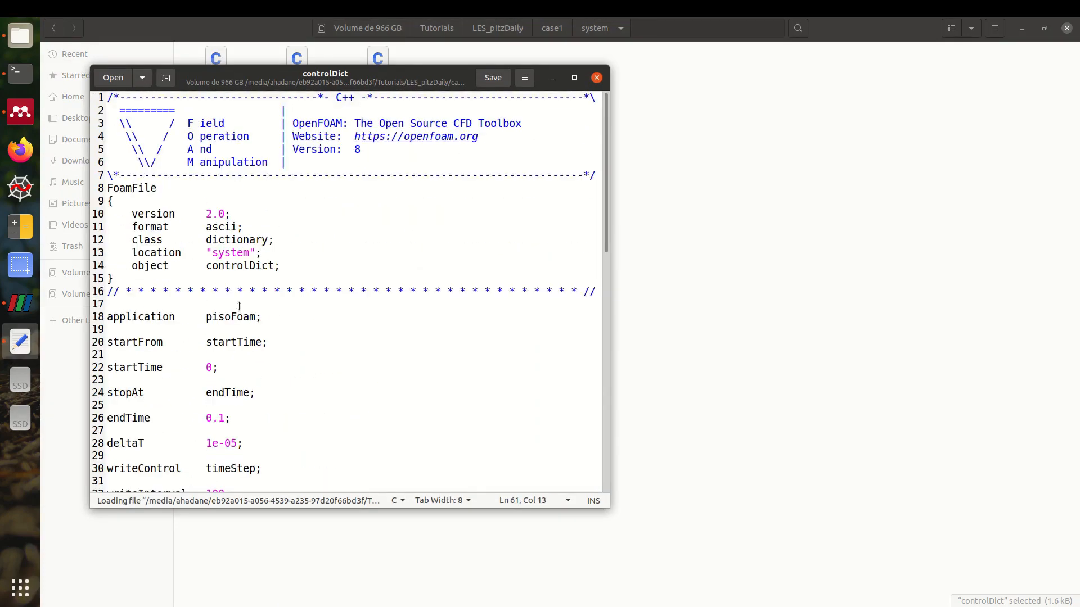
pyautogui.doubleClick(230, 317)
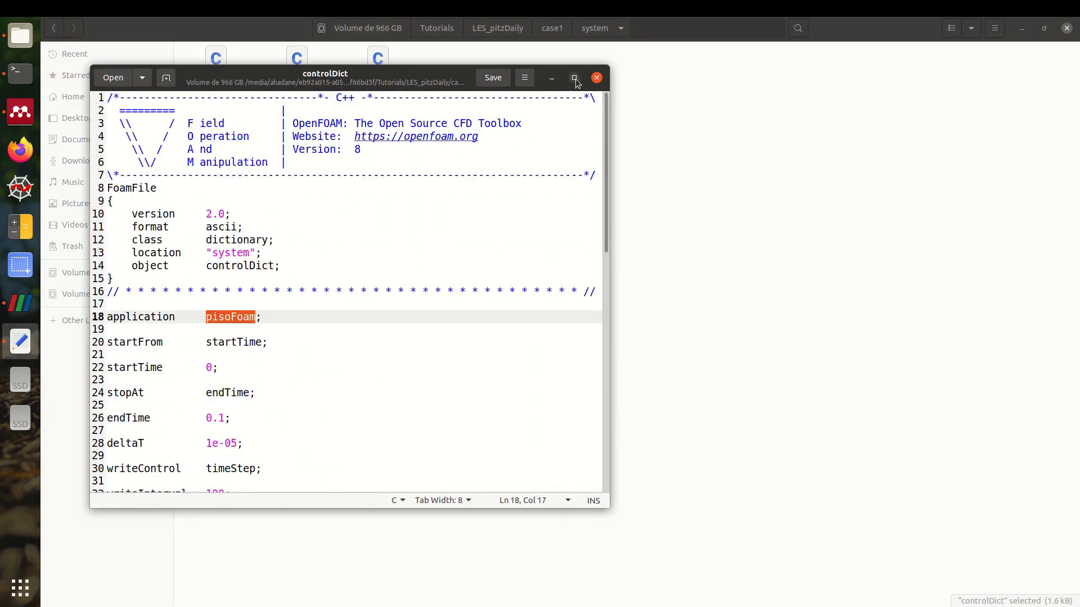
pyautogui.click(574, 77)
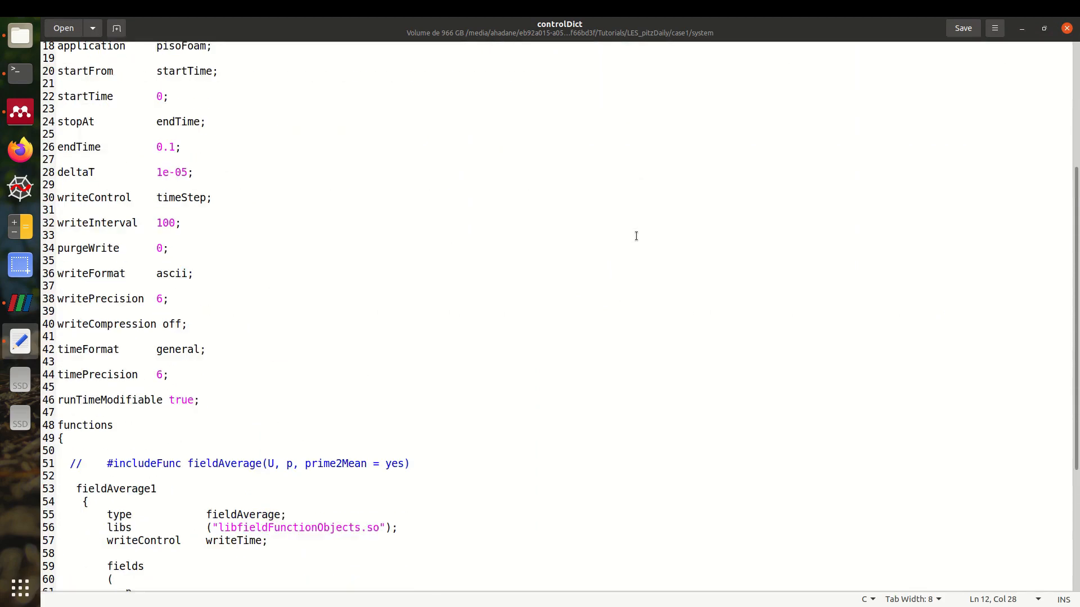
pyautogui.scroll(-3)
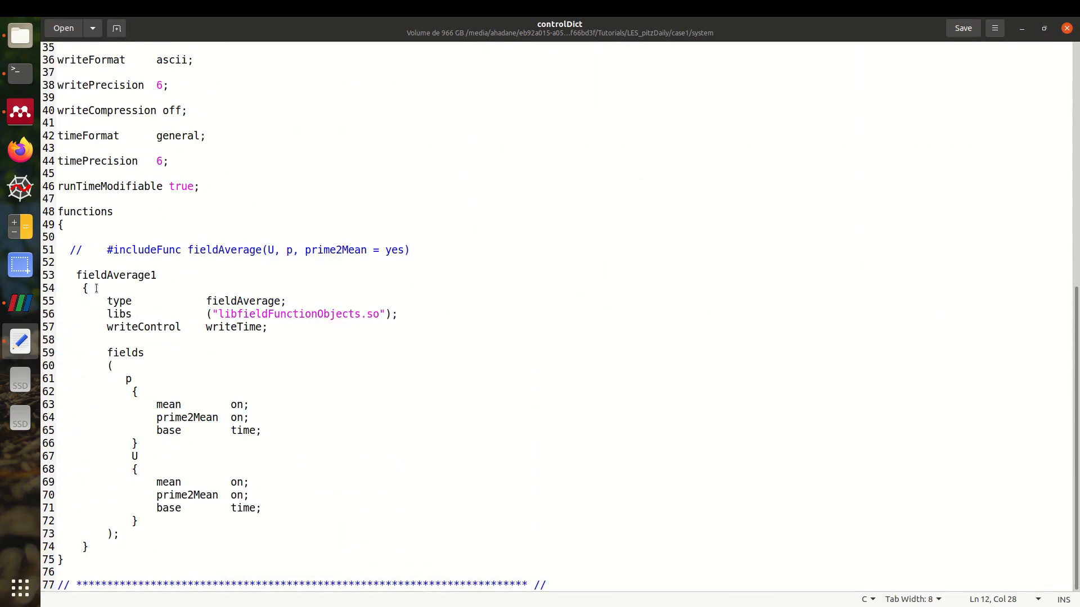
pyautogui.doubleClick(116, 275)
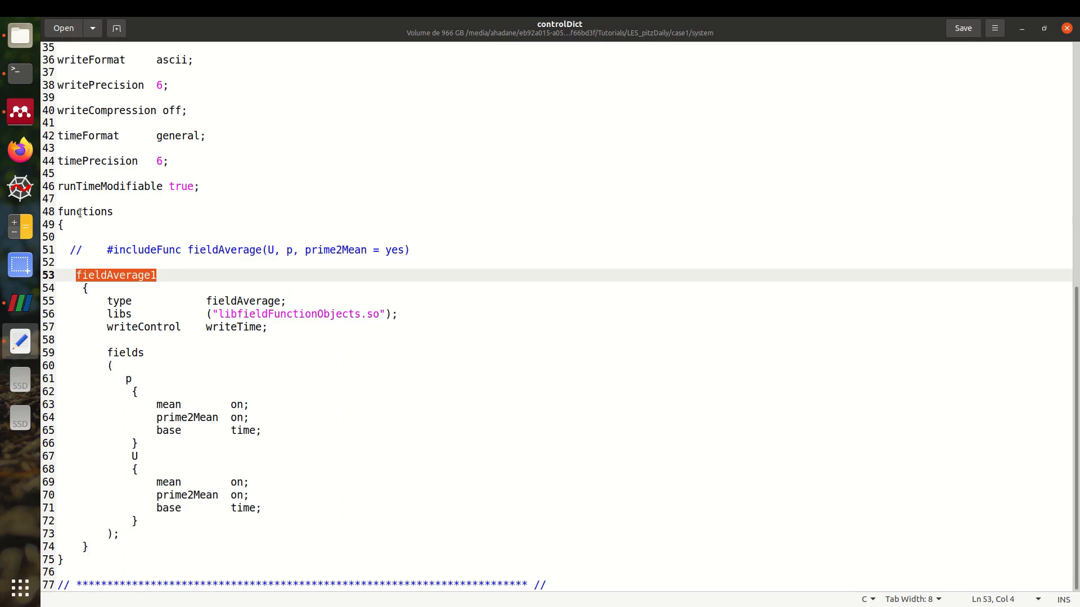
# - Review fieldAverage1's U and p entries, including prime2Mean and the base time setting
pyautogui.scroll(3)
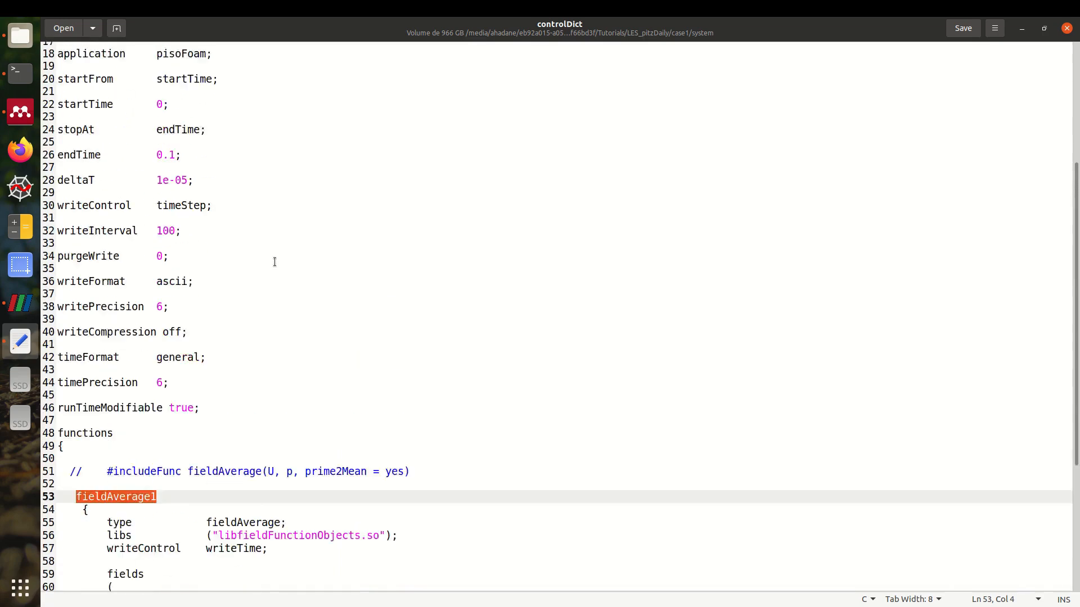
pyautogui.scroll(-3)
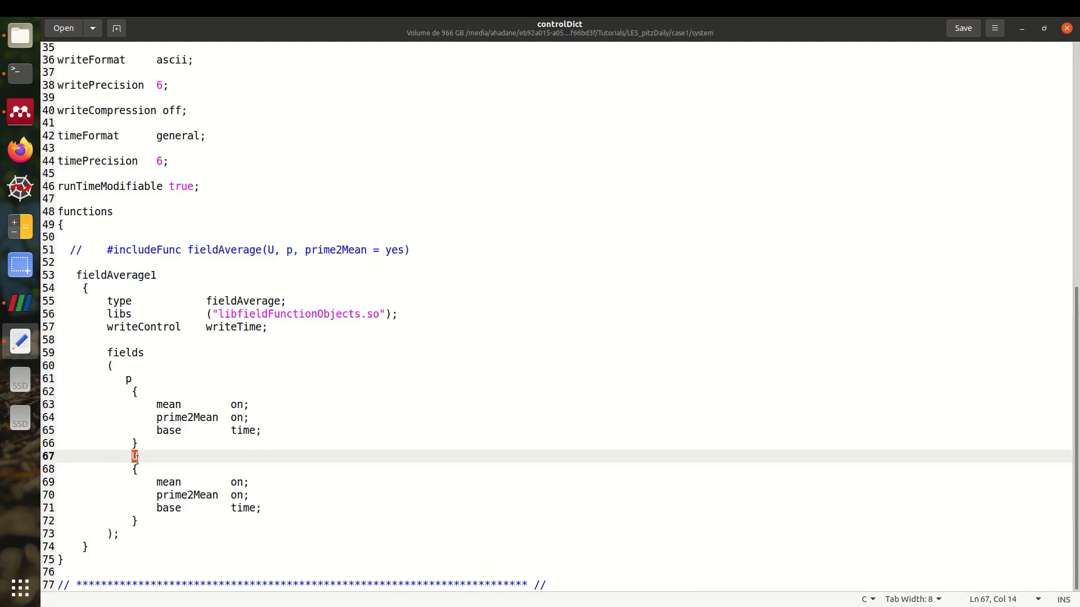
pyautogui.write('U')
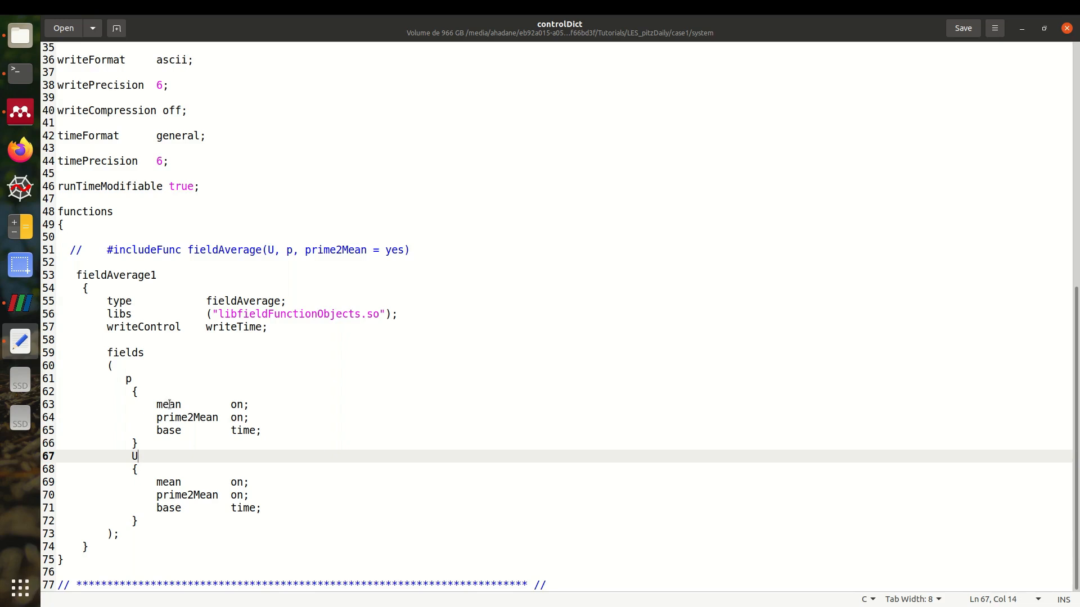
pyautogui.doubleClick(187, 417)
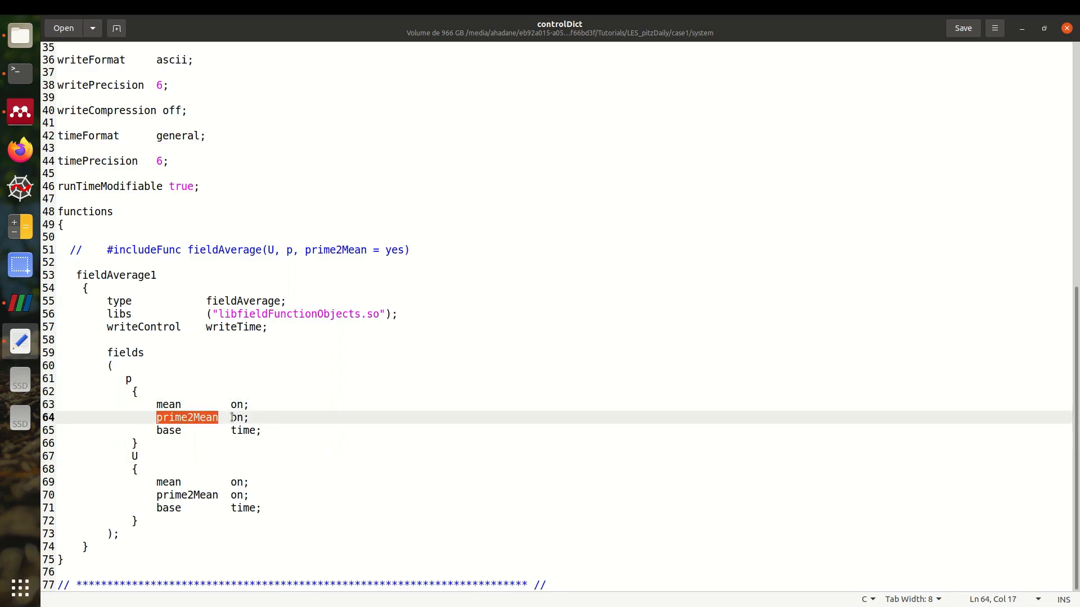
pyautogui.click(181, 431)
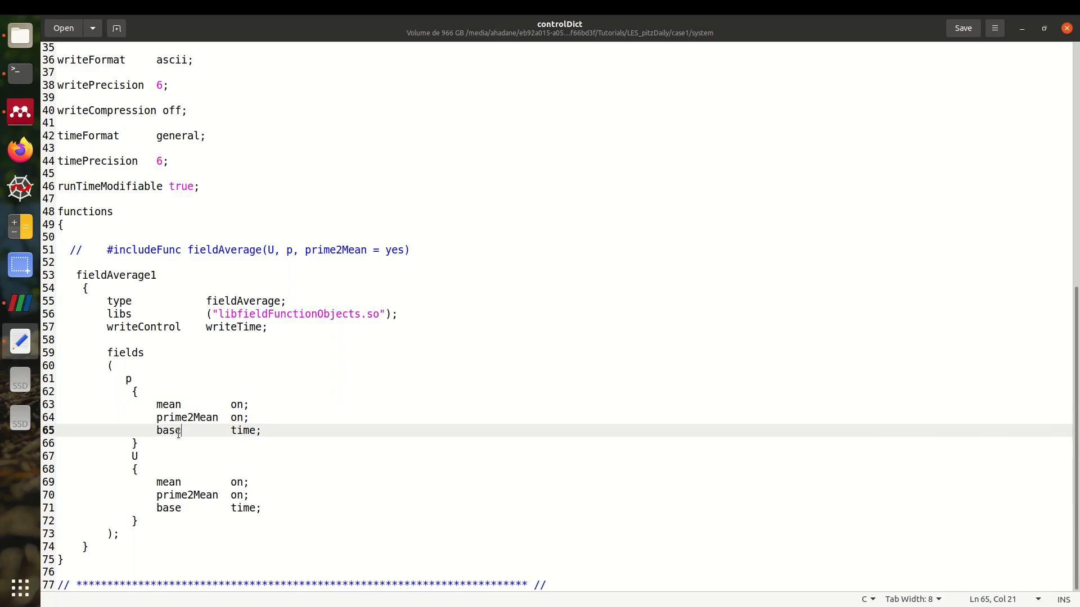
pyautogui.doubleClick(243, 430)
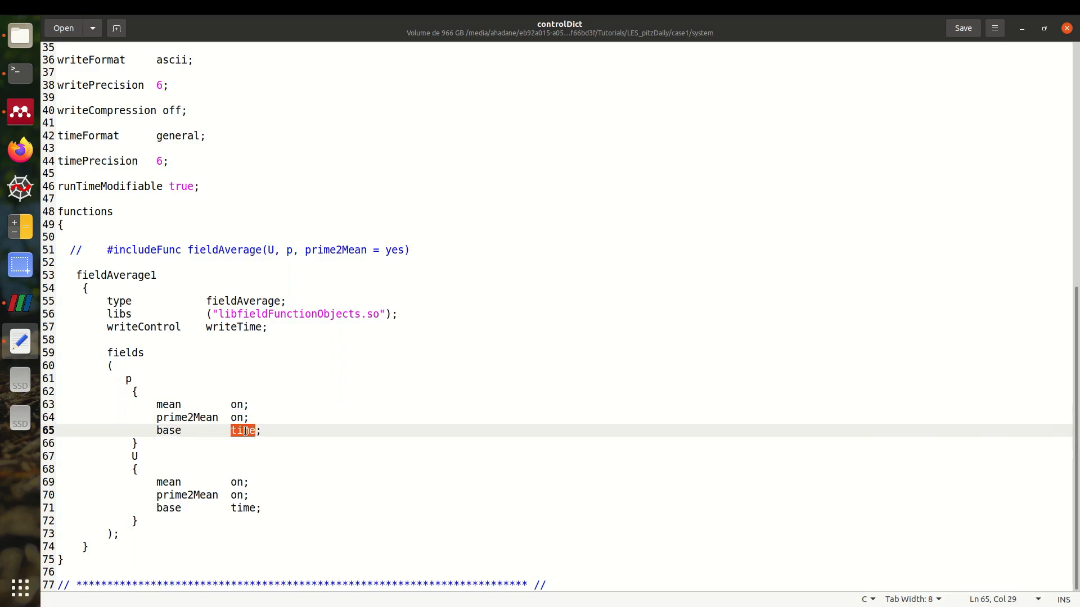
pyautogui.moveTo(278, 414)
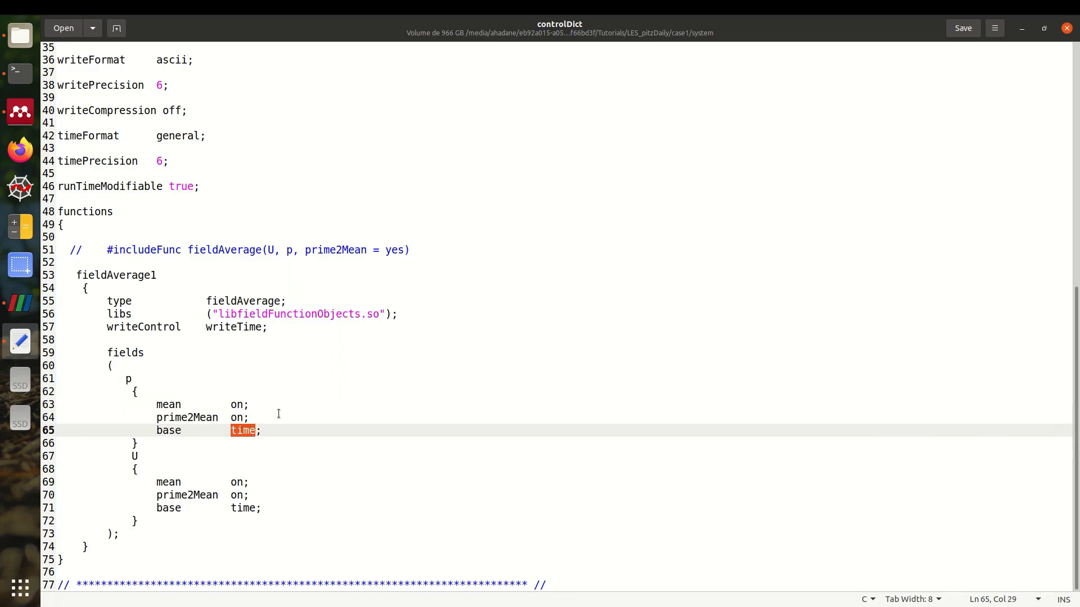
pyautogui.moveTo(215, 327)
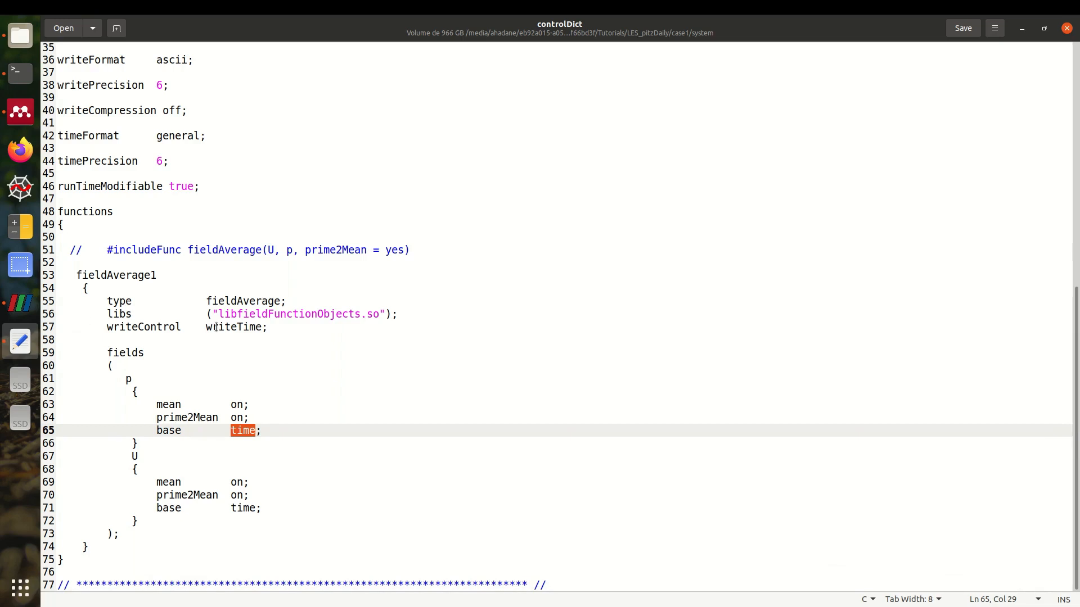
pyautogui.scroll(3)
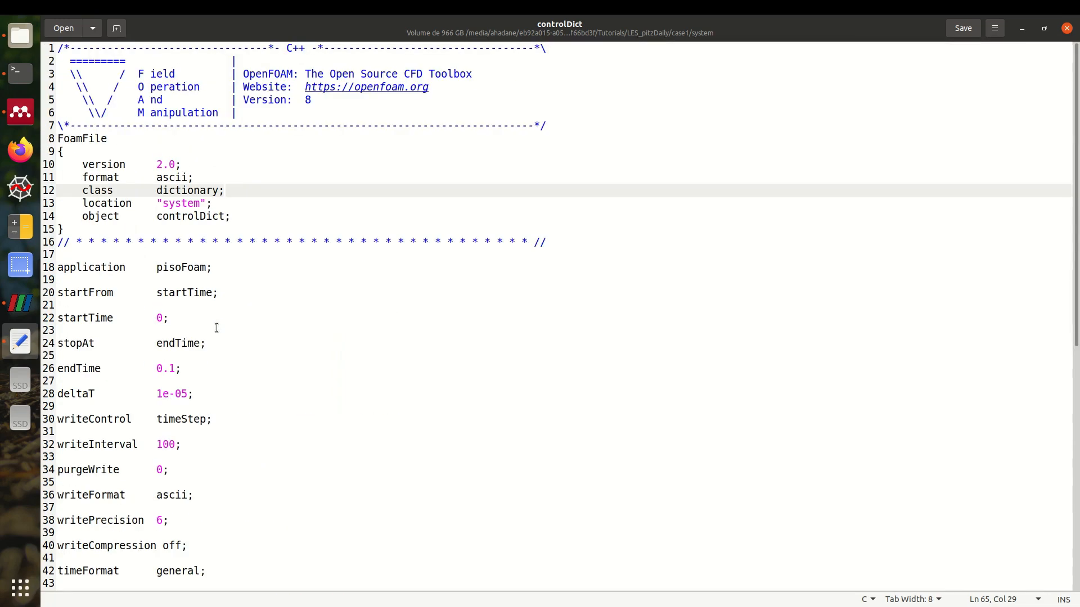
pyautogui.scroll(-3)
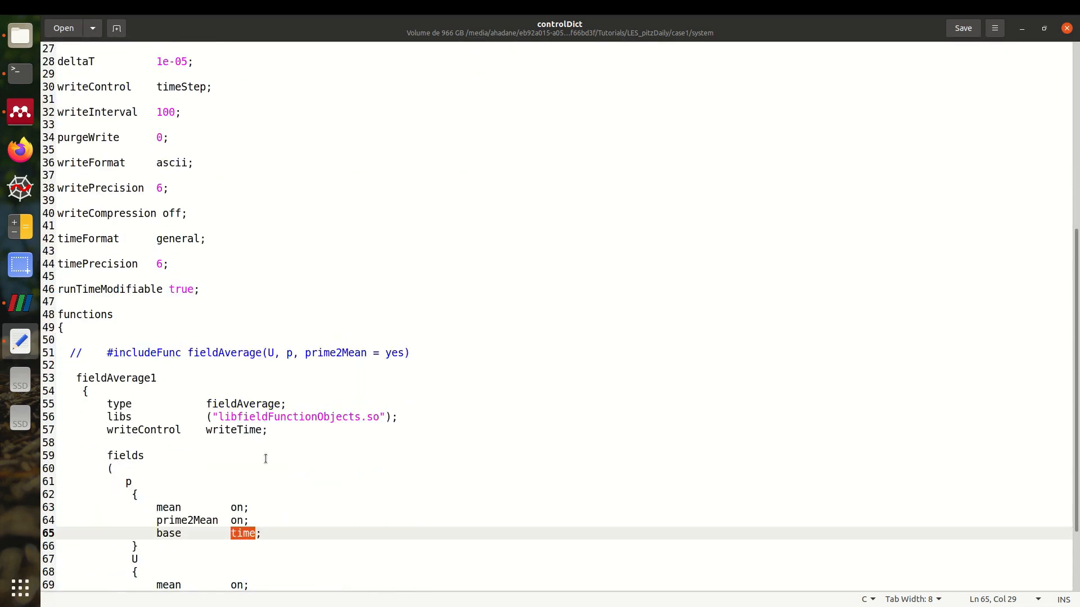
pyautogui.scroll(-3)
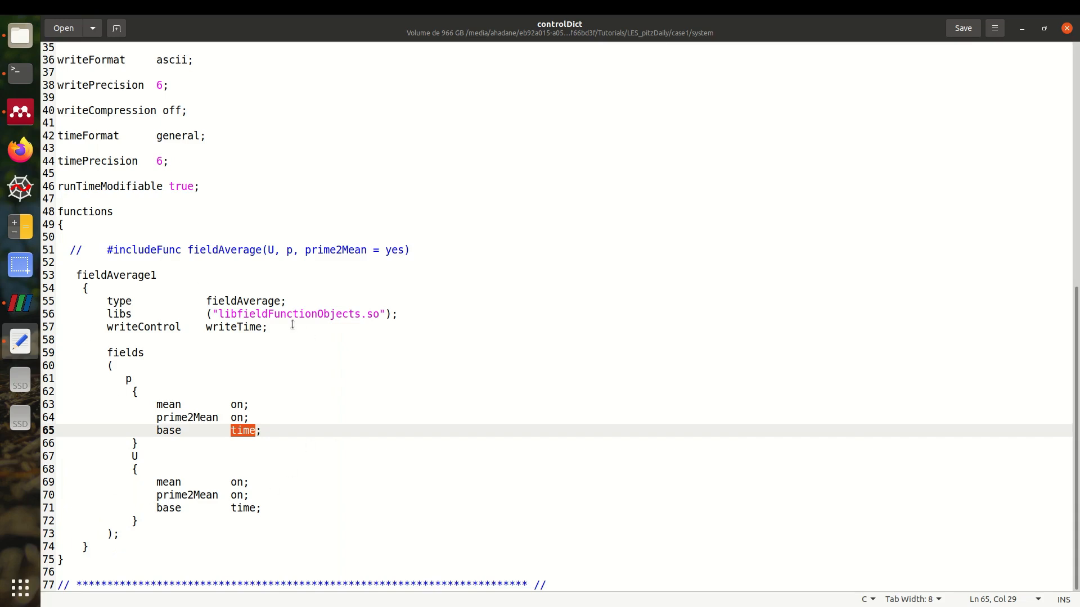
pyautogui.scroll(3)
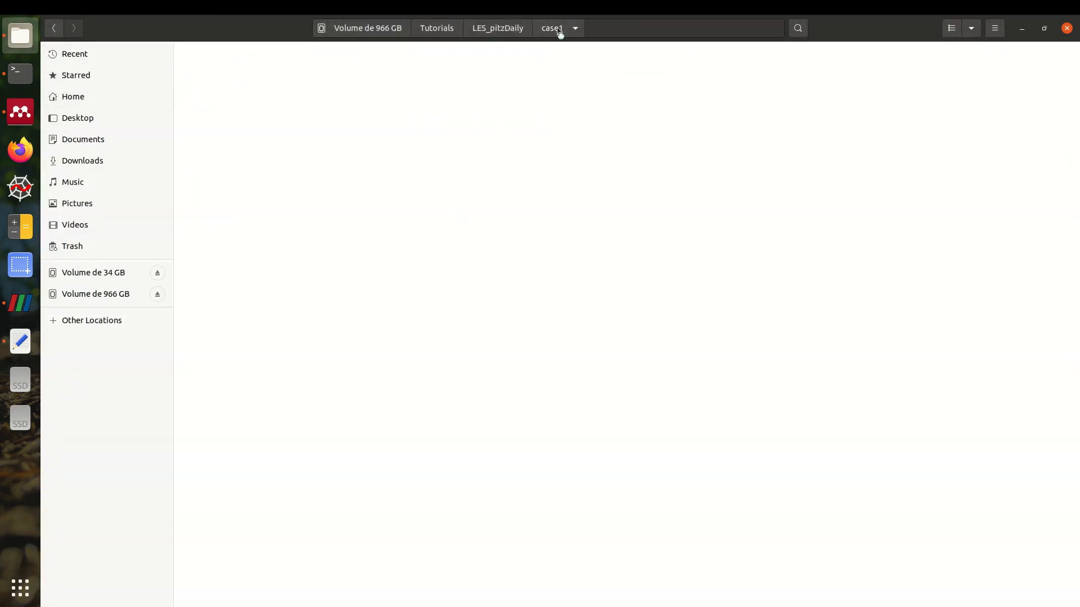
# - Return to the case1 folder in Files to reach its 0.1 time directory
pyautogui.click(551, 29)
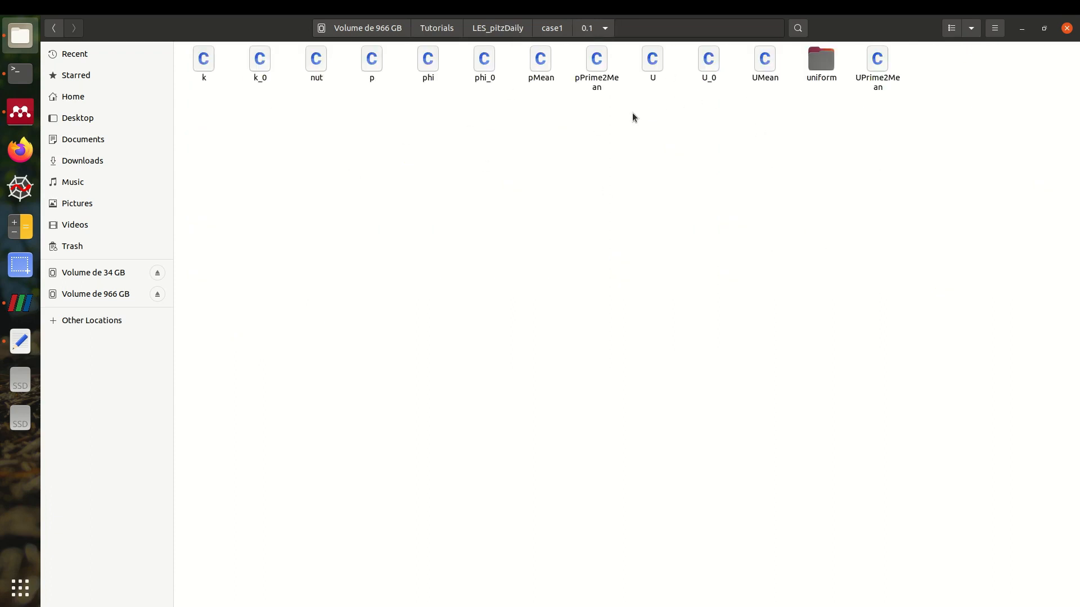
pyautogui.moveTo(608, 34)
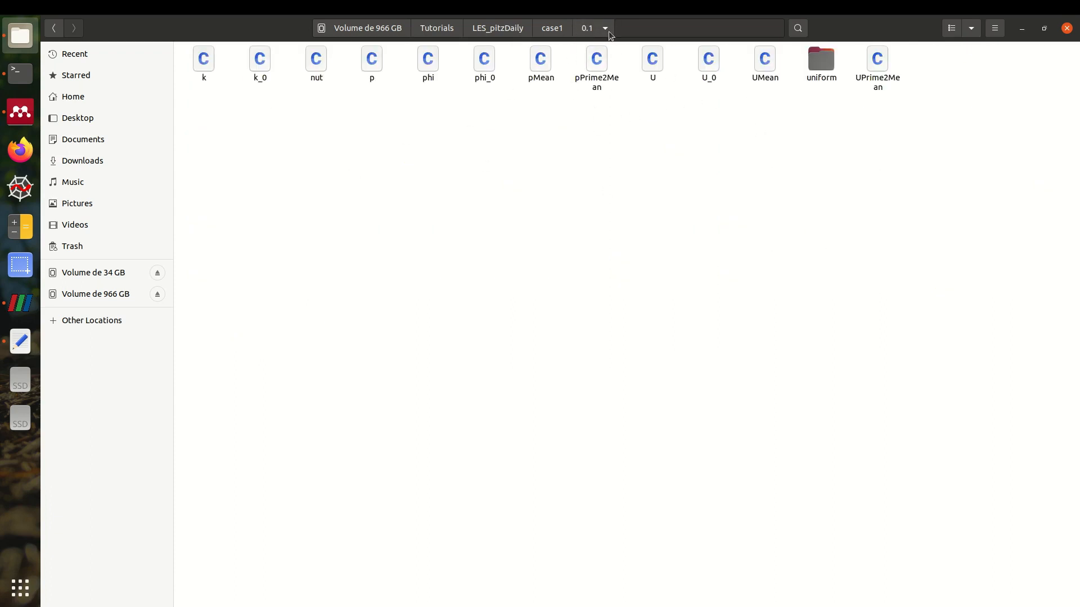
pyautogui.moveTo(621, 44)
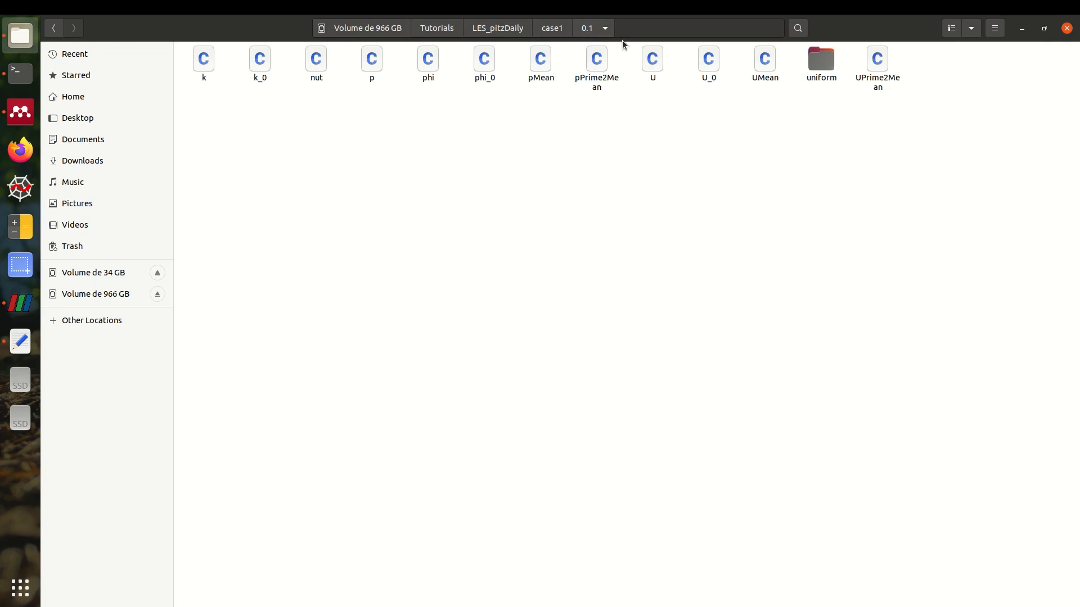
pyautogui.moveTo(543, 68)
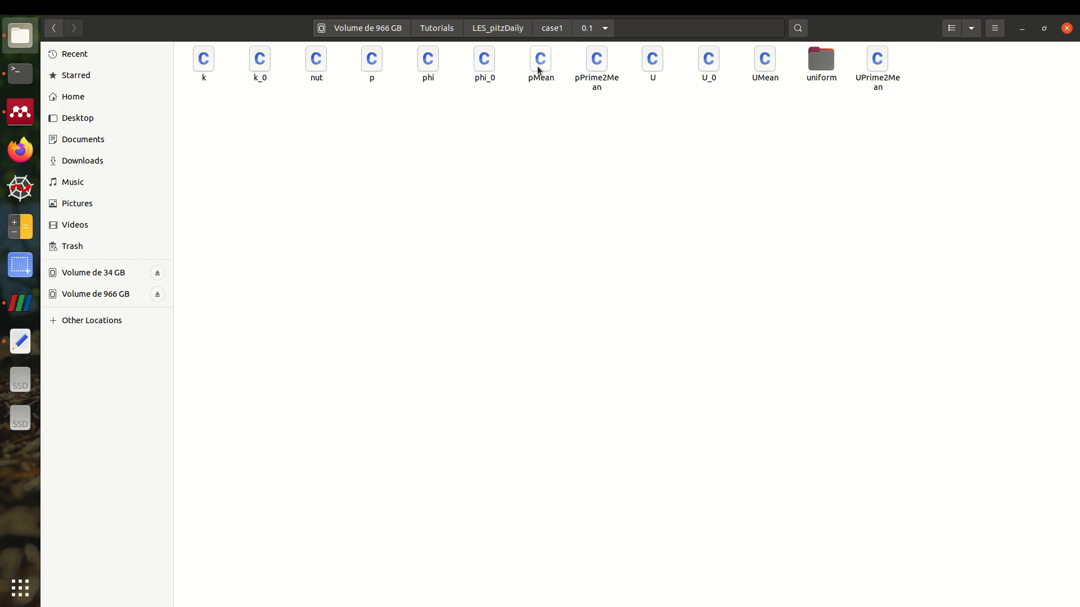
pyautogui.moveTo(659, 65)
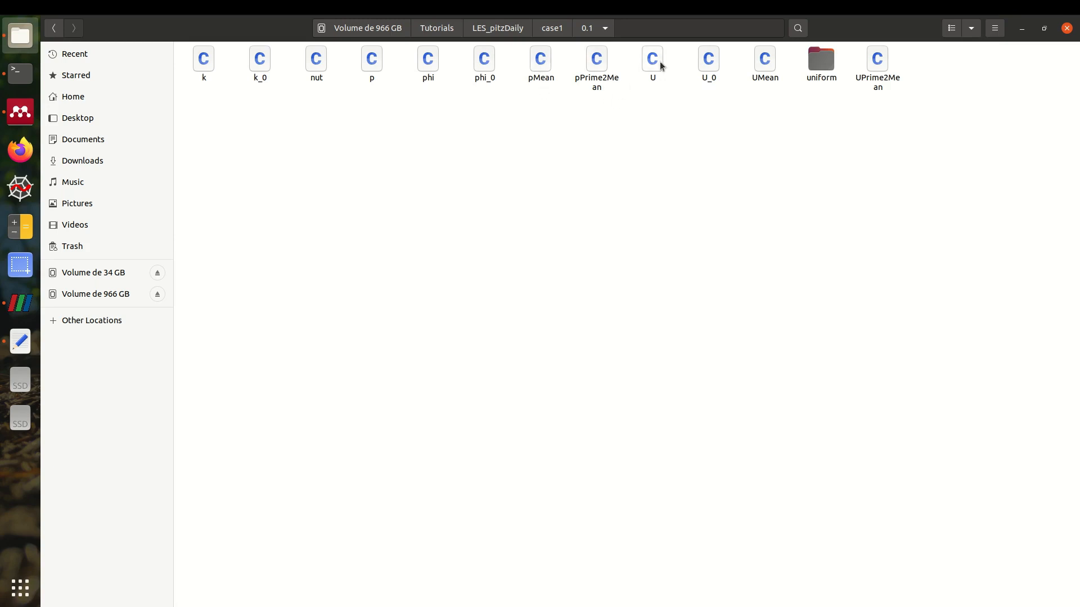
pyautogui.moveTo(750, 246)
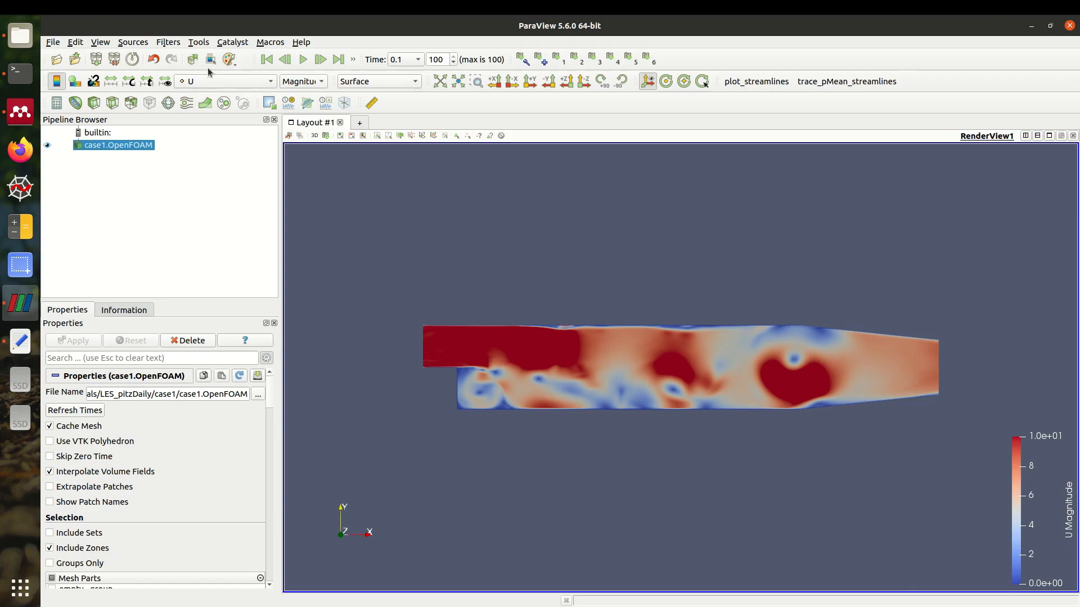
pyautogui.moveTo(235, 425)
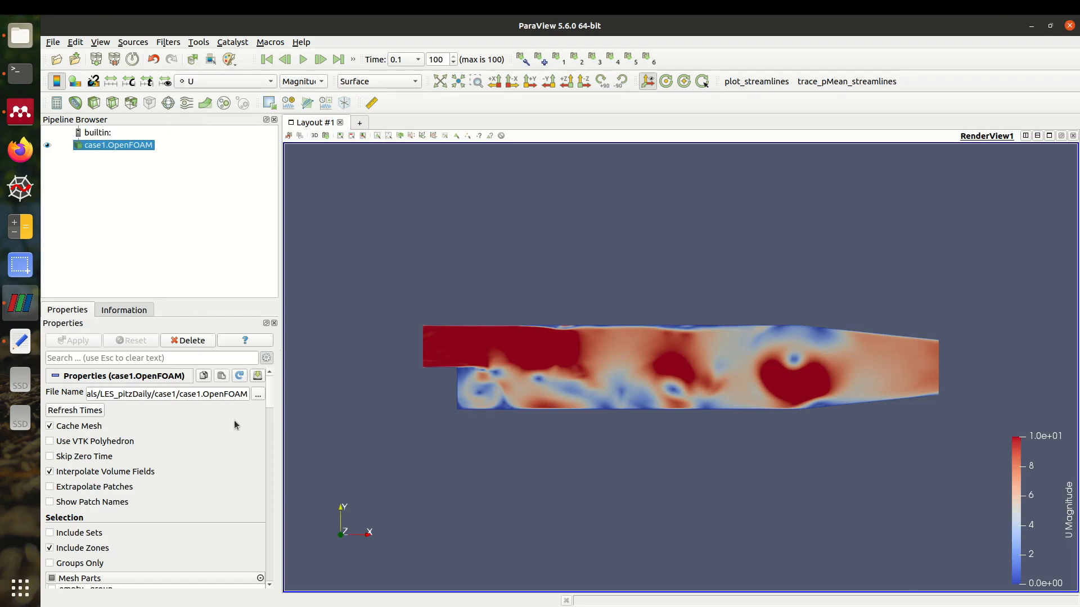
pyautogui.moveTo(236, 297)
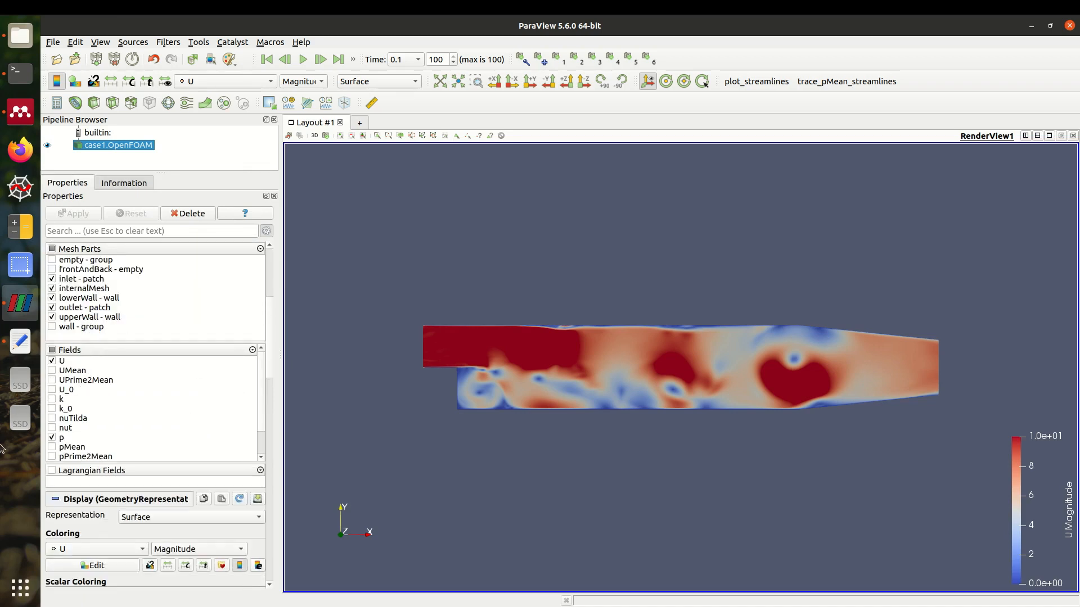
# - Enable UMean, pMean and pPrime2Mean in case1.OpenFOAM's Fields and apply
pyautogui.click(52, 371)
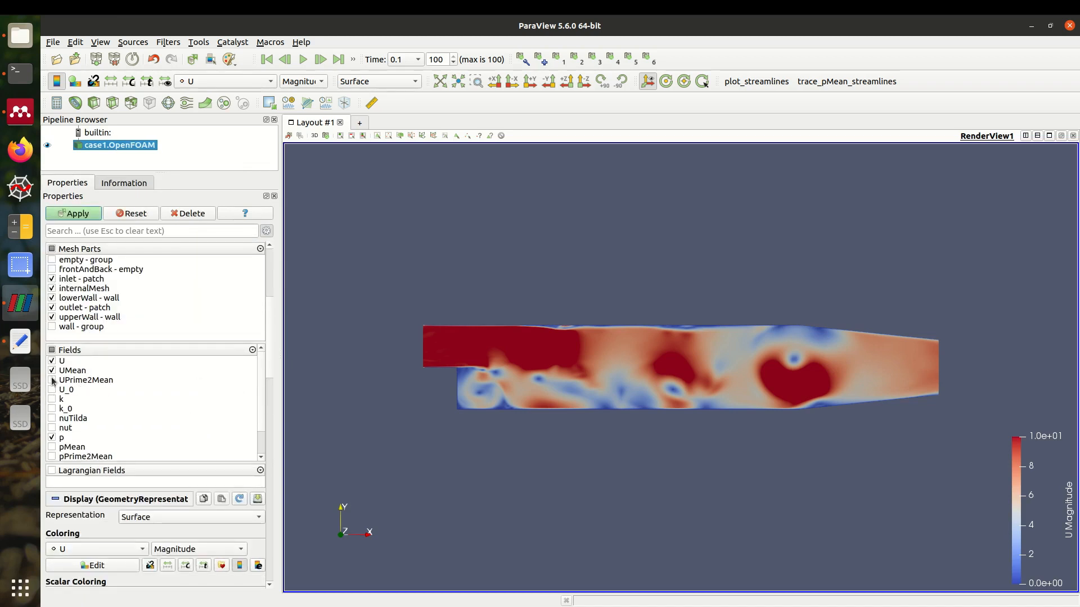
pyautogui.scroll(-3)
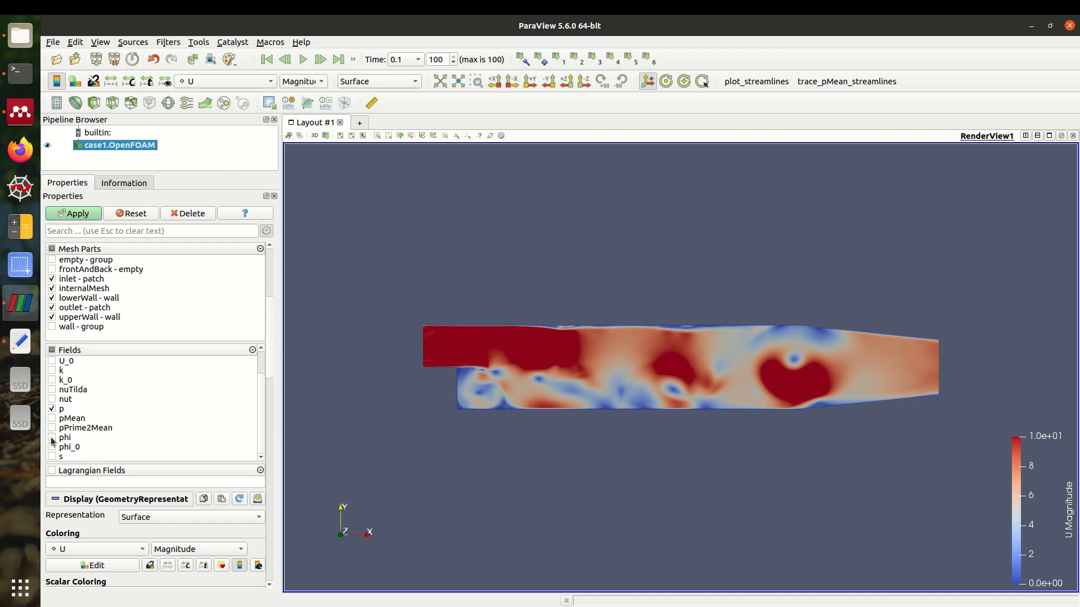
pyautogui.click(52, 428)
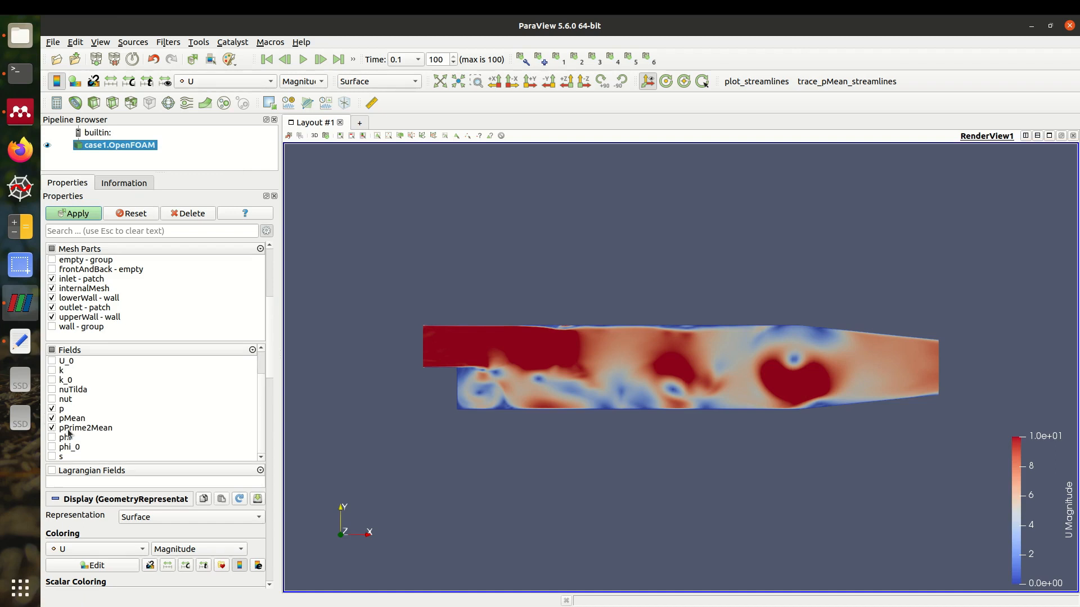
pyautogui.click(73, 213)
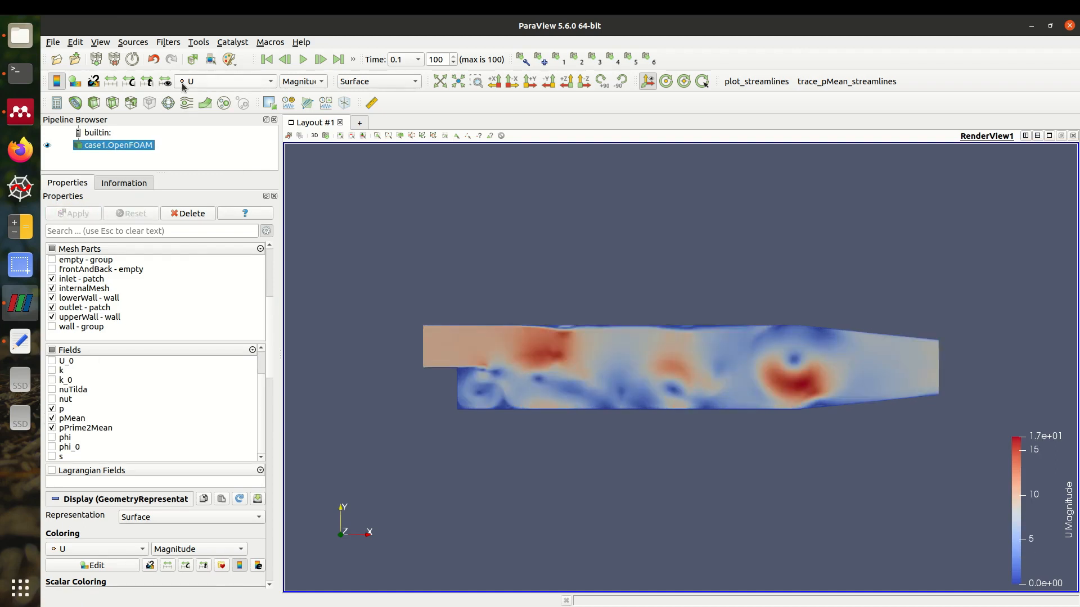
# - Switch the case1 colouring from U to UMean magnitude
pyautogui.click(224, 81)
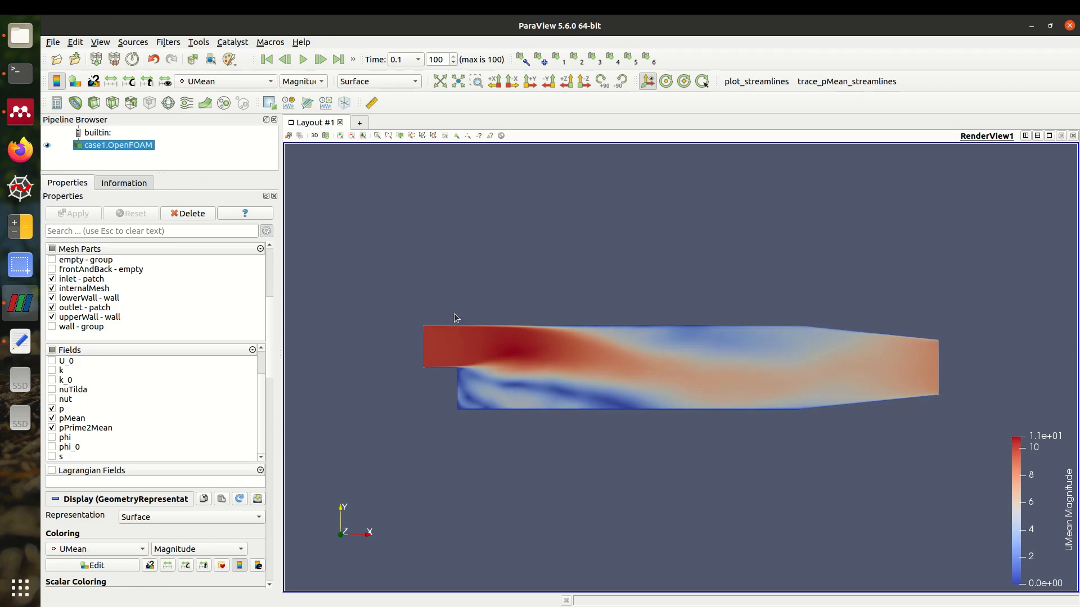
pyautogui.moveTo(982, 422)
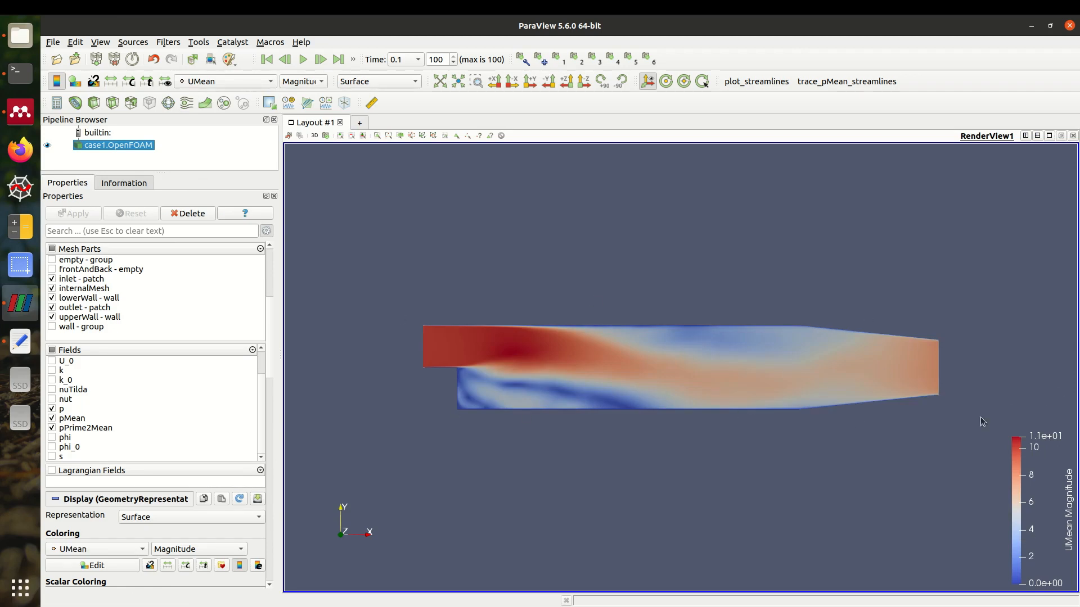
pyautogui.moveTo(695, 399)
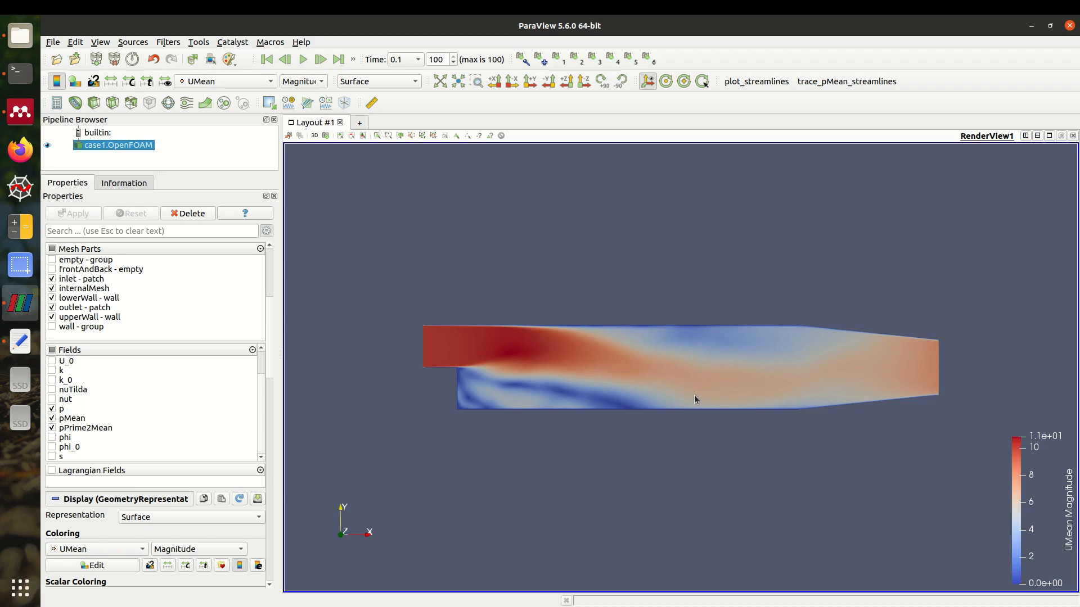
pyautogui.moveTo(351, 267)
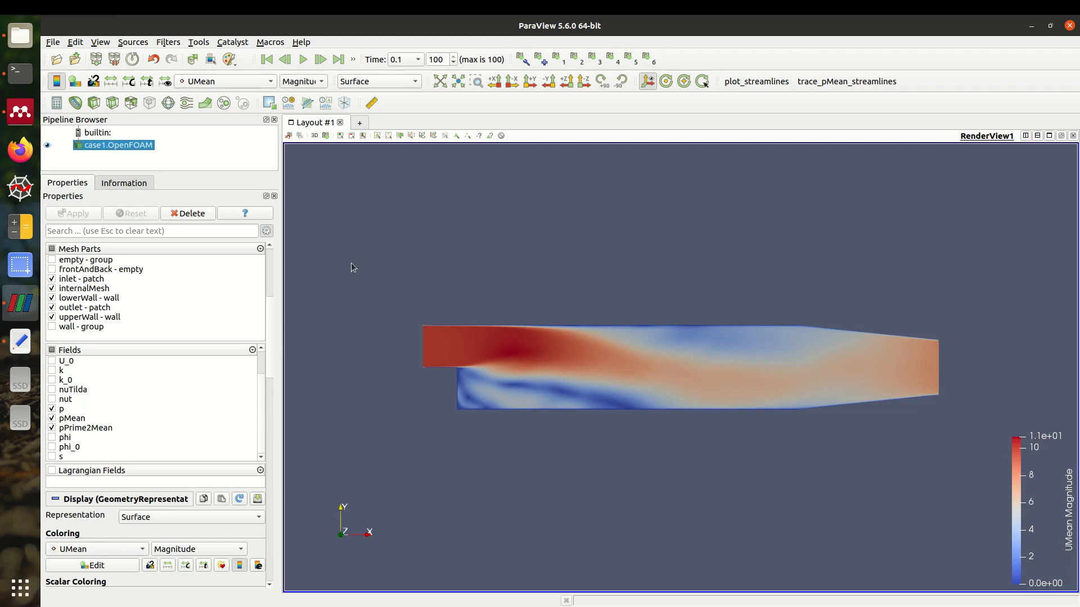
pyautogui.moveTo(955, 225)
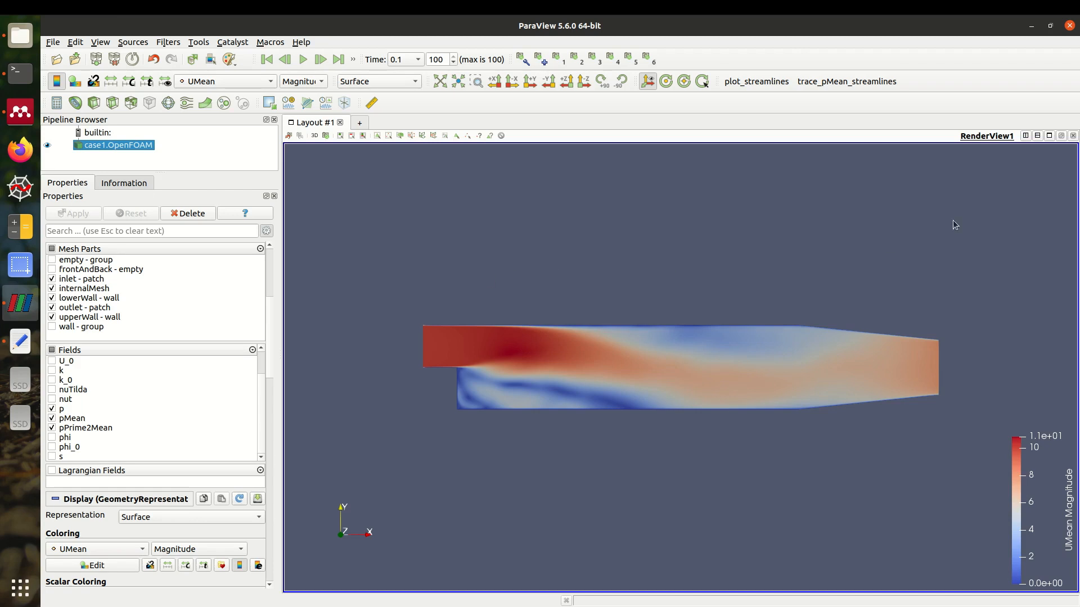
pyautogui.moveTo(72, 396)
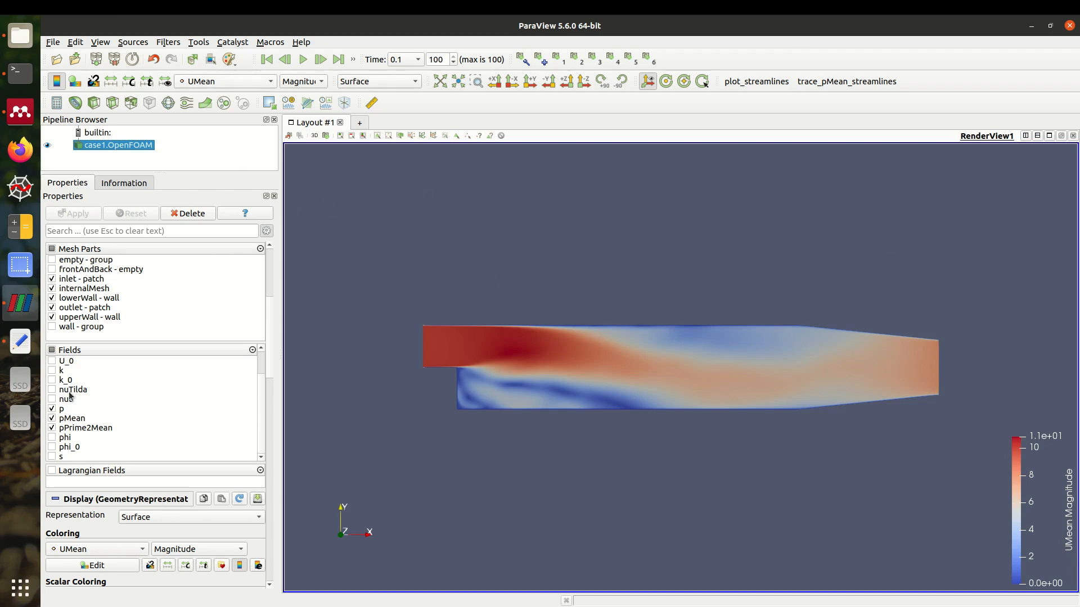
# - Untick pMean and UMean in case1's Fields so colouring reverts to U
pyautogui.click(52, 418)
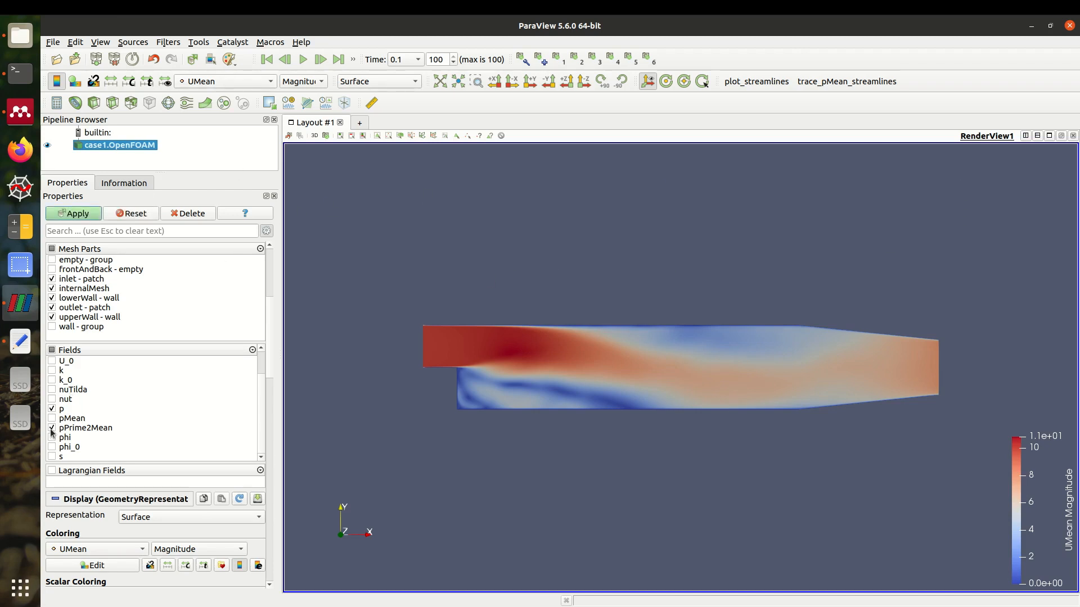
pyautogui.scroll(3)
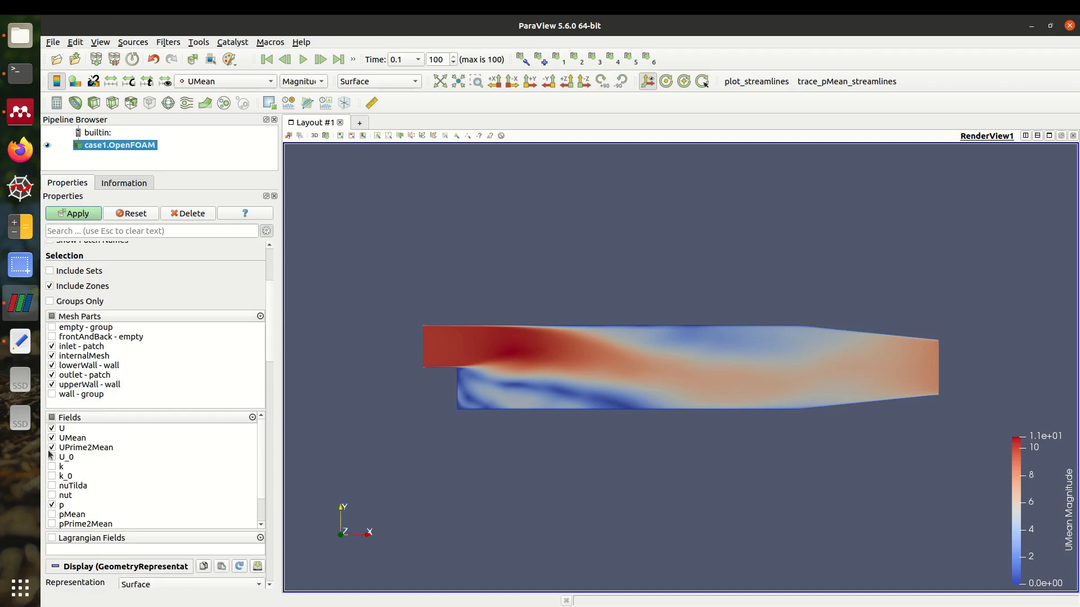
pyautogui.click(73, 438)
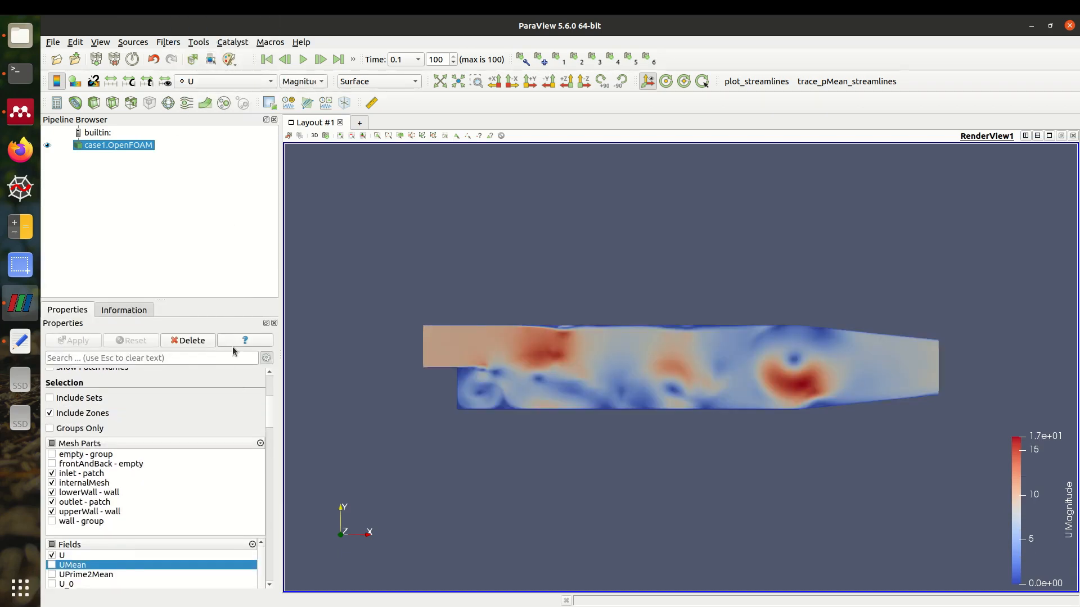
pyautogui.click(224, 81)
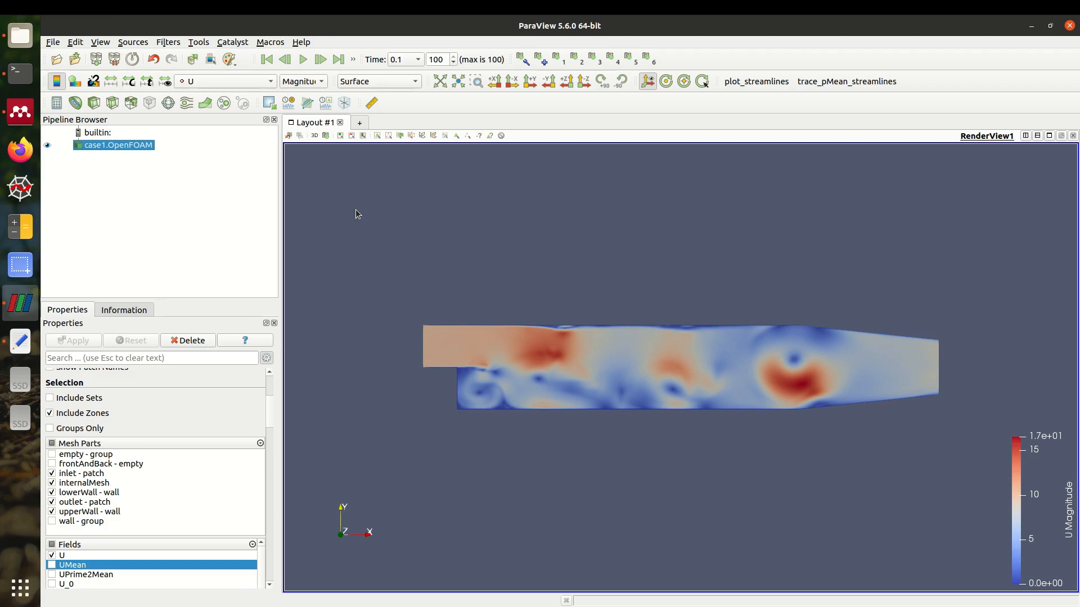
pyautogui.moveTo(348, 199)
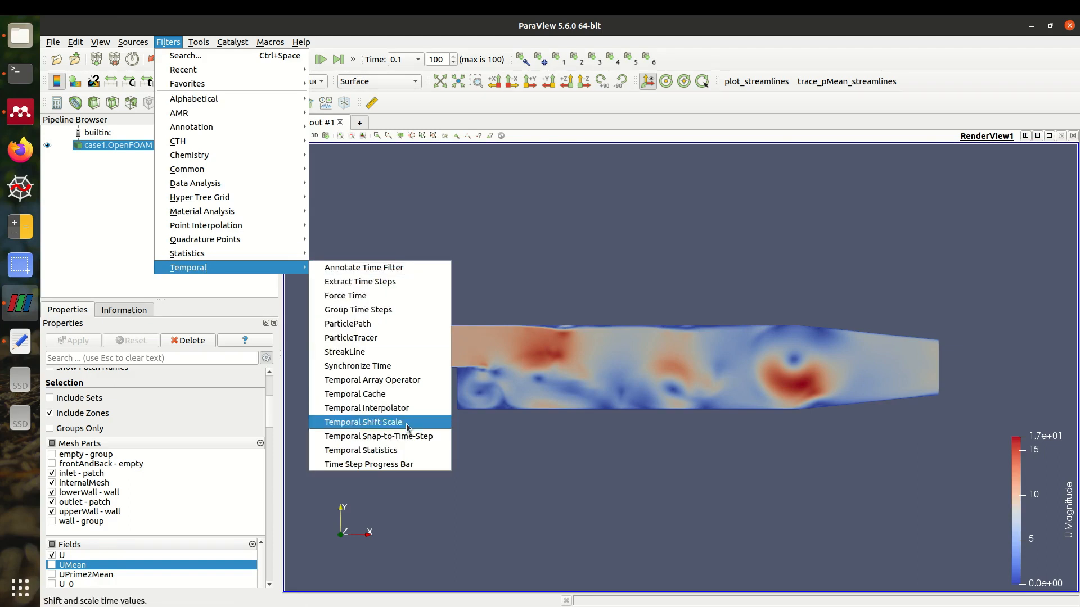
# - Add a Temporal Statistics filter to case1 computing only the average, and apply it
pyautogui.click(360, 449)
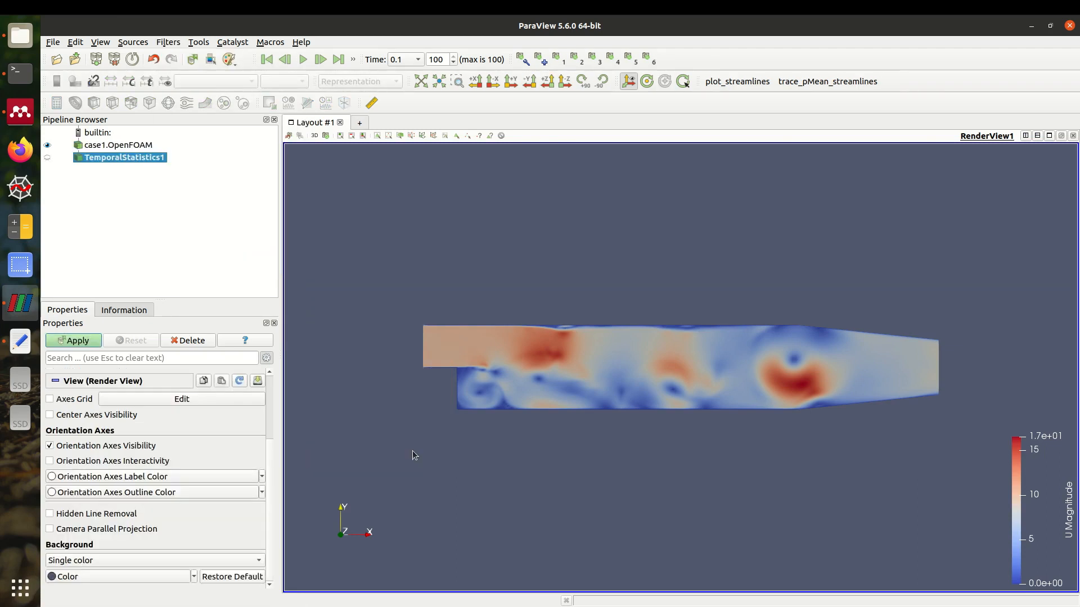
pyautogui.scroll(3)
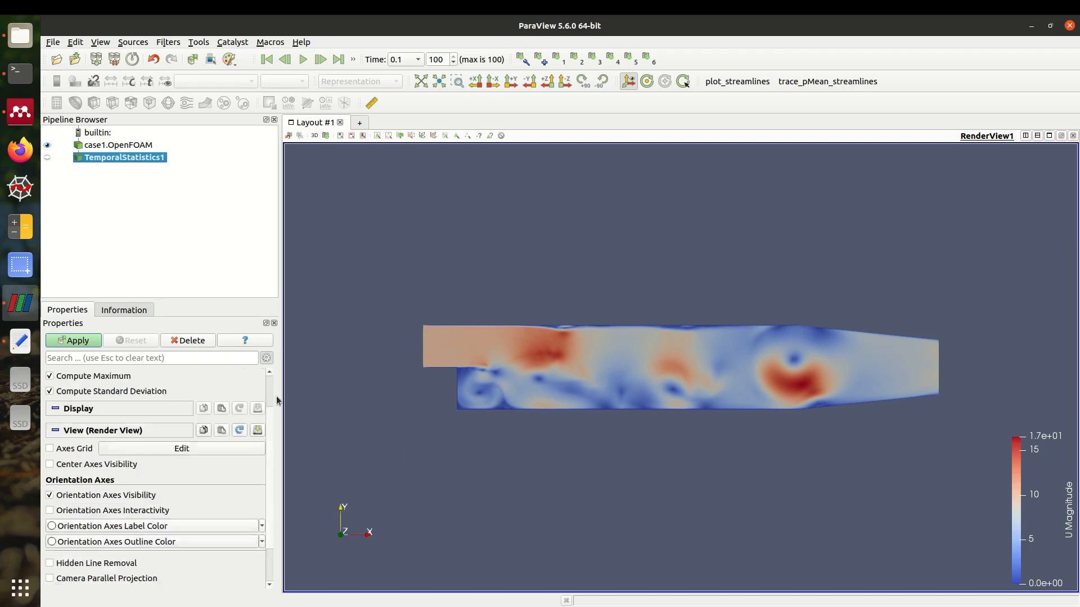
pyautogui.scroll(3)
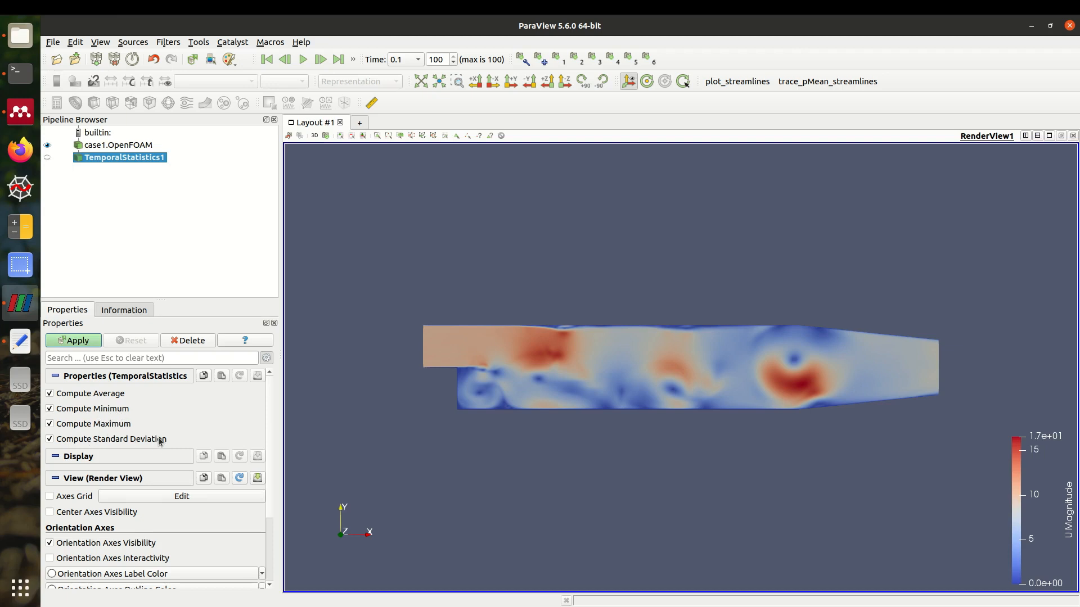
pyautogui.moveTo(159, 393)
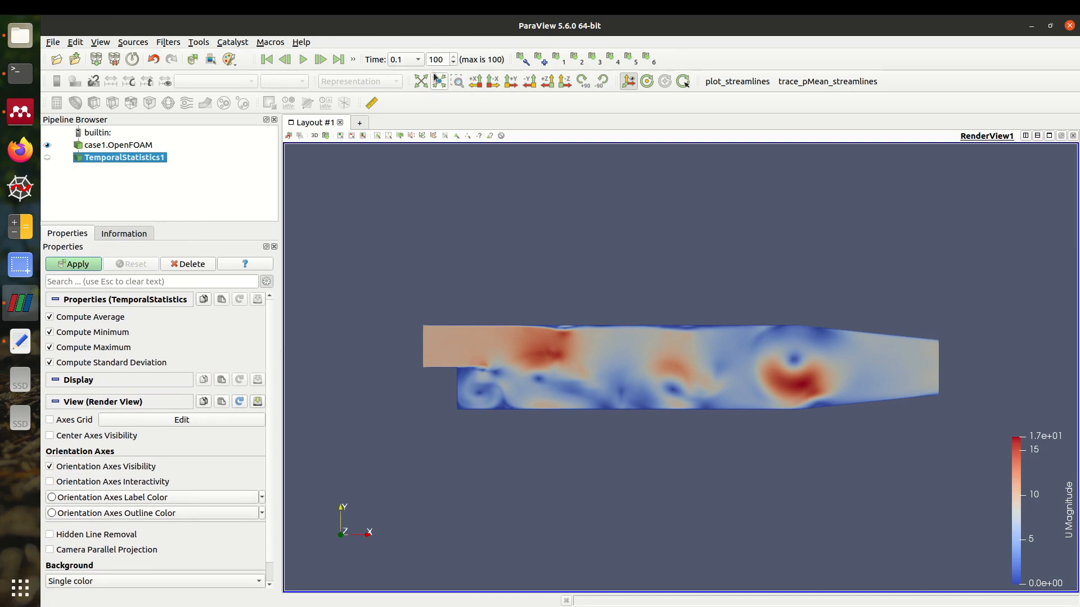
pyautogui.moveTo(110, 337)
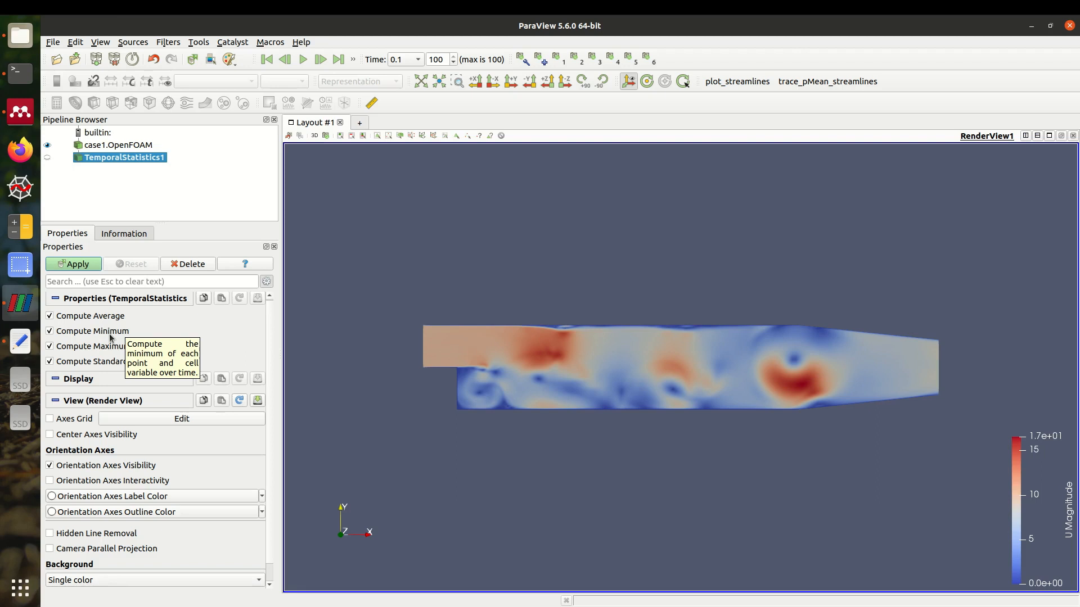
pyautogui.moveTo(117, 320)
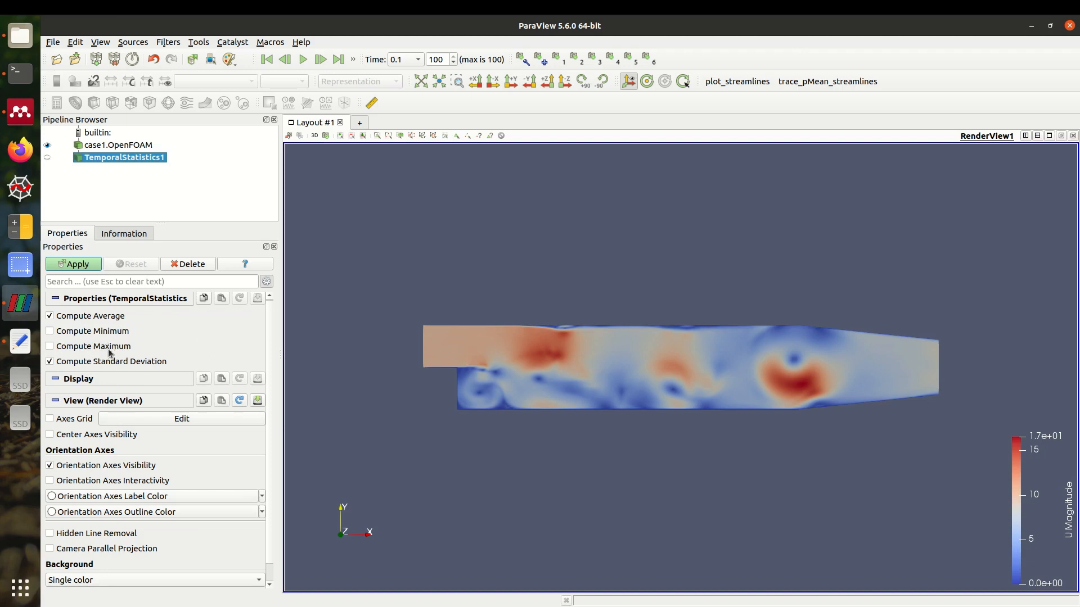
pyautogui.click(49, 361)
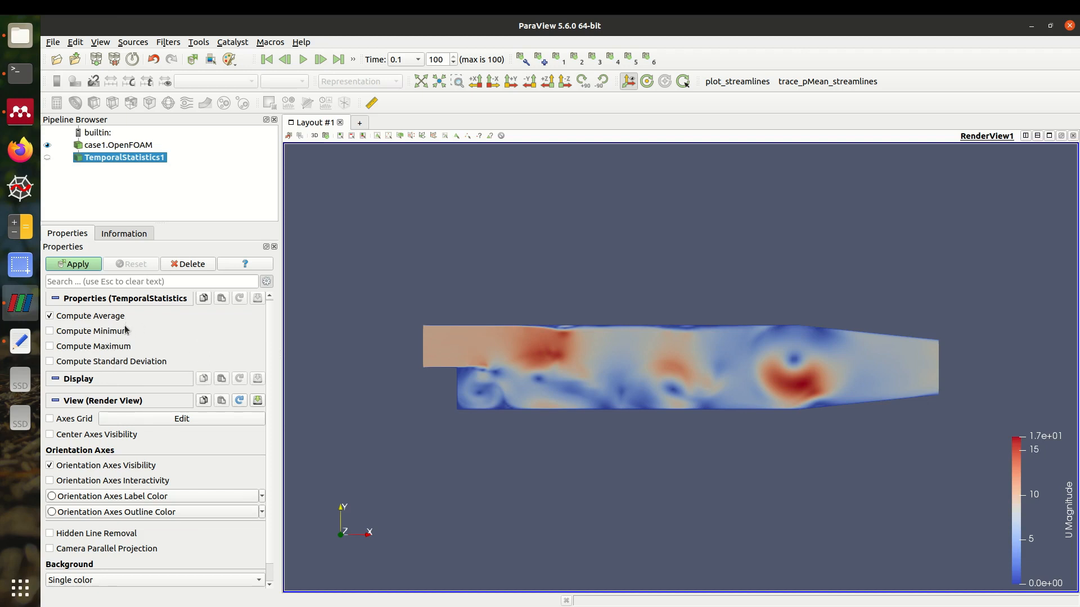
pyautogui.moveTo(283, 358)
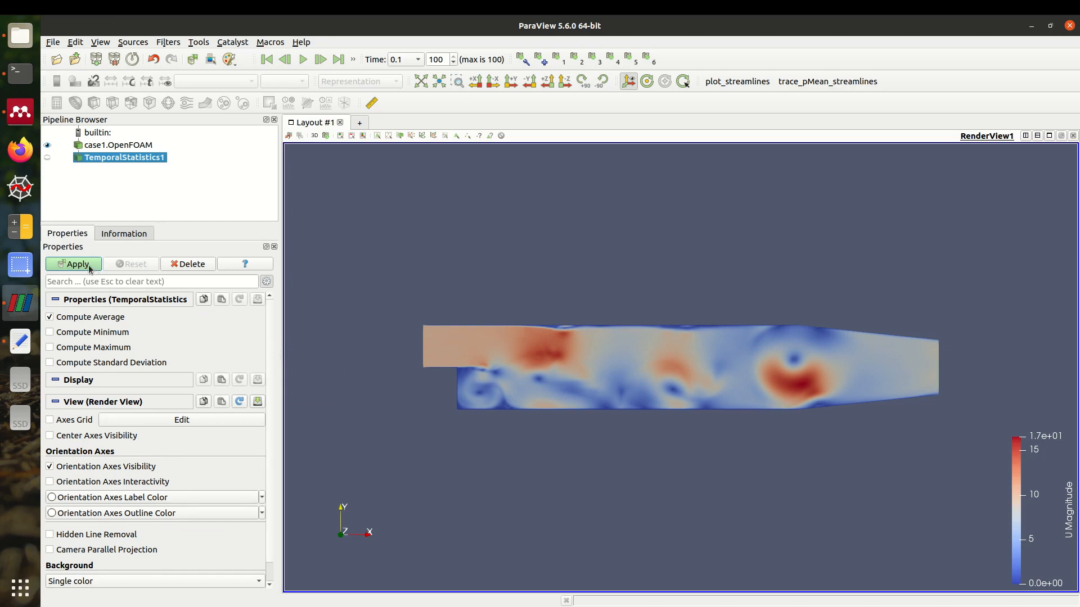
pyautogui.click(73, 264)
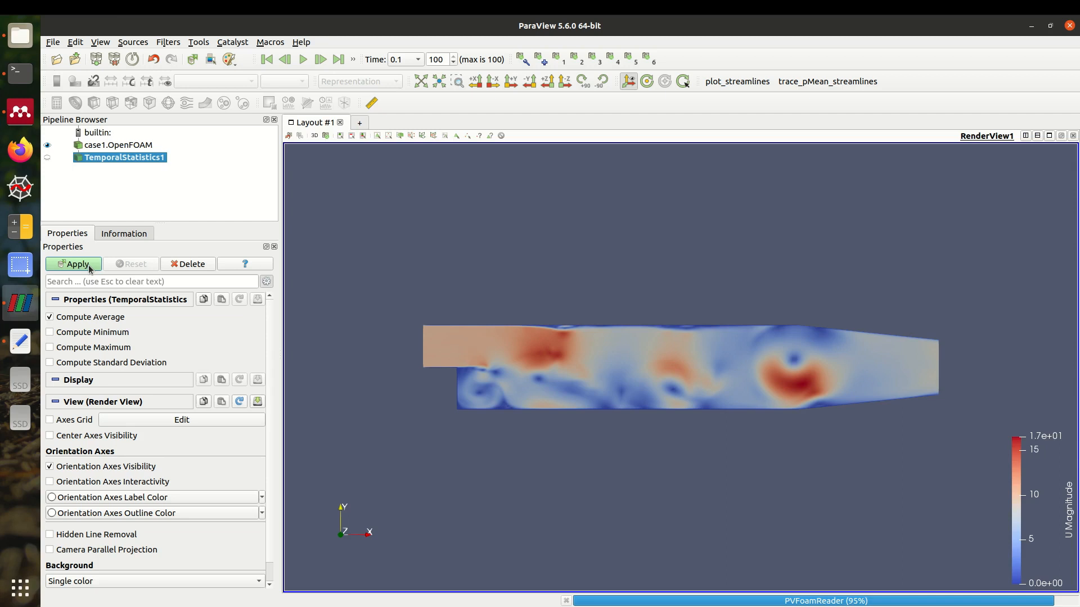
# - Colour TemporalStatistics1 by U_average, try p_average, then return to U_average magnitude
pyautogui.click(73, 263)
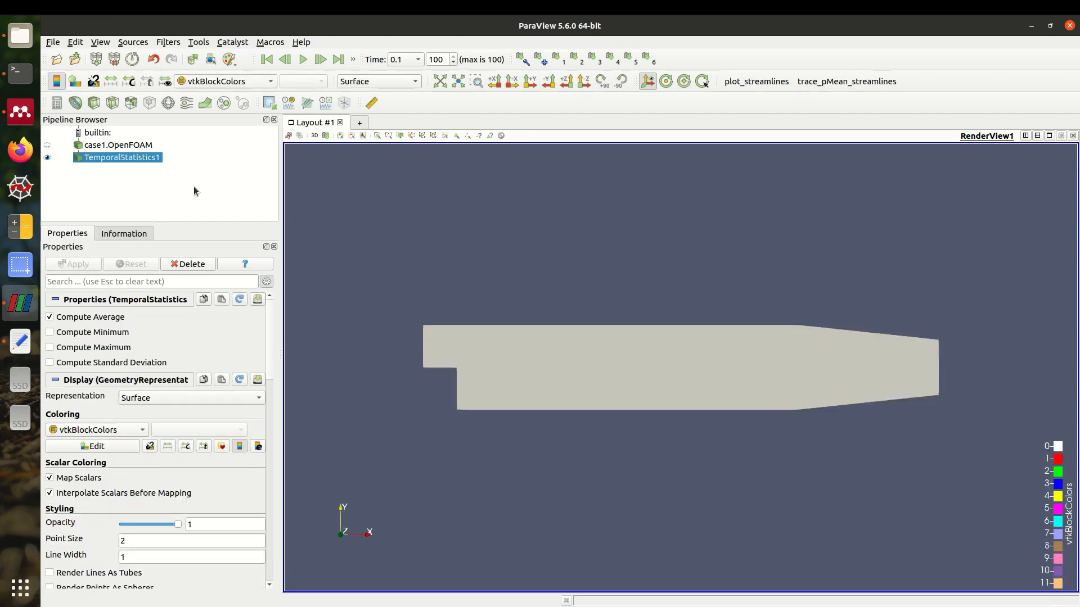
pyautogui.click(93, 429)
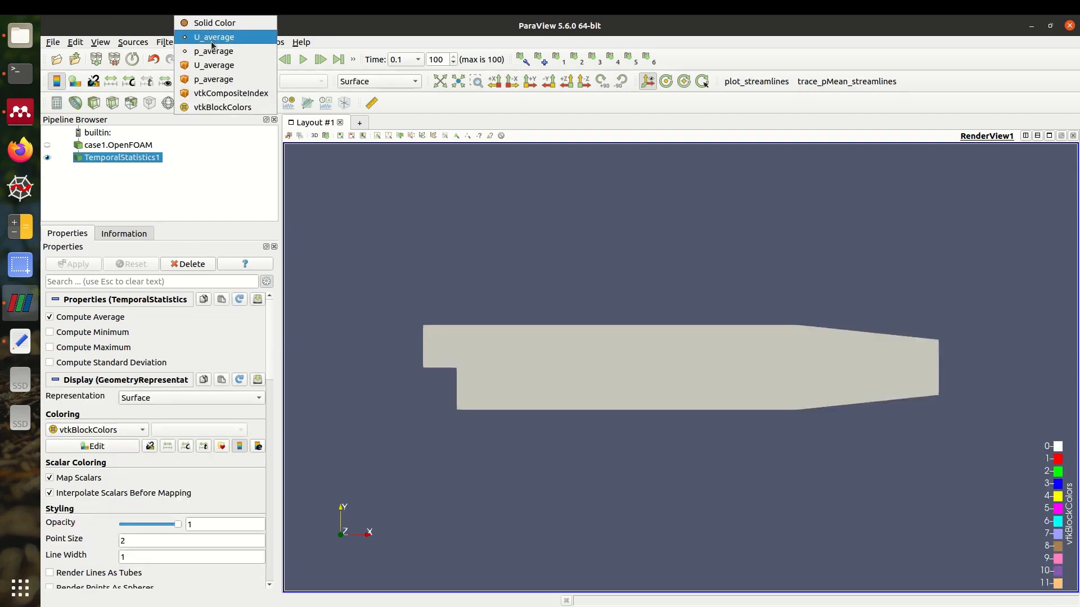
pyautogui.moveTo(214, 51)
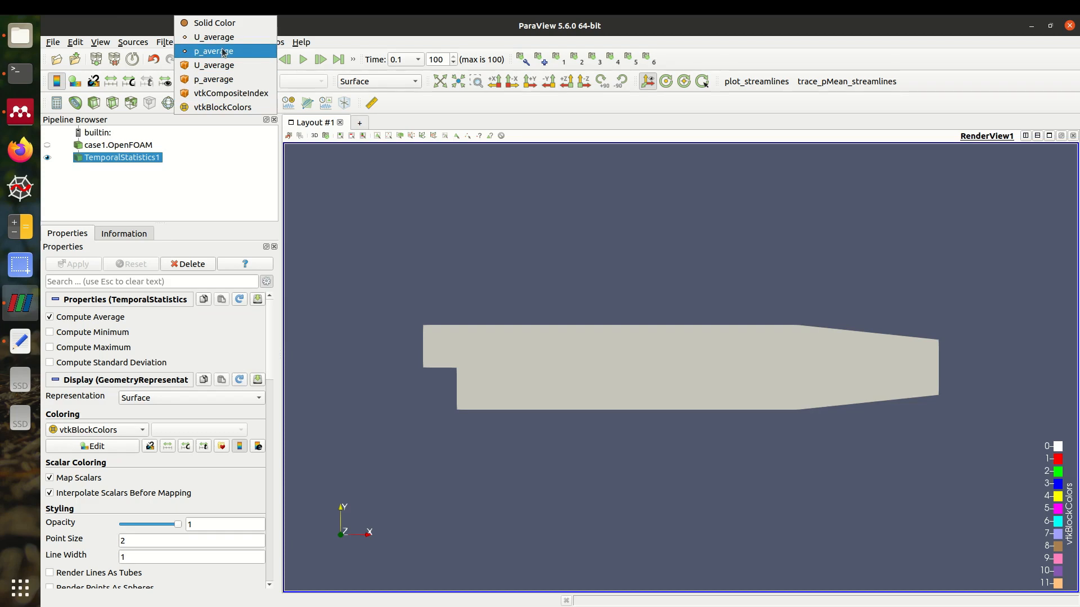
pyautogui.moveTo(233, 56)
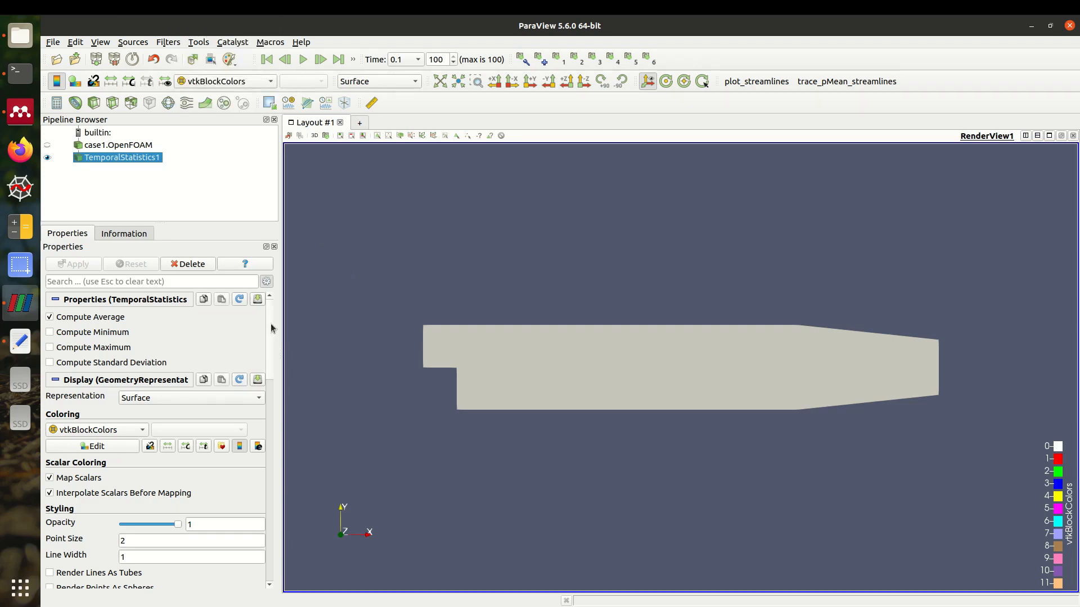
pyautogui.scroll(-3)
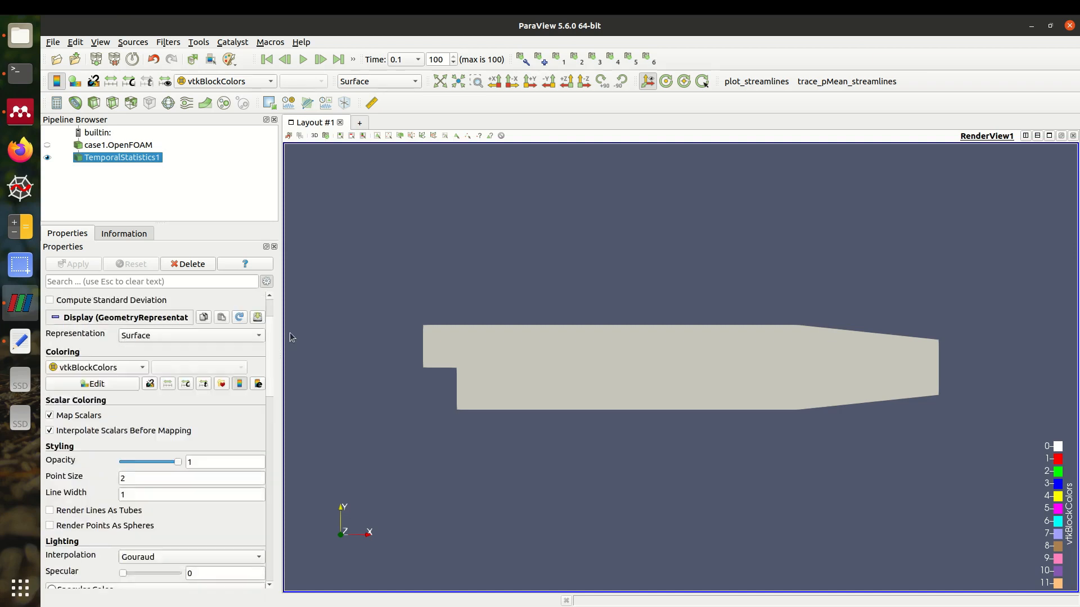
pyautogui.click(96, 368)
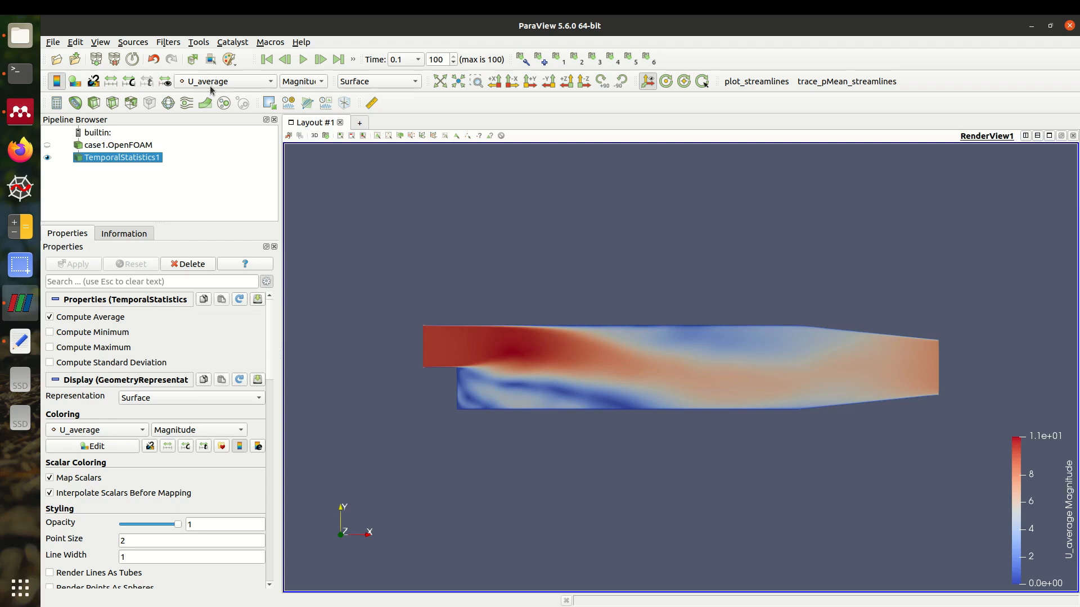
pyautogui.moveTo(317, 93)
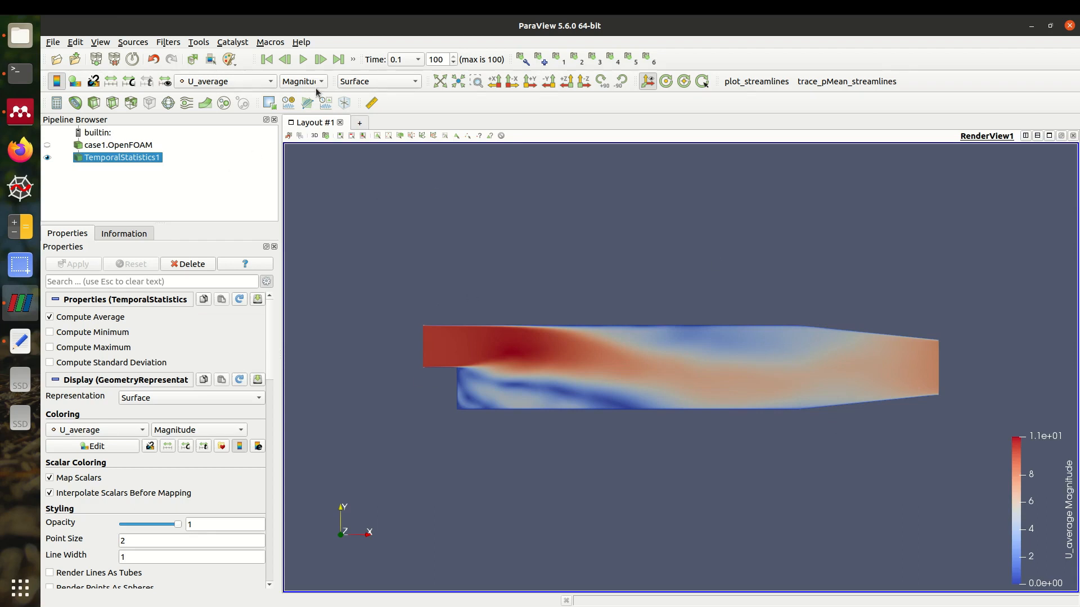
pyautogui.click(223, 80)
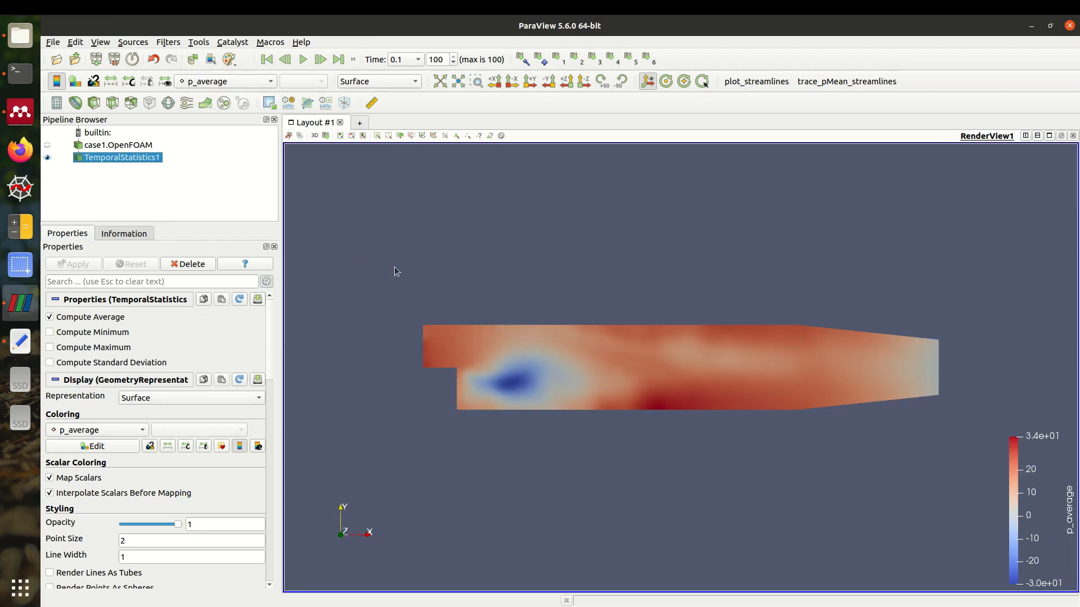
pyautogui.click(224, 81)
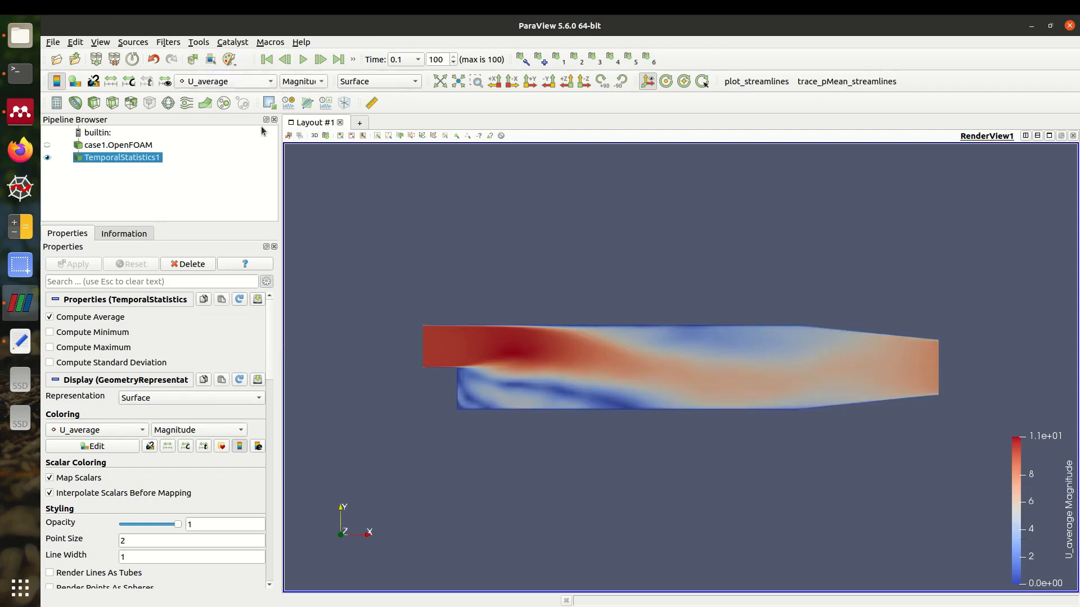
pyautogui.moveTo(1047, 144)
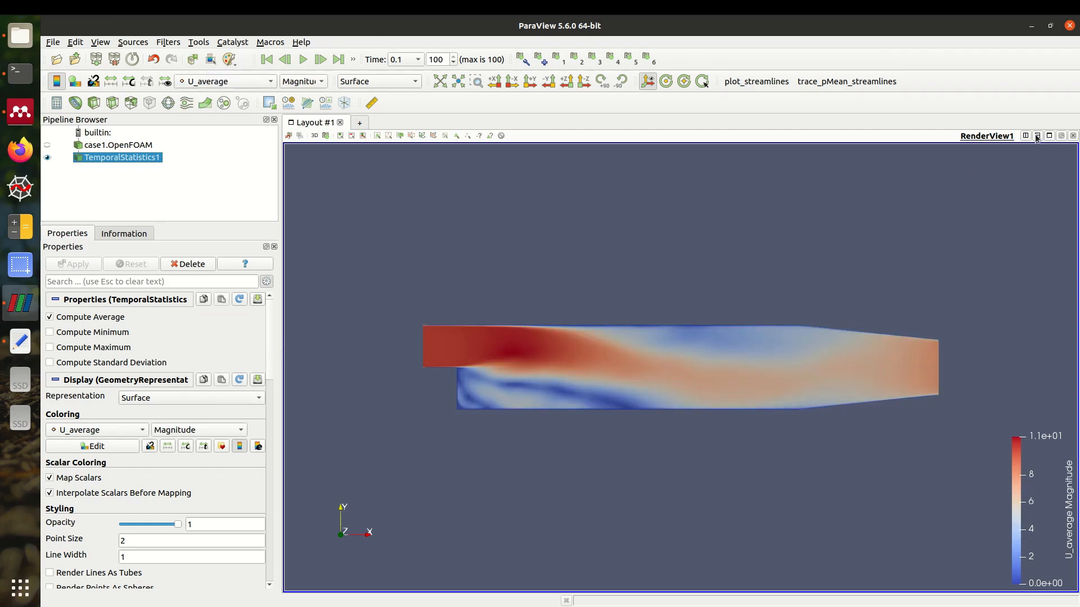
# - Split RenderView1 vertically, add a Render View, and show TemporalStatistics1 there
pyautogui.click(1036, 135)
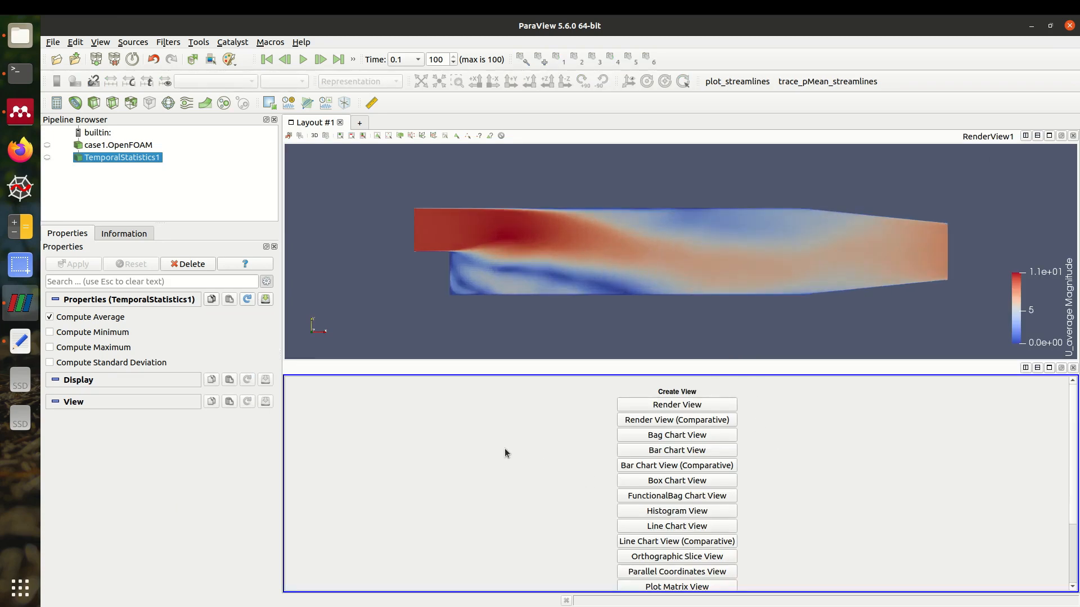
pyautogui.click(676, 404)
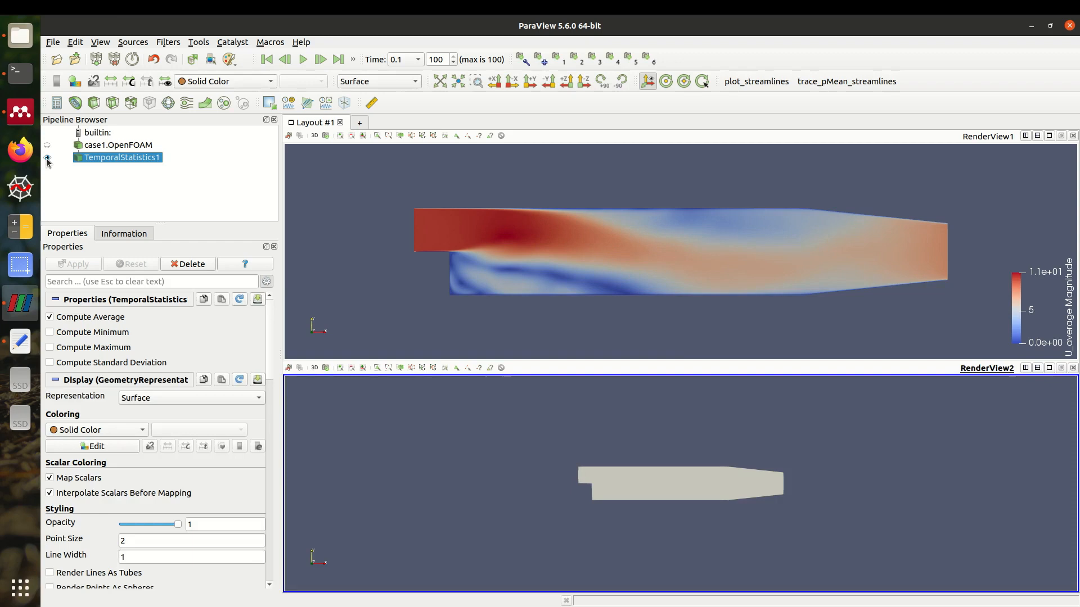
pyautogui.click(47, 157)
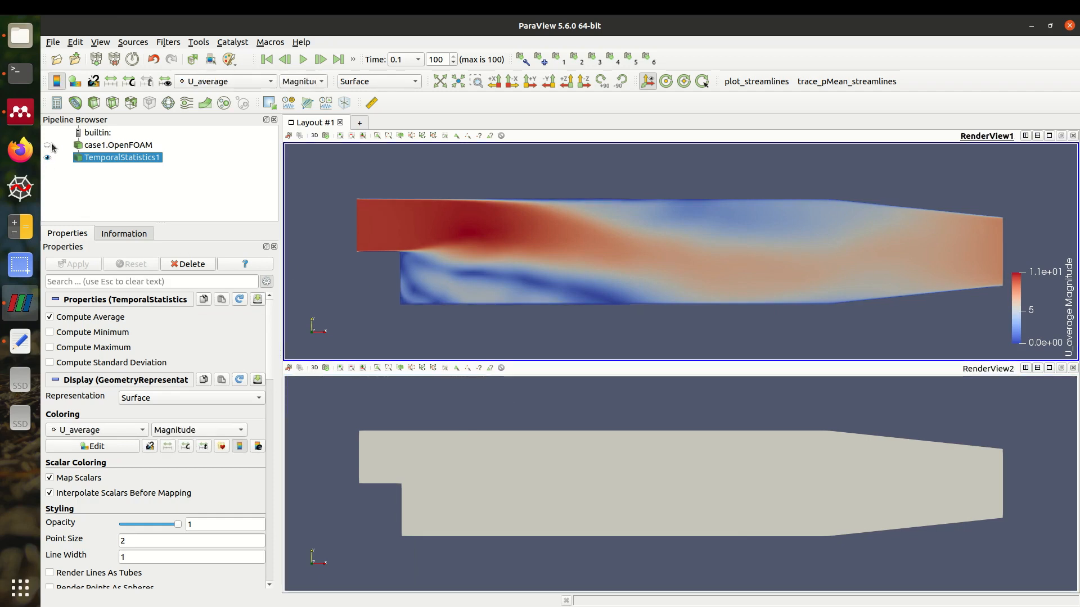
# - Show case1.OpenFOAM instead of TemporalStatistics1 and load its UMean and pMean cell arrays
pyautogui.click(118, 145)
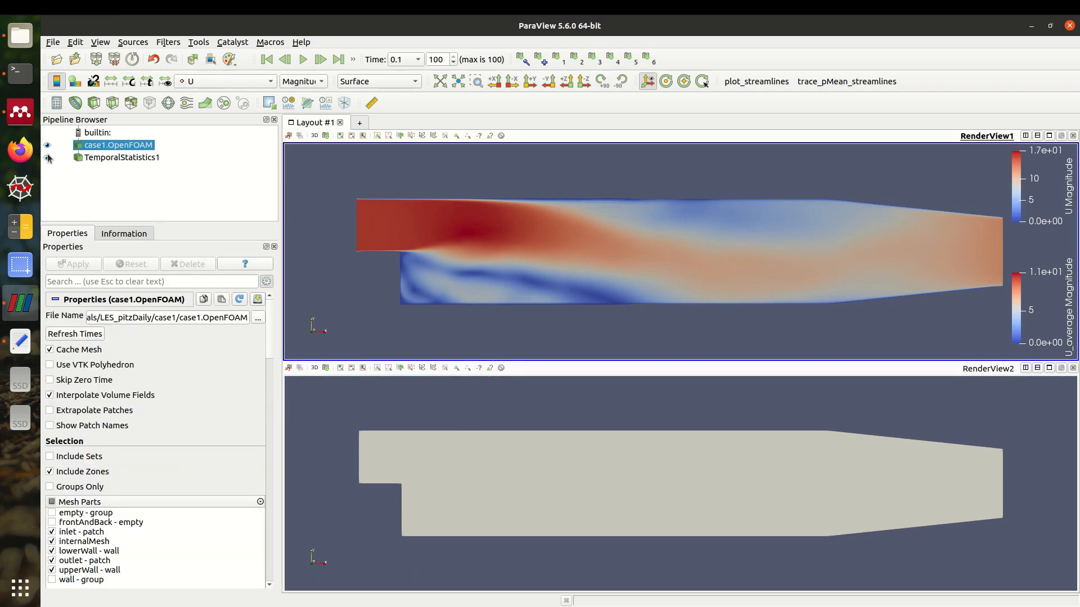
pyautogui.click(48, 157)
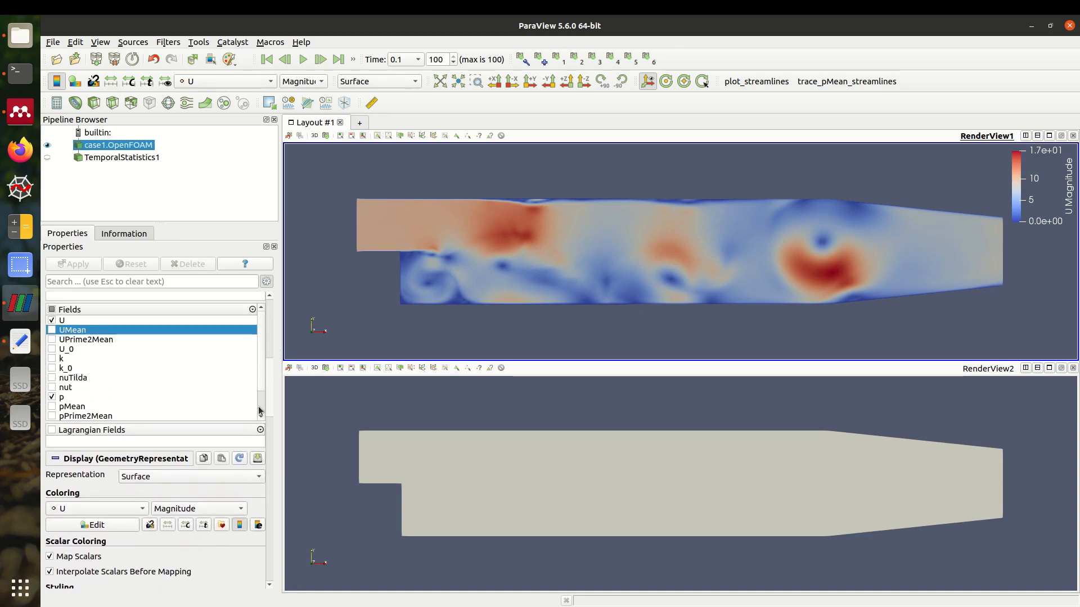
pyautogui.click(52, 338)
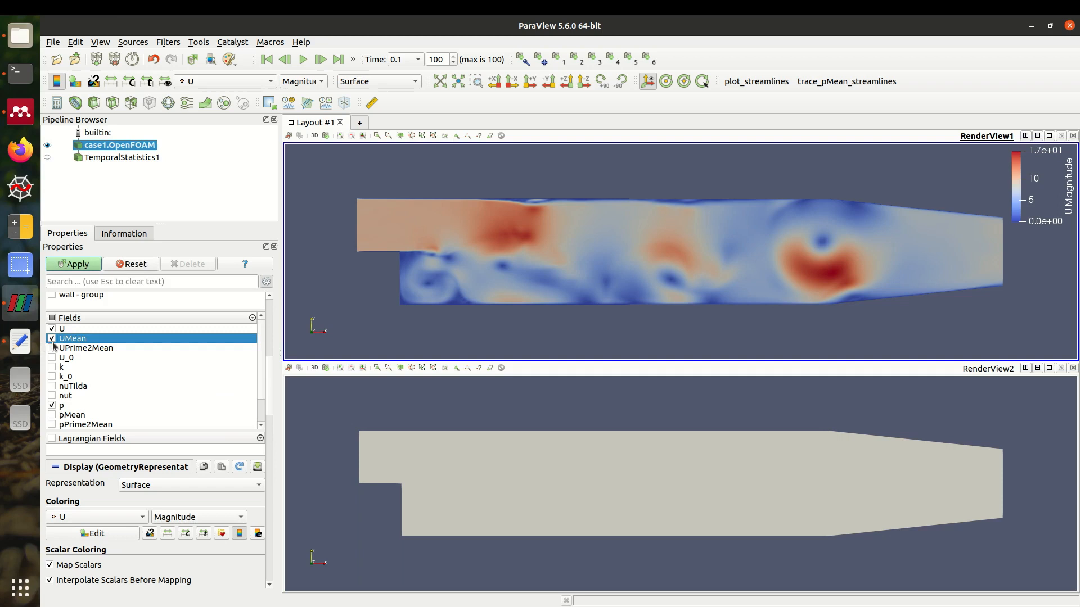
pyautogui.click(51, 414)
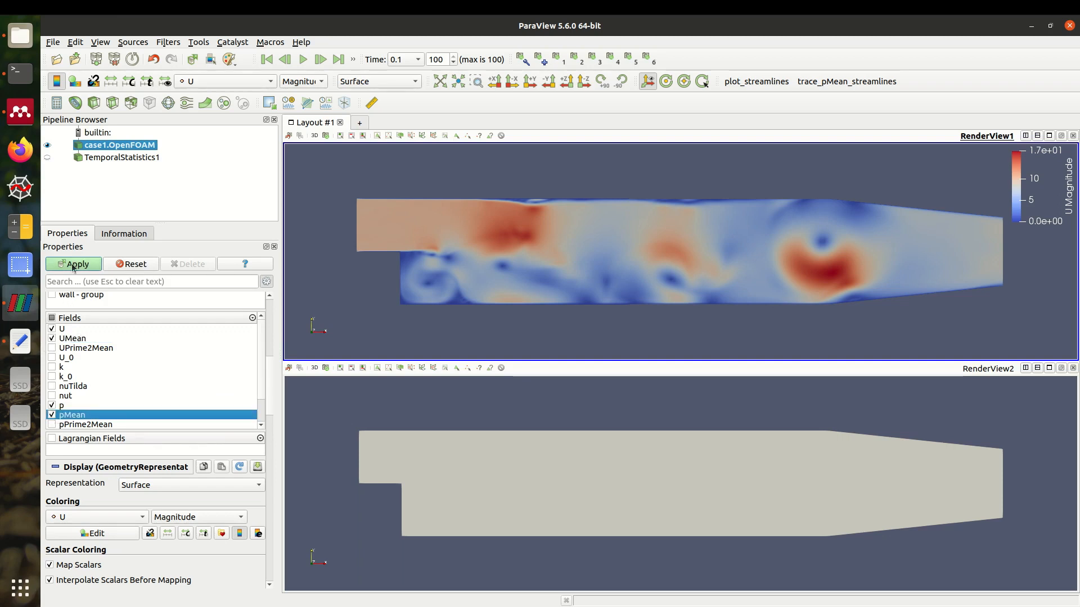
pyautogui.click(73, 264)
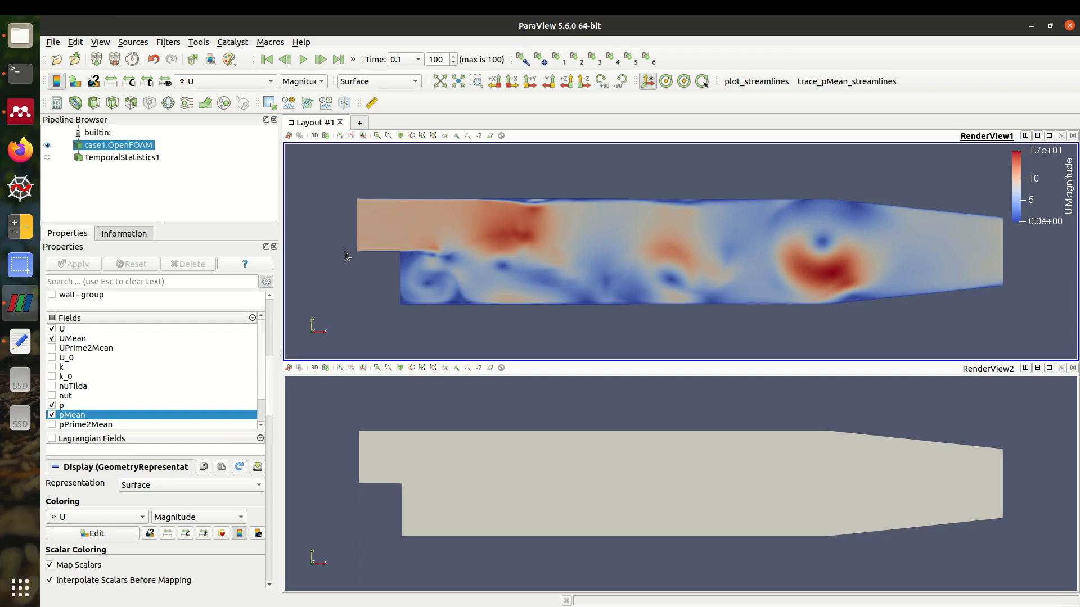
pyautogui.moveTo(233, 335)
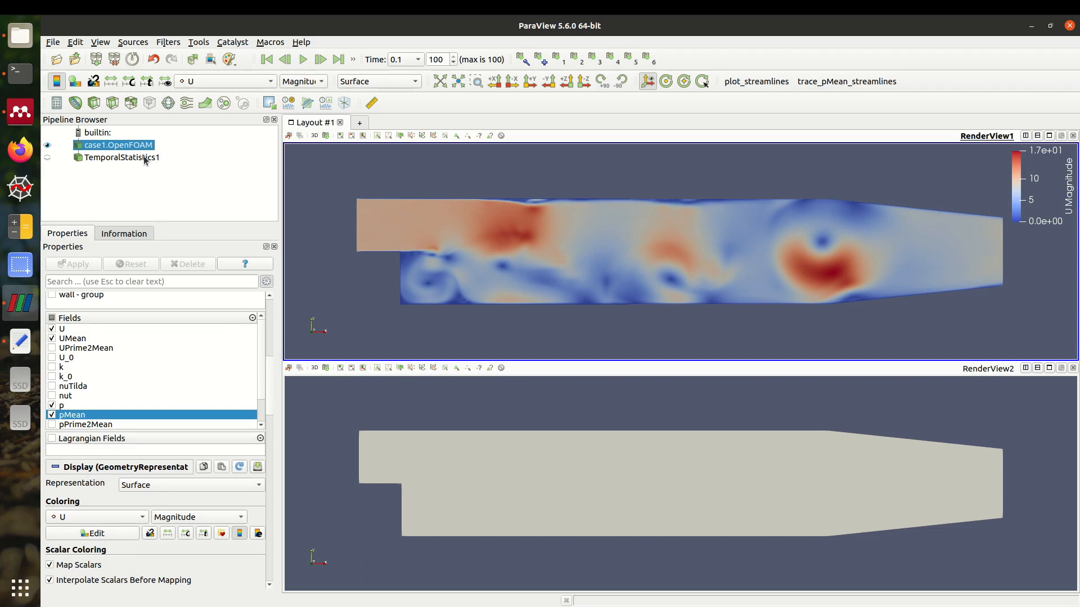
pyautogui.moveTo(69, 401)
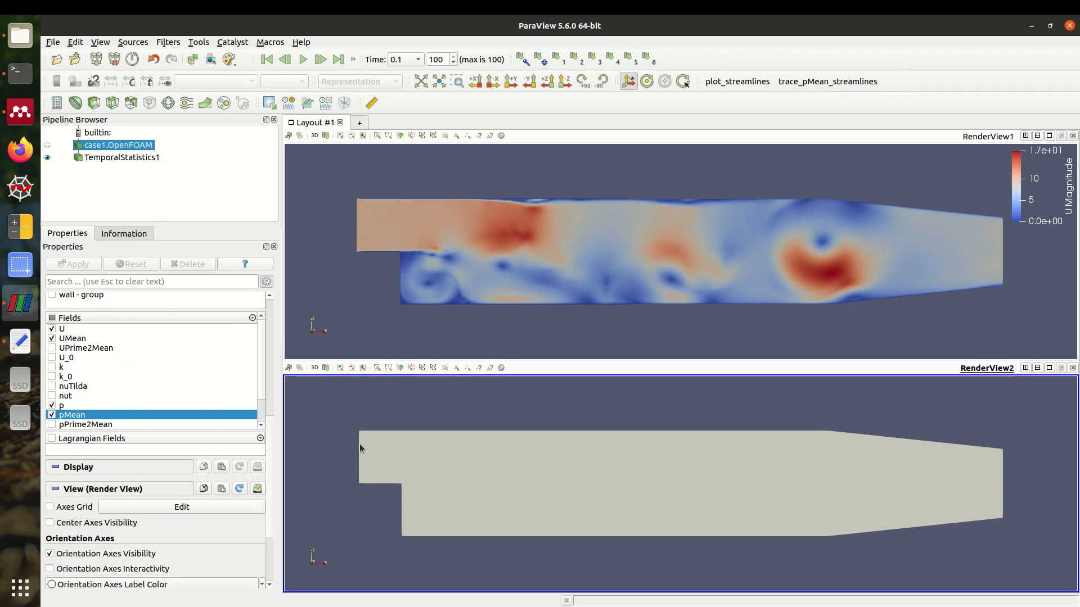
# - Colour TemporalStatistics1 by U_average in the lower view and case1 by UMean above
pyautogui.click(122, 157)
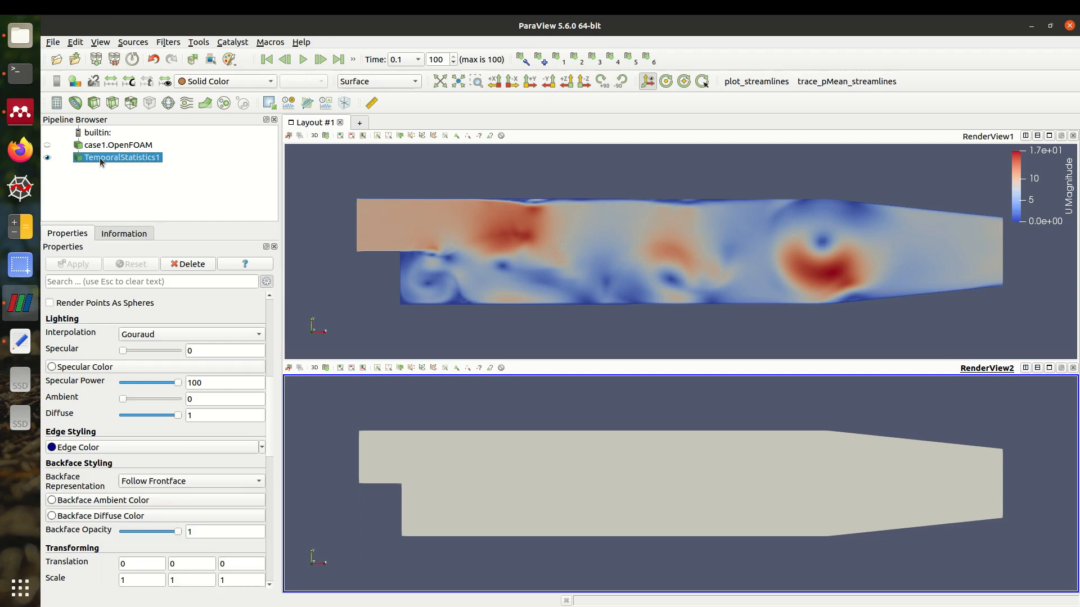
pyautogui.click(223, 81)
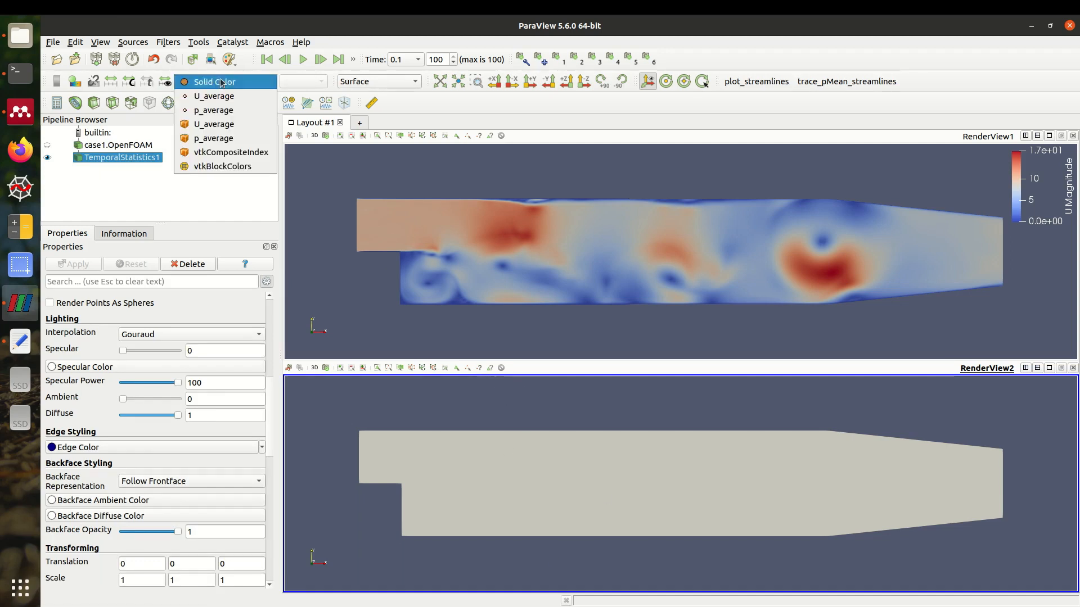
pyautogui.moveTo(213, 96)
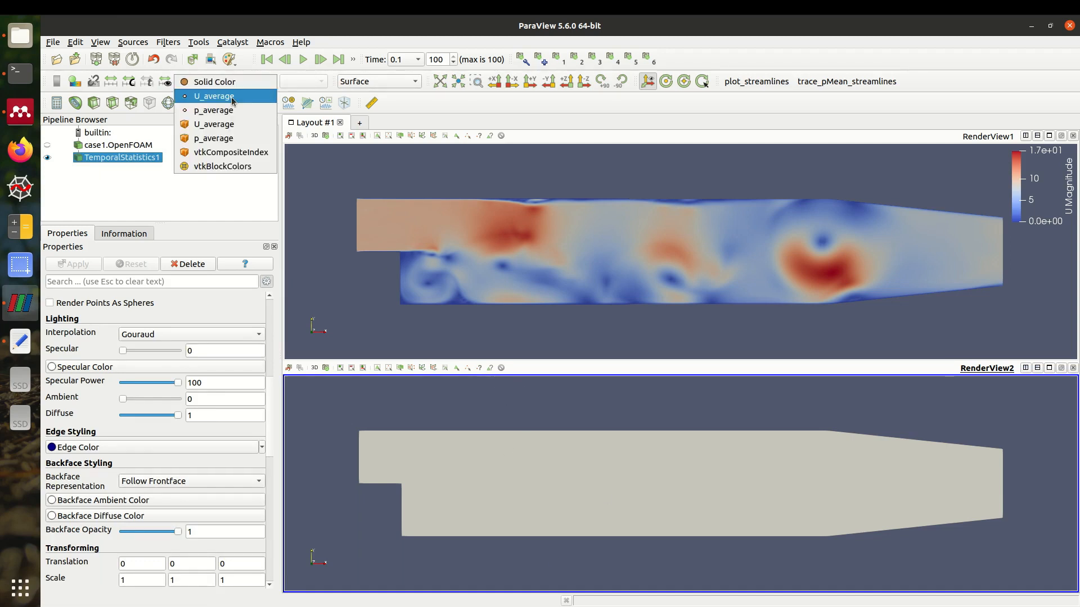
pyautogui.click(214, 95)
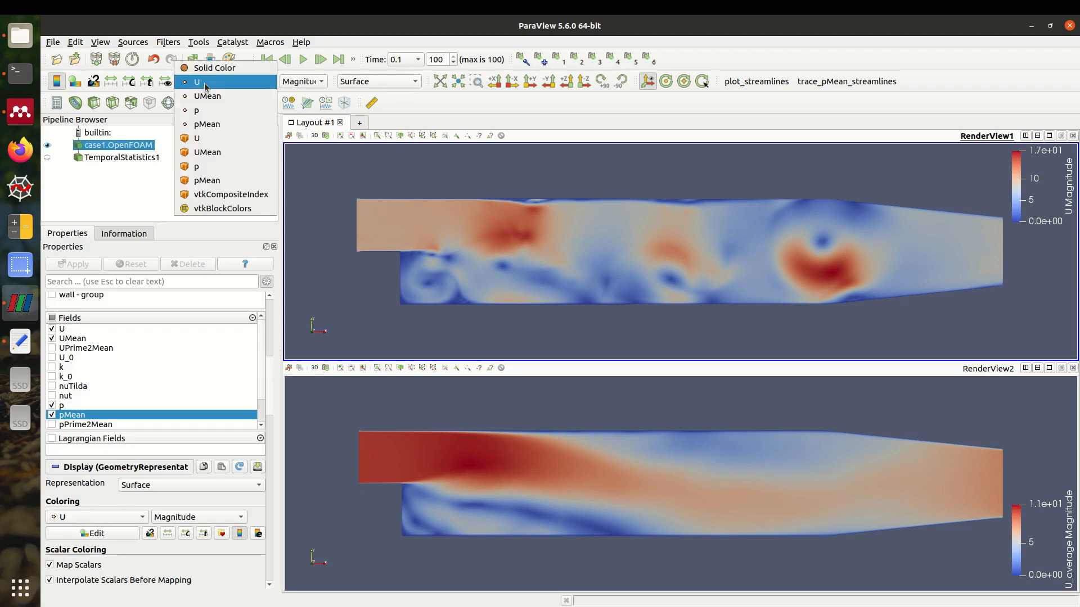
pyautogui.click(207, 95)
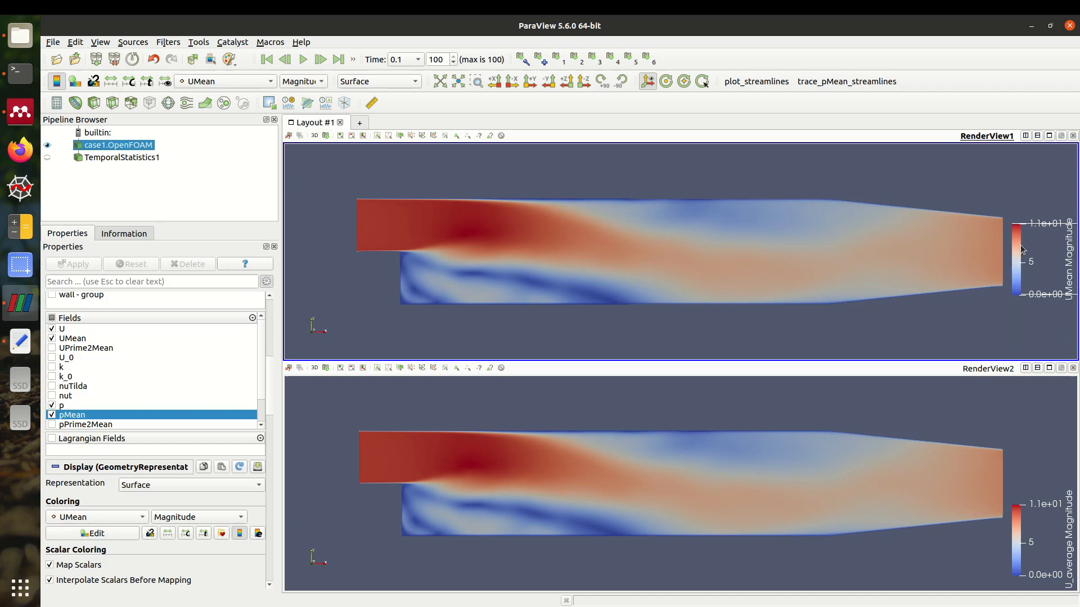
pyautogui.click(654, 482)
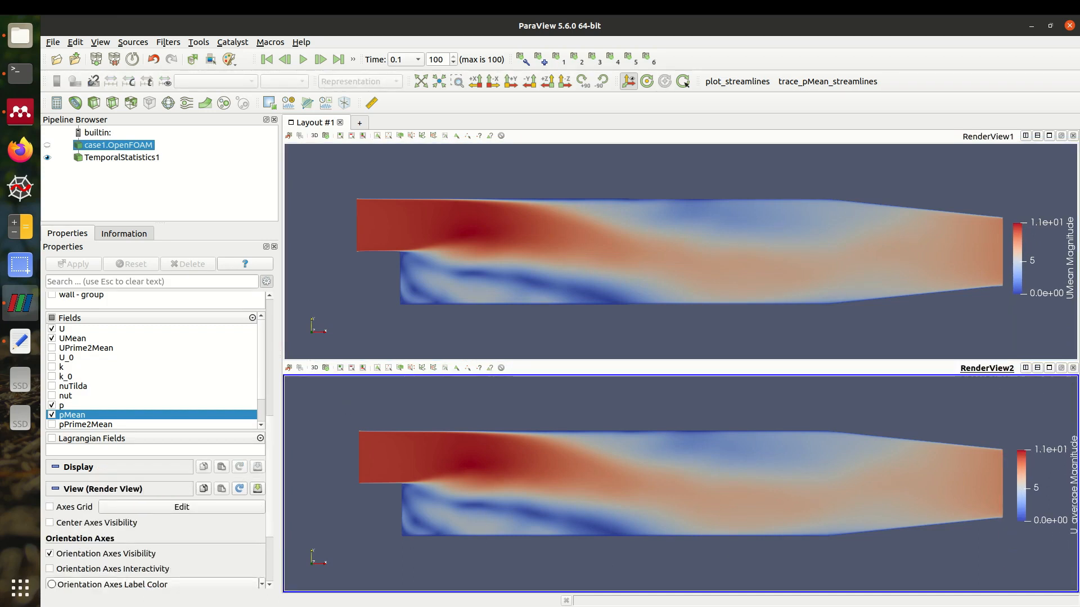
pyautogui.moveTo(516, 524)
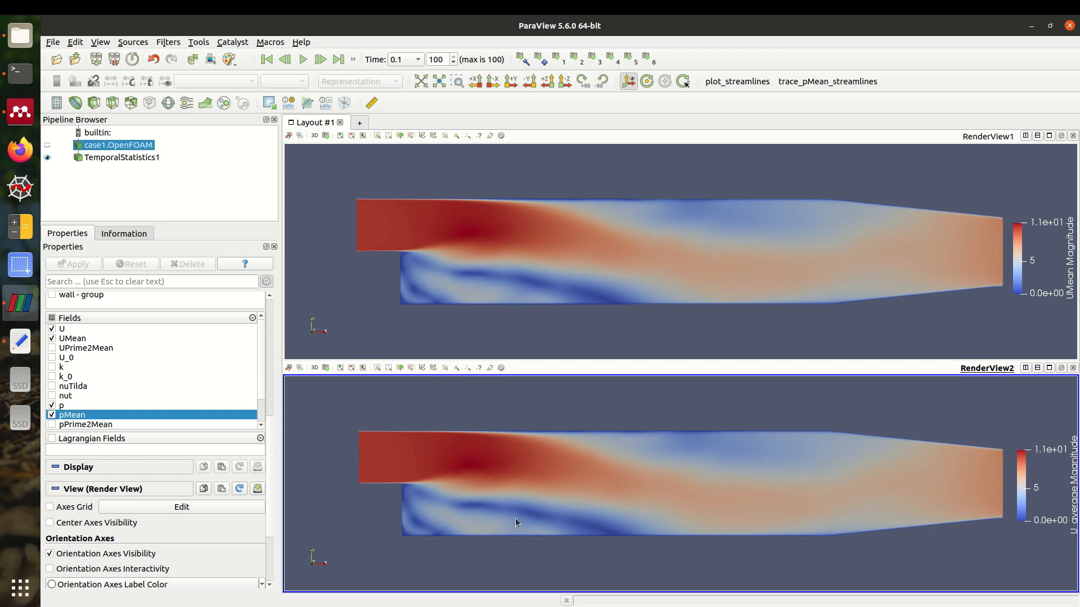
pyautogui.moveTo(609, 543)
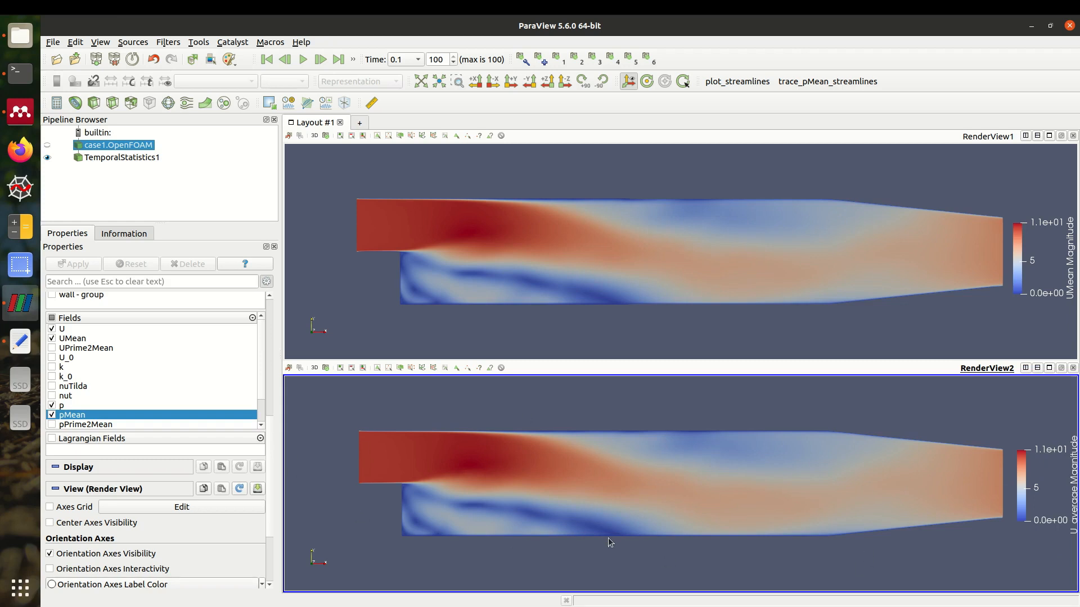
pyautogui.moveTo(794, 488)
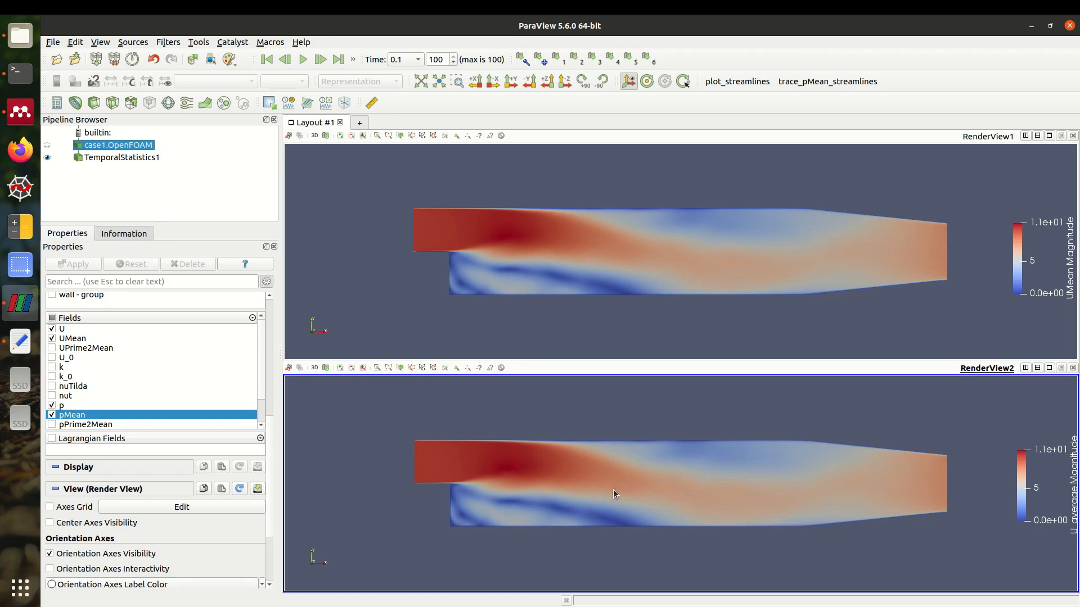
pyautogui.moveTo(575, 457)
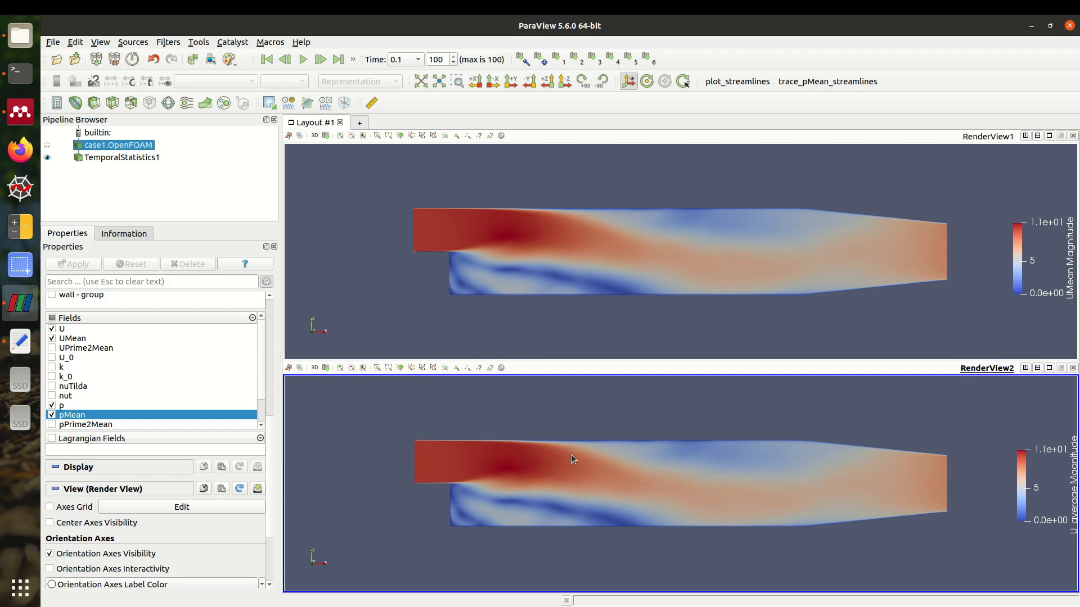
pyautogui.moveTo(555, 468)
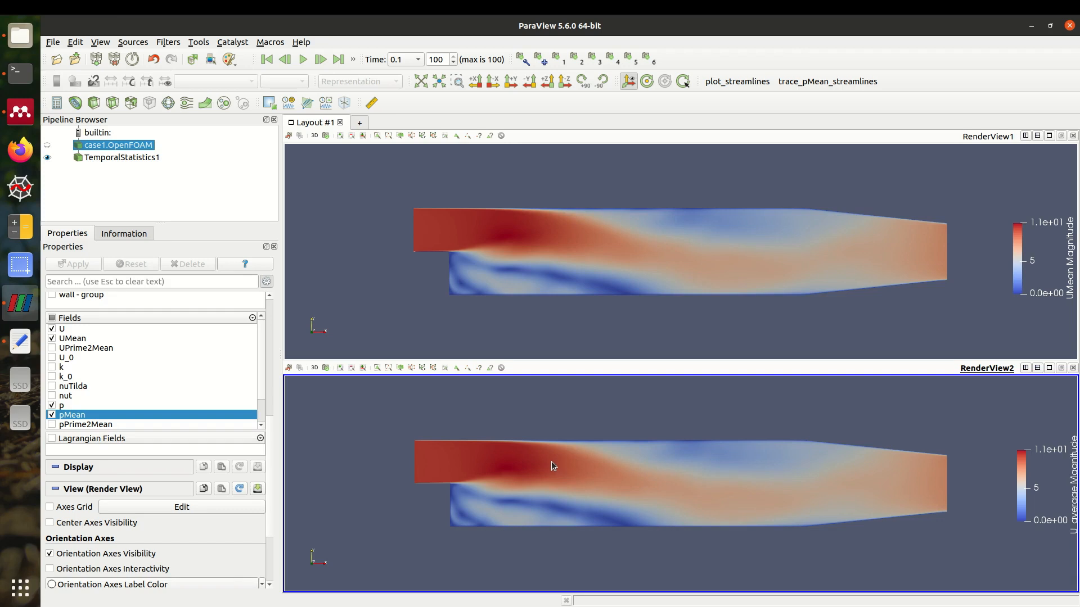
pyautogui.moveTo(531, 444)
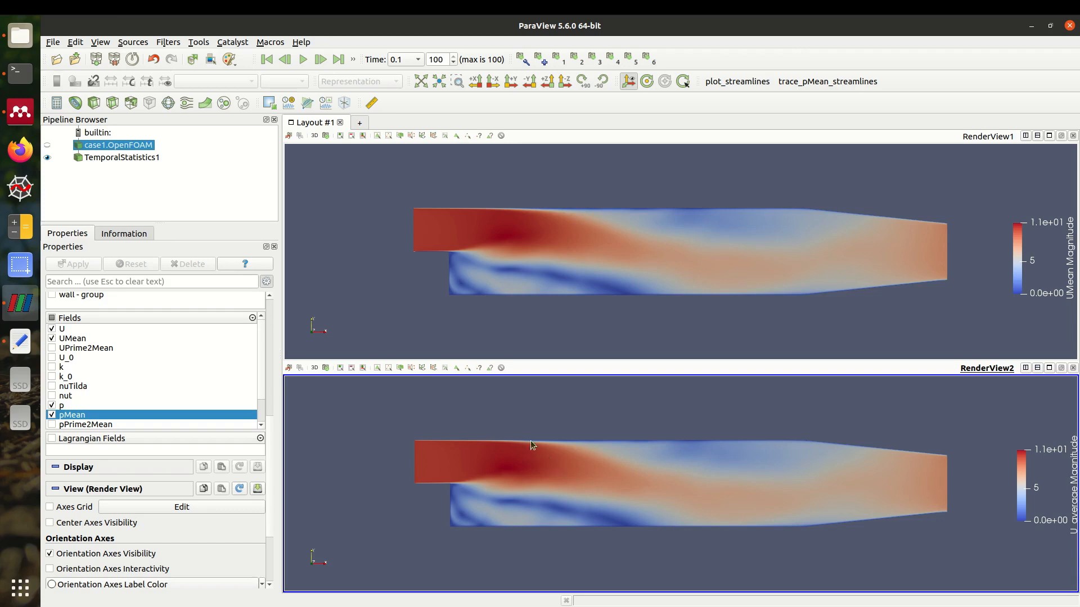
pyautogui.moveTo(356, 331)
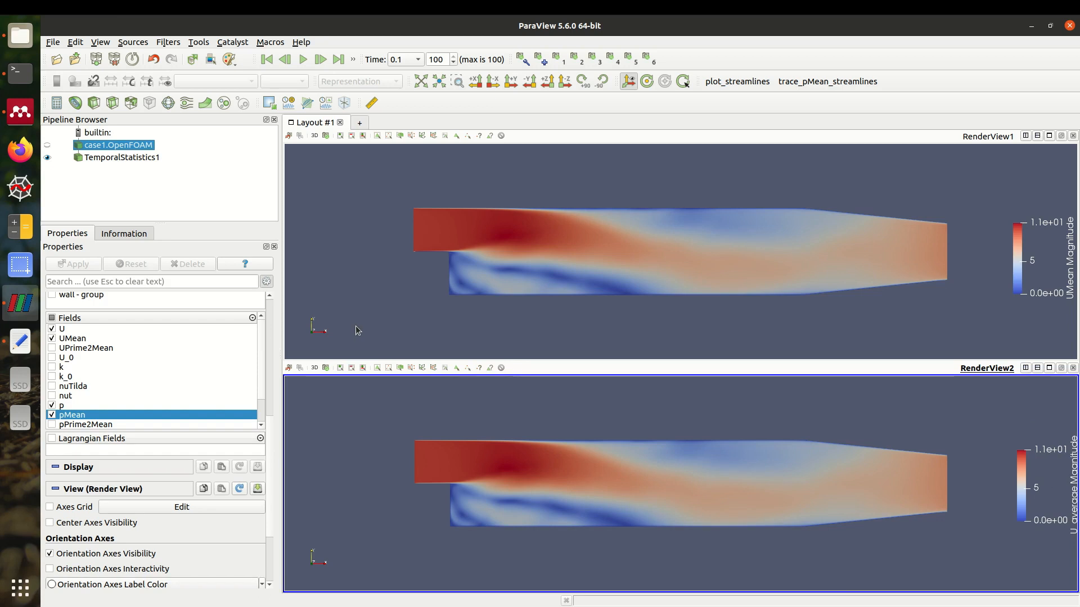
pyautogui.moveTo(51, 71)
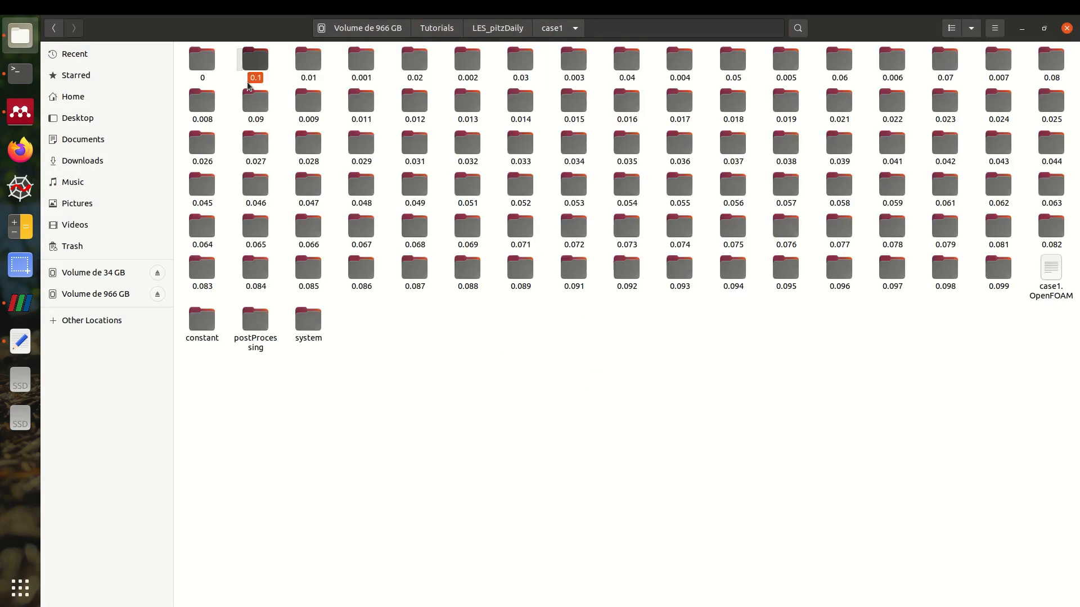
# - Navigate to the LES_pitzDaily case2 folder and open a terminal there
pyautogui.press('ctrl+a')
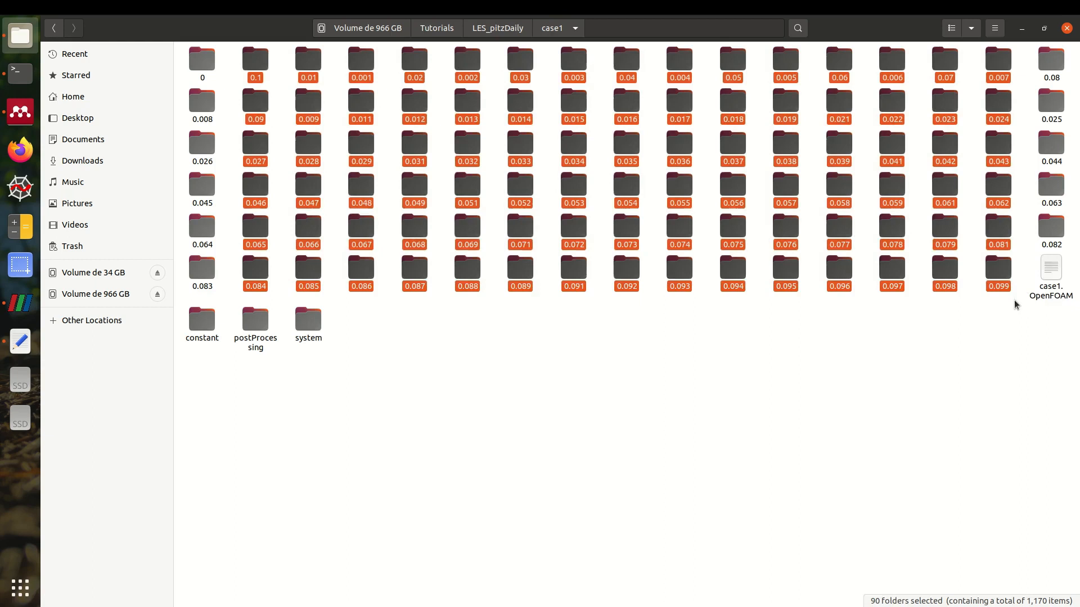
pyautogui.click(231, 64)
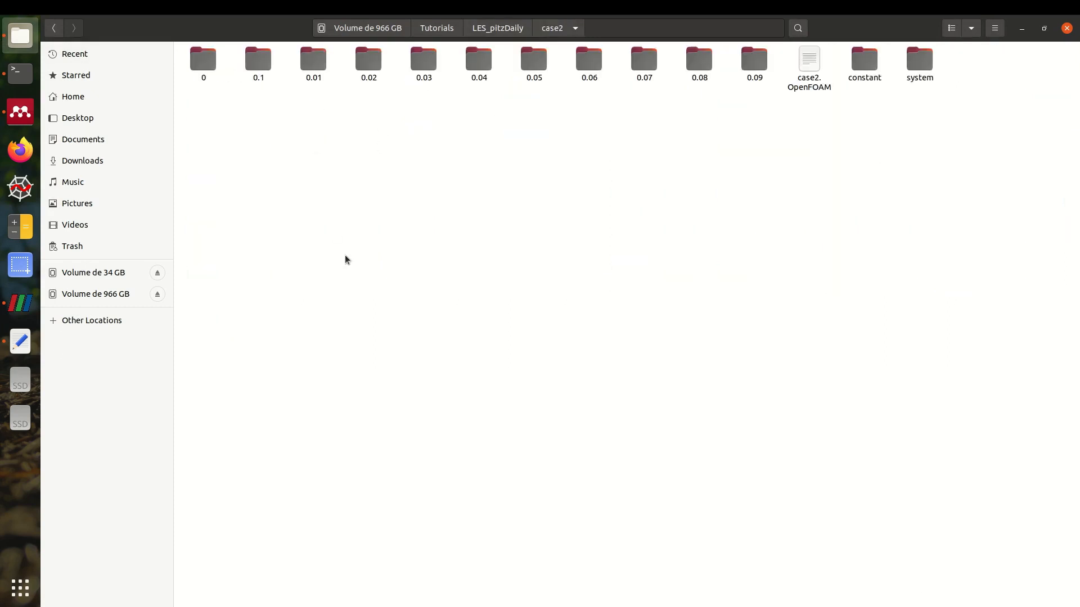
pyautogui.moveTo(337, 243)
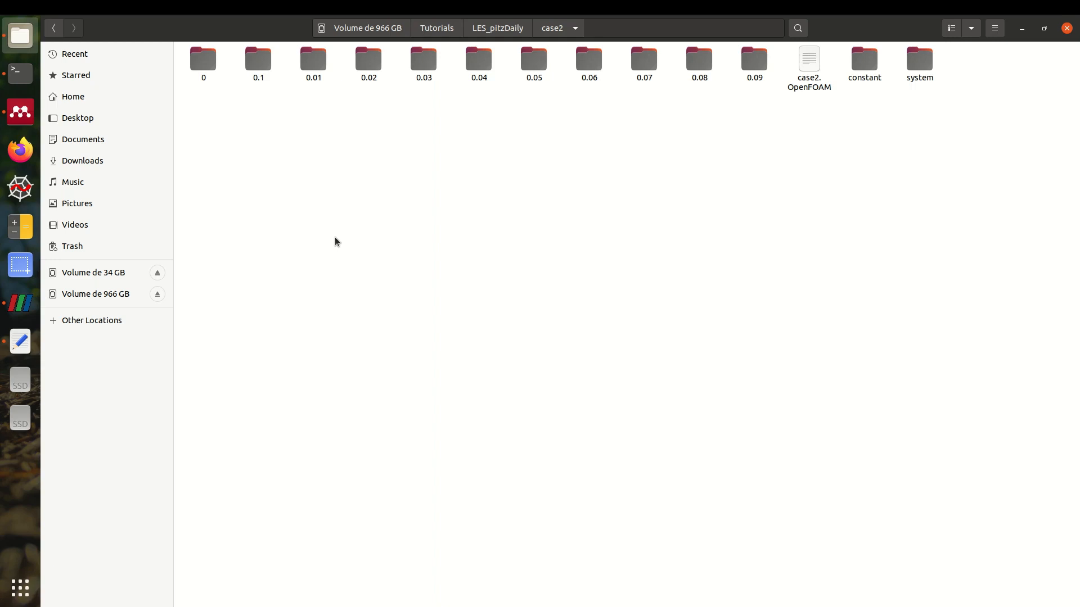
pyautogui.moveTo(688, 76)
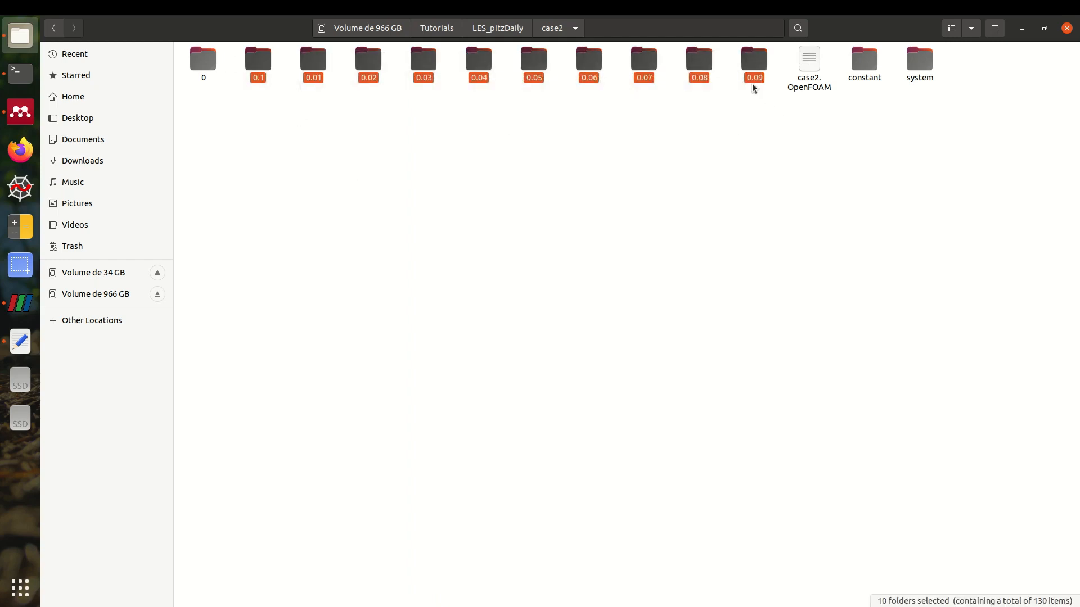
pyautogui.click(193, 124)
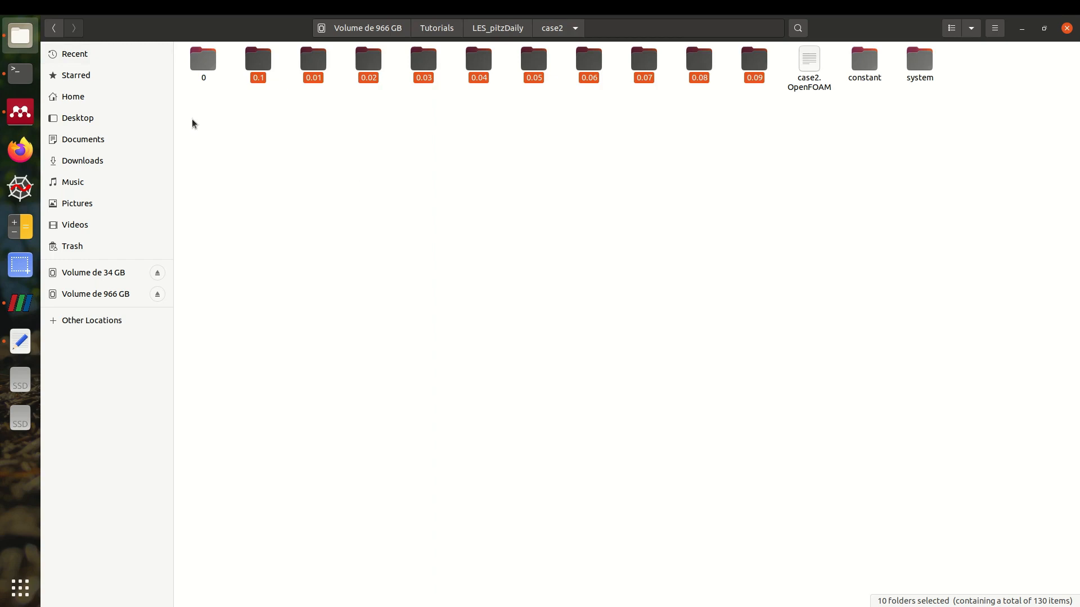
pyautogui.rightClick(568, 183)
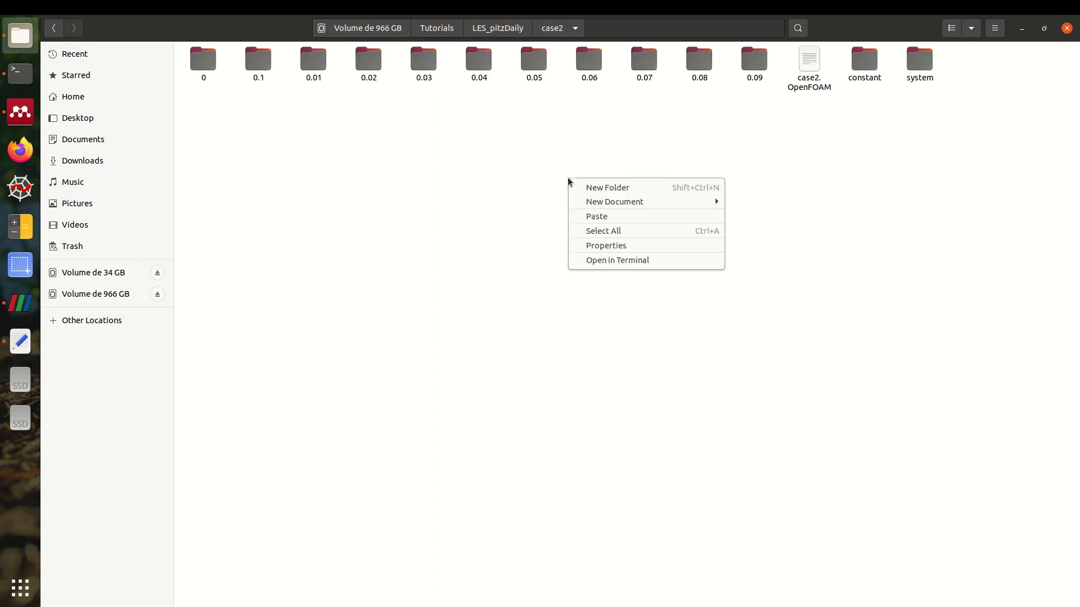
pyautogui.click(616, 260)
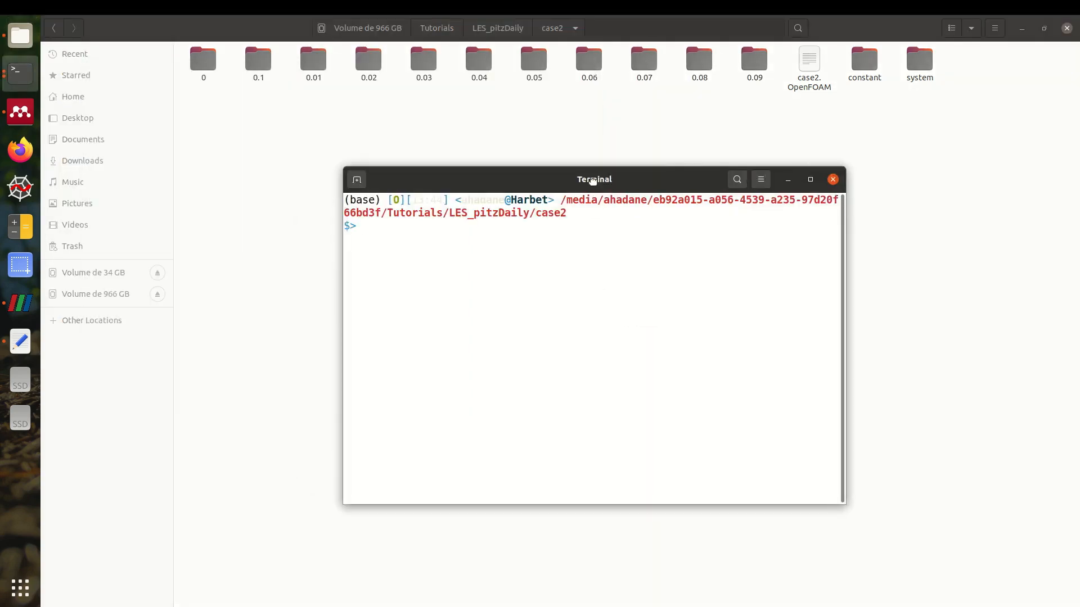
# - Type the paraFoam command at the case2 terminal prompt
pyautogui.write('paraF')
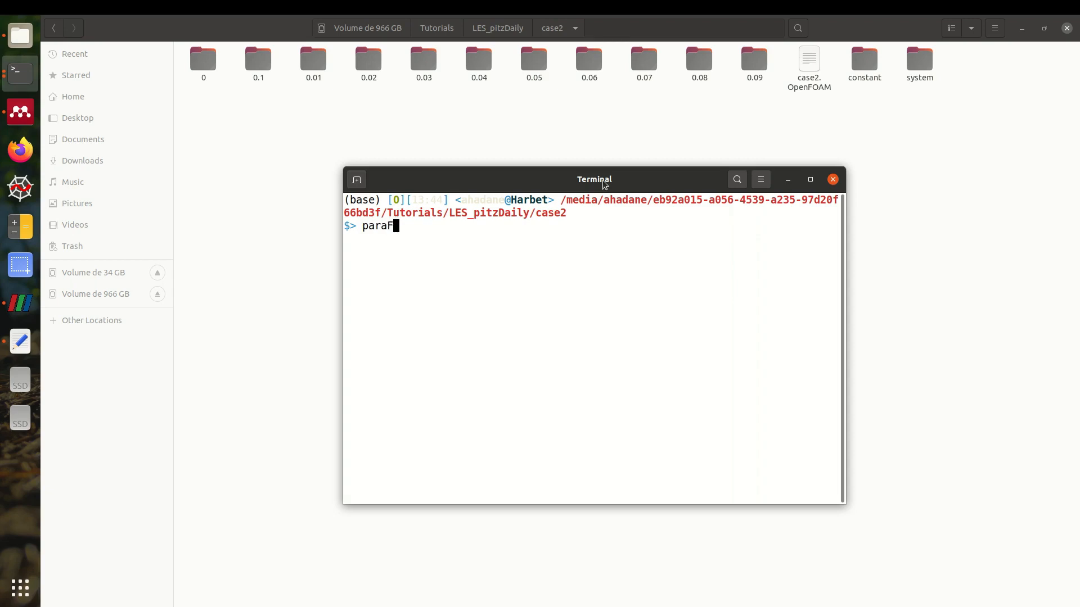
pyautogui.write('oam')
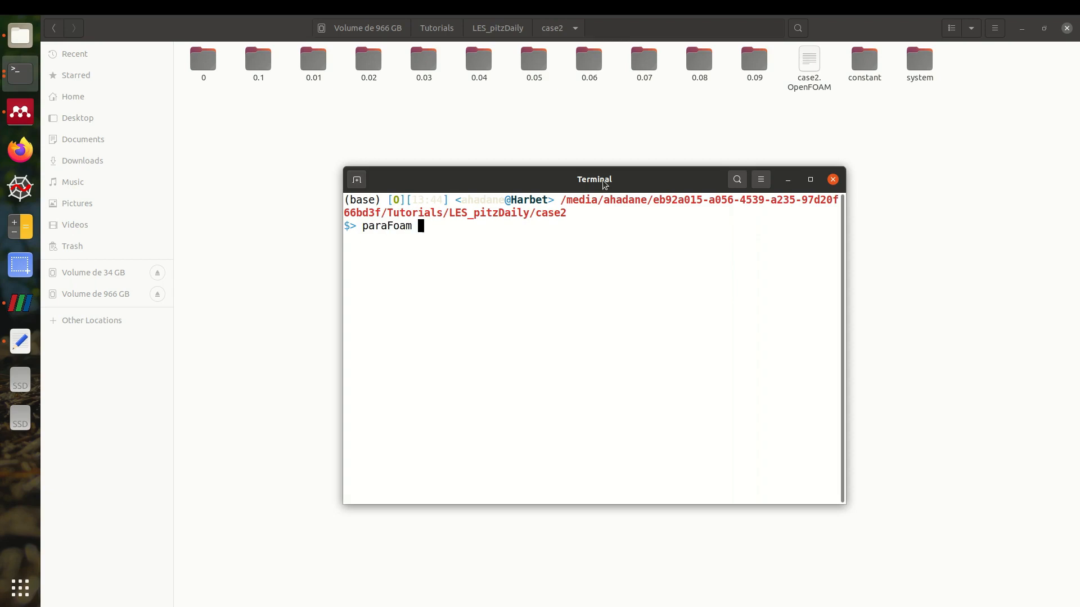
pyautogui.moveTo(832, 180)
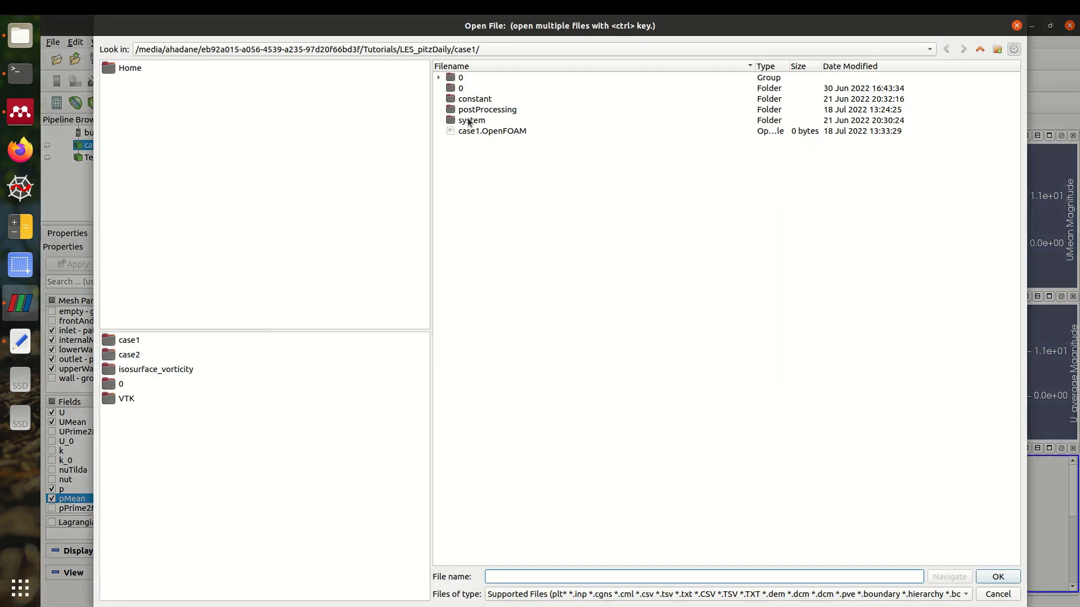
# - Open case2.OpenFOAM from the LES_pitzDaily case2 folder and return to ParaView
pyautogui.click(979, 49)
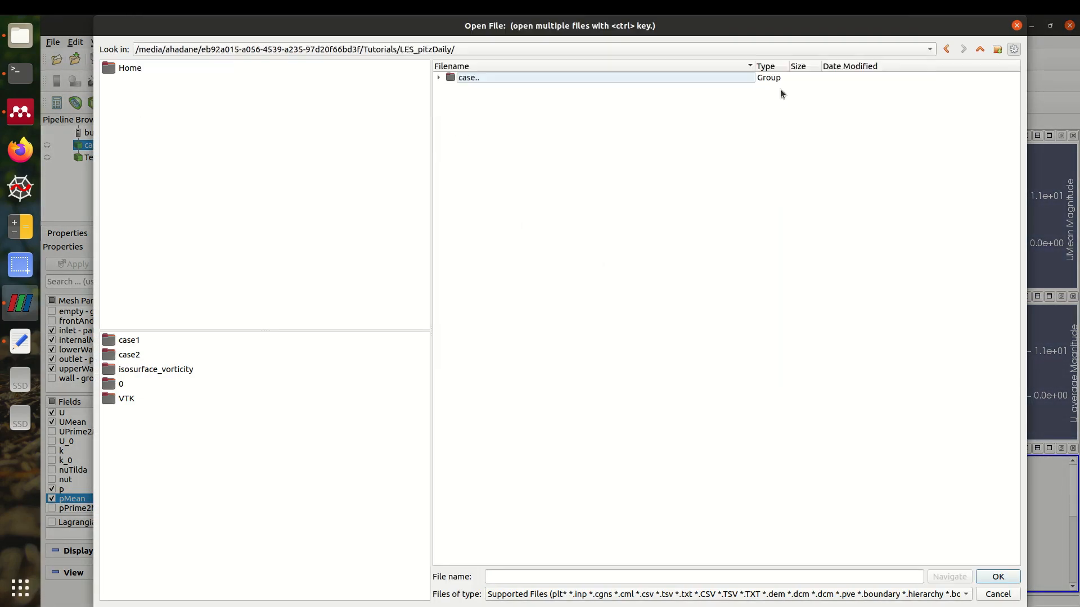
pyautogui.doubleClick(469, 77)
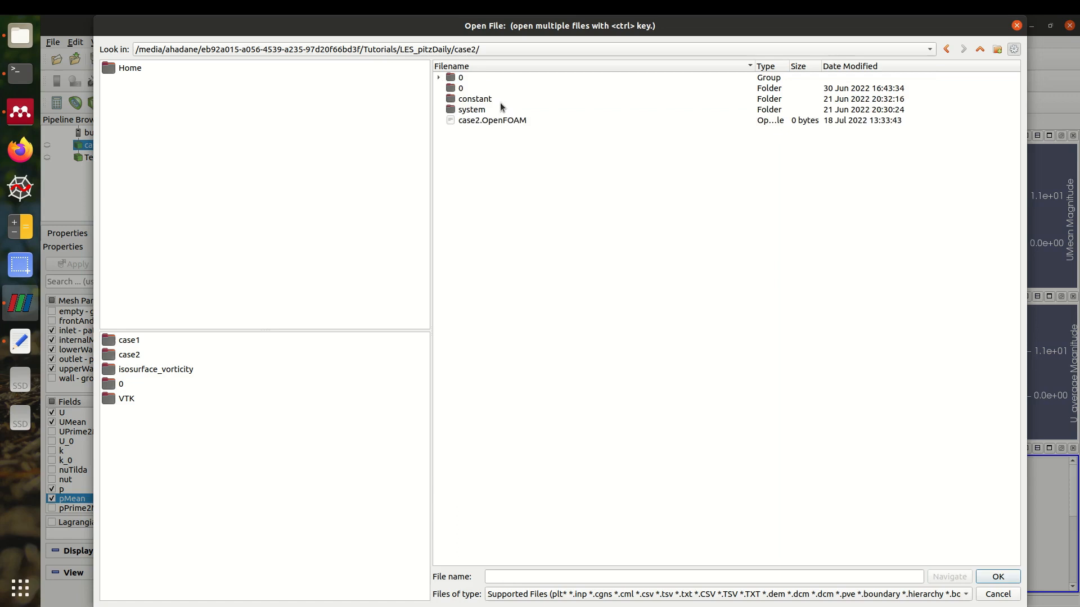
pyautogui.click(997, 577)
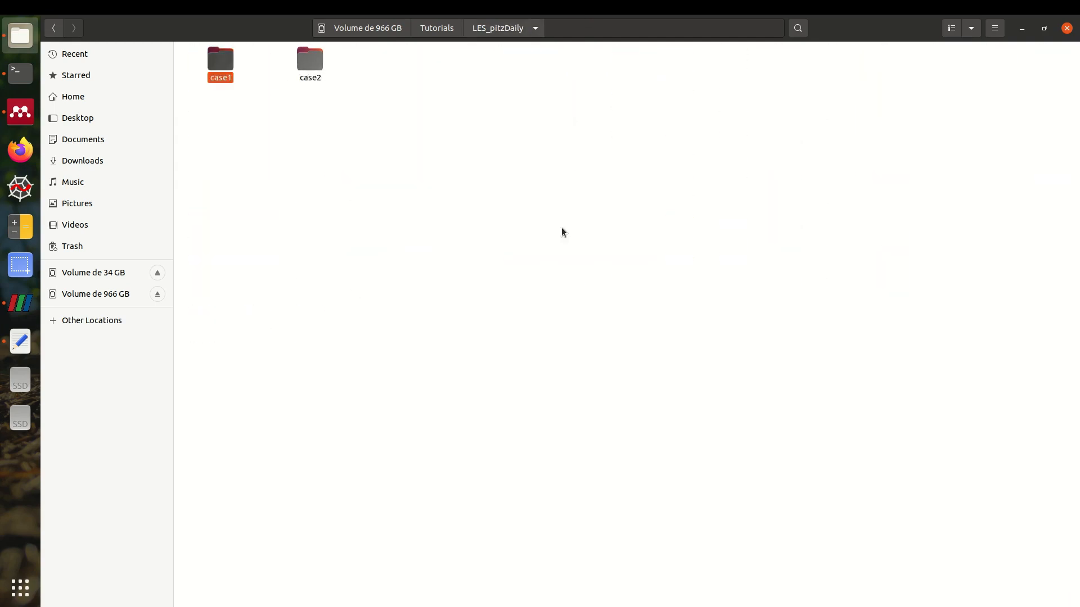
pyautogui.click(220, 61)
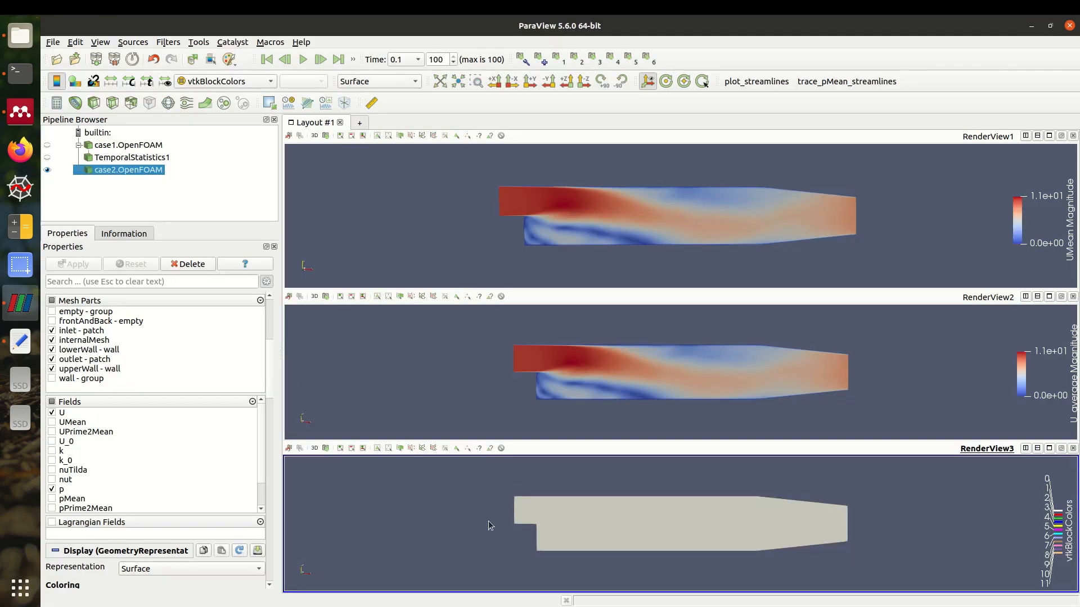
pyautogui.moveTo(152, 249)
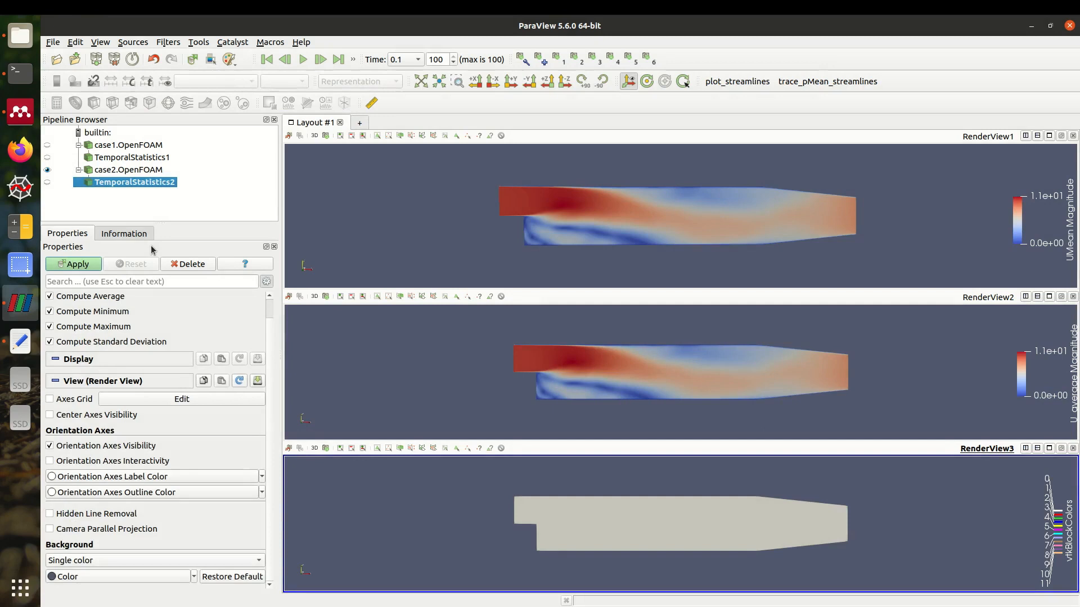
# - Apply an average-only Temporal Statistics filter to case2 and colour it by U_average
pyautogui.click(49, 311)
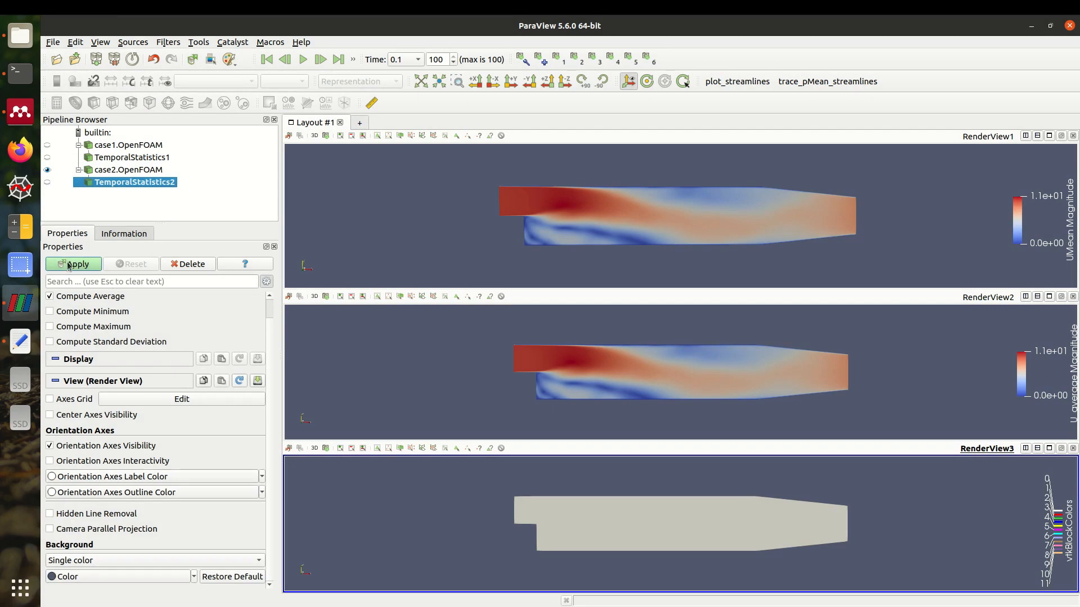
pyautogui.click(73, 264)
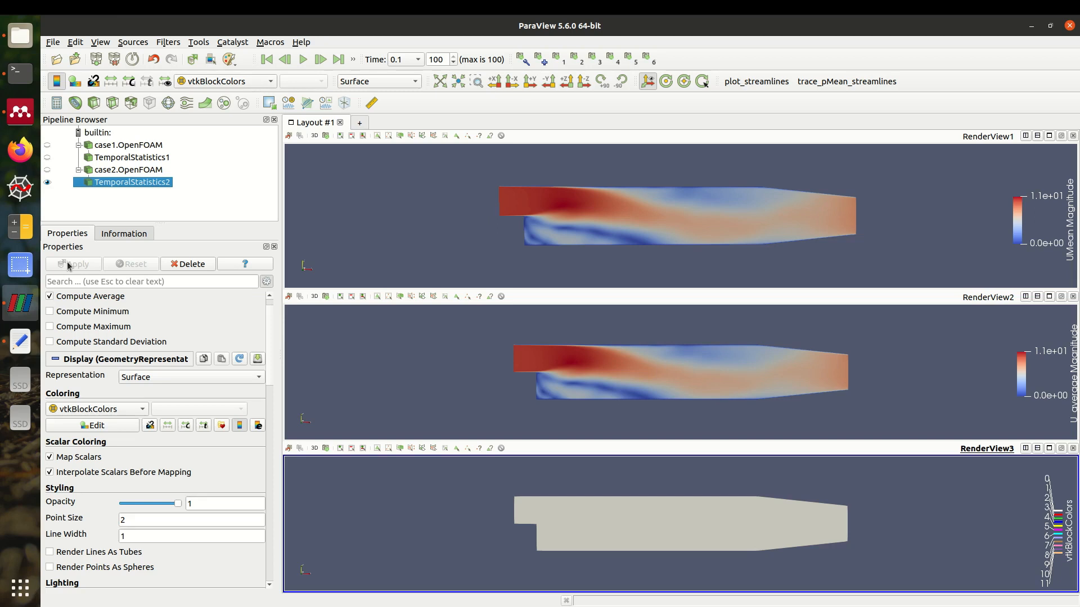
pyautogui.click(96, 409)
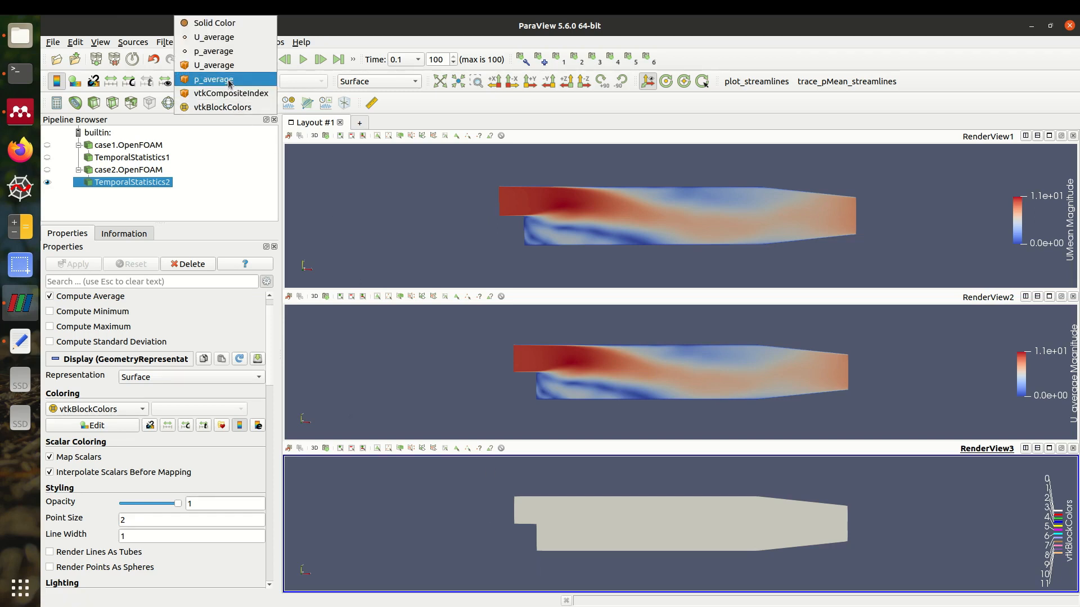
pyautogui.click(215, 65)
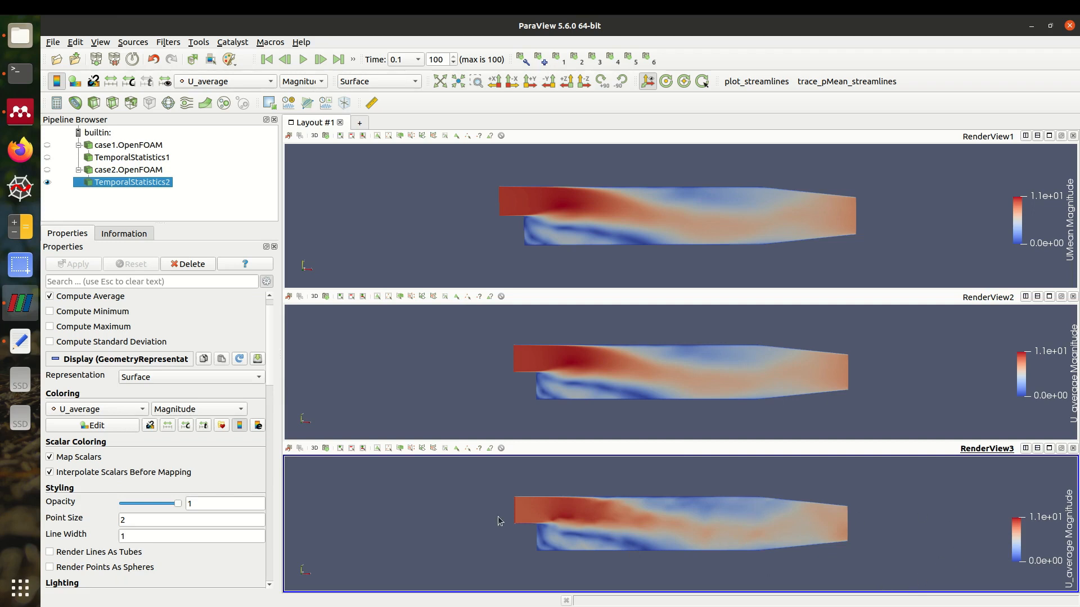
pyautogui.moveTo(573, 527)
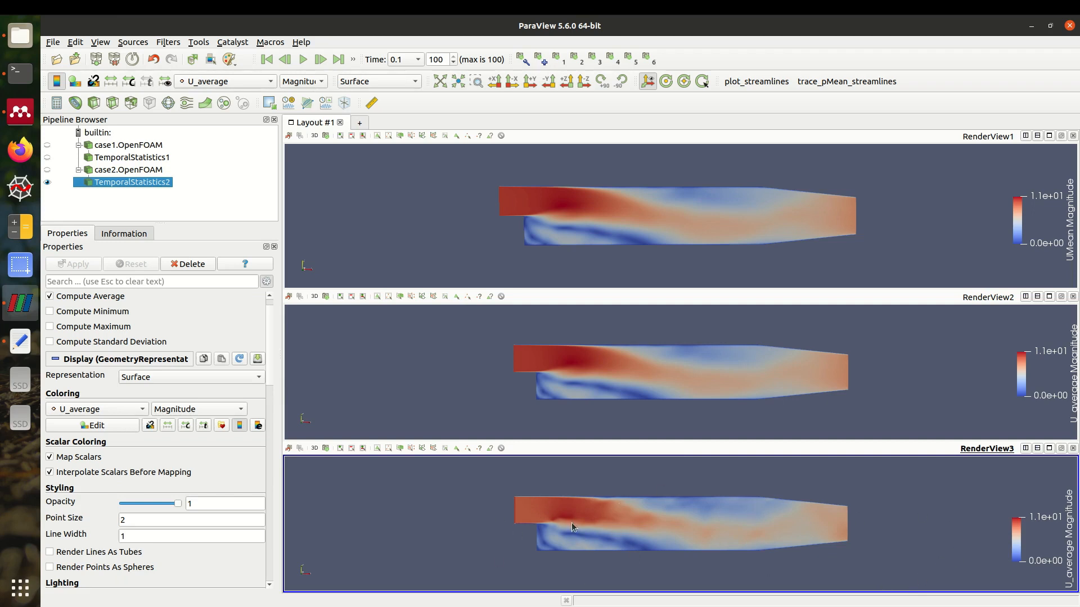
pyautogui.moveTo(638, 504)
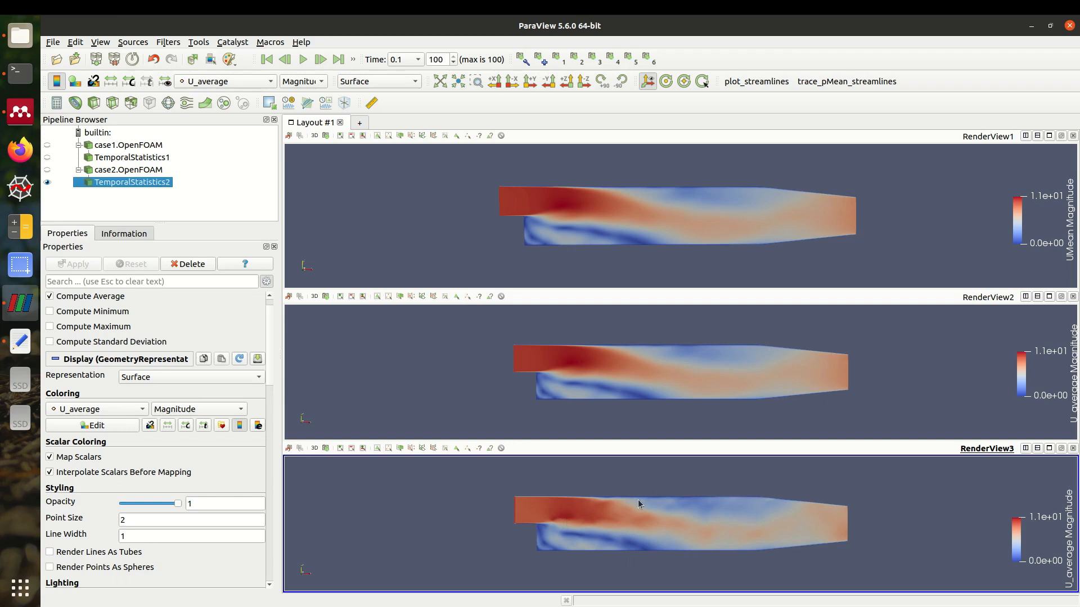
pyautogui.moveTo(701, 525)
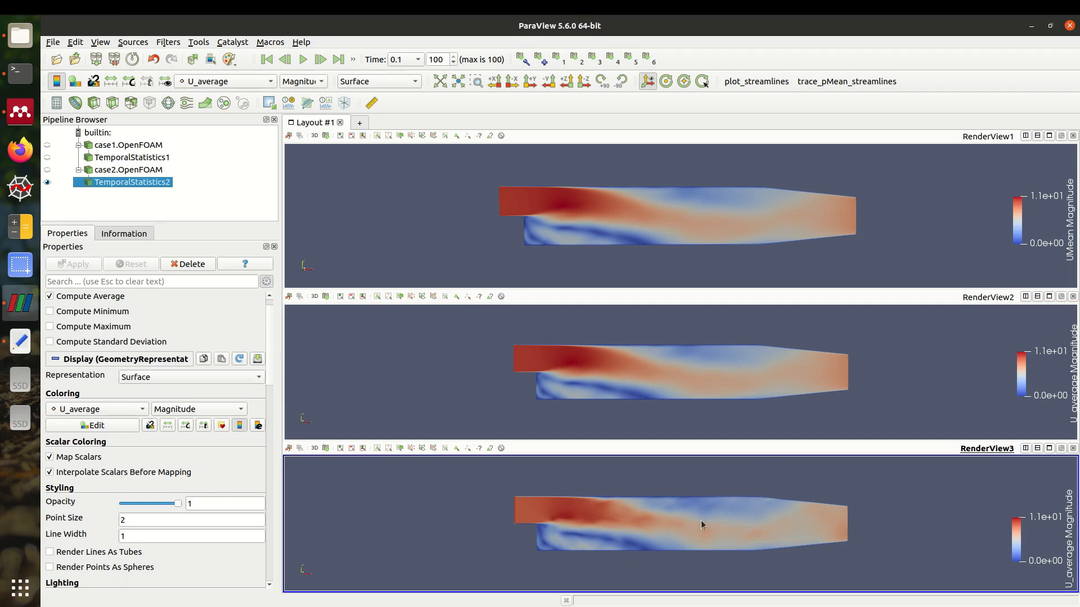
pyautogui.moveTo(761, 523)
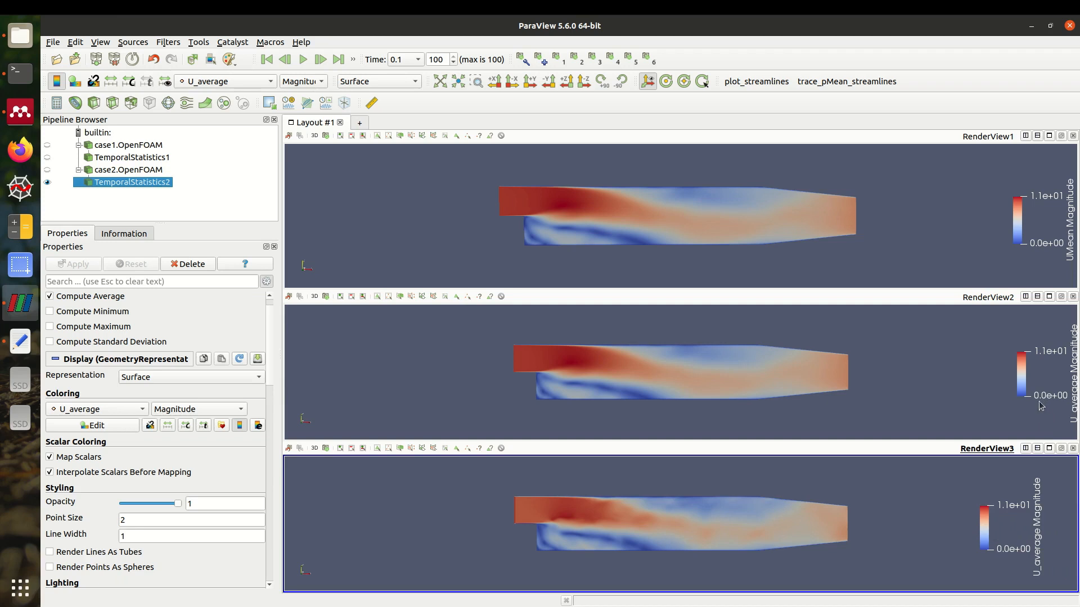
pyautogui.moveTo(1026, 405)
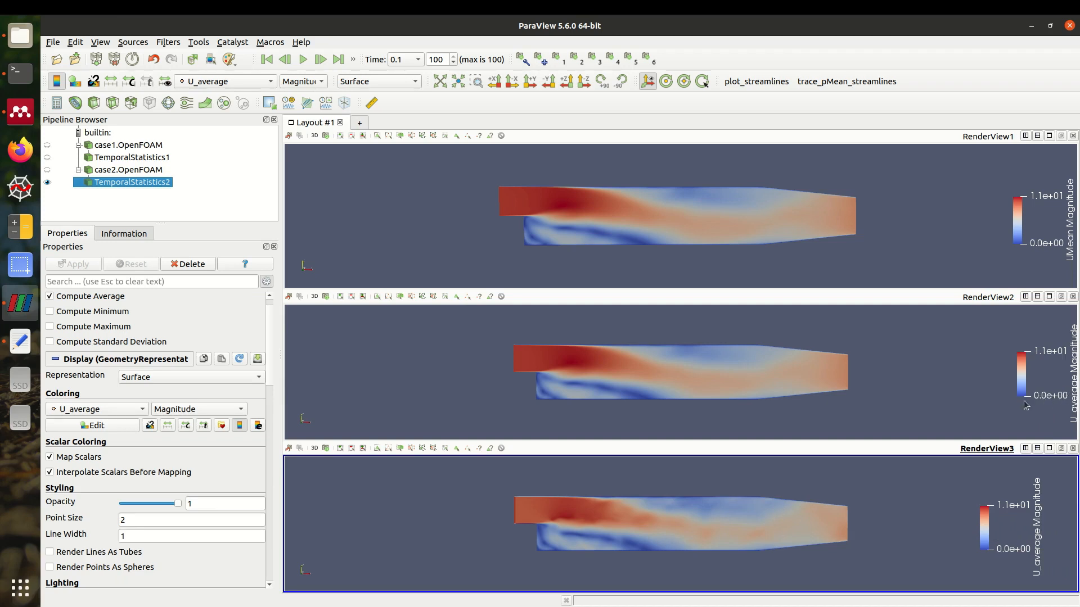
pyautogui.moveTo(1050, 510)
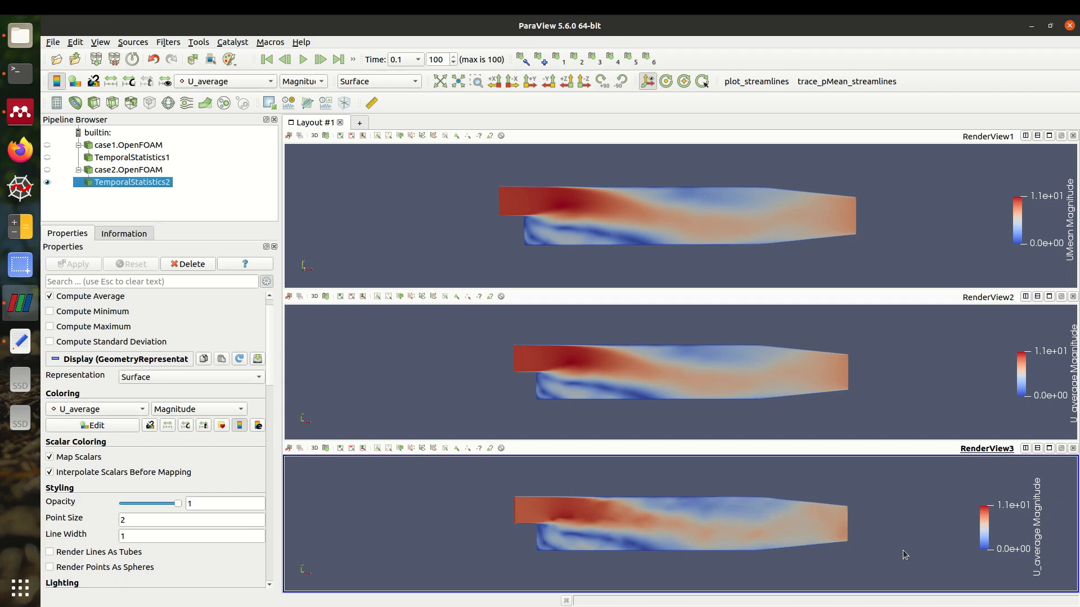
pyautogui.moveTo(827, 547)
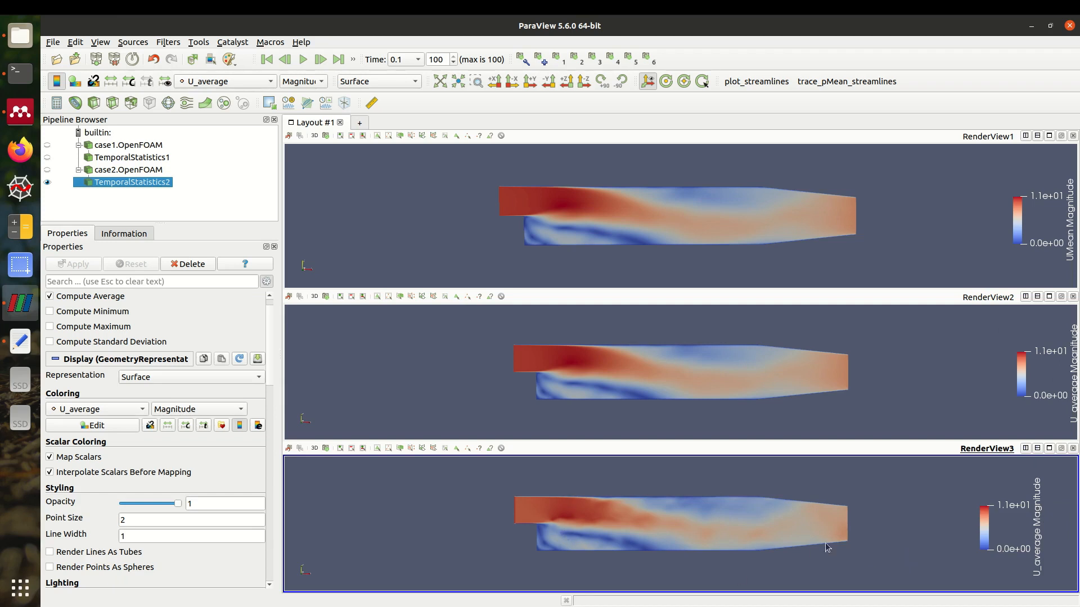
pyautogui.moveTo(787, 522)
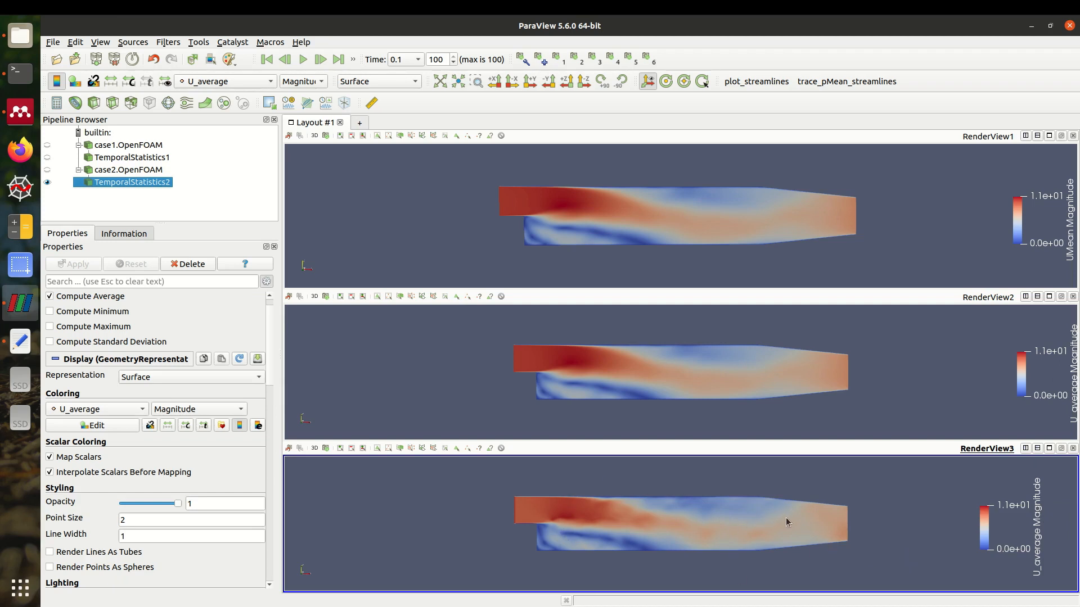
pyautogui.moveTo(759, 543)
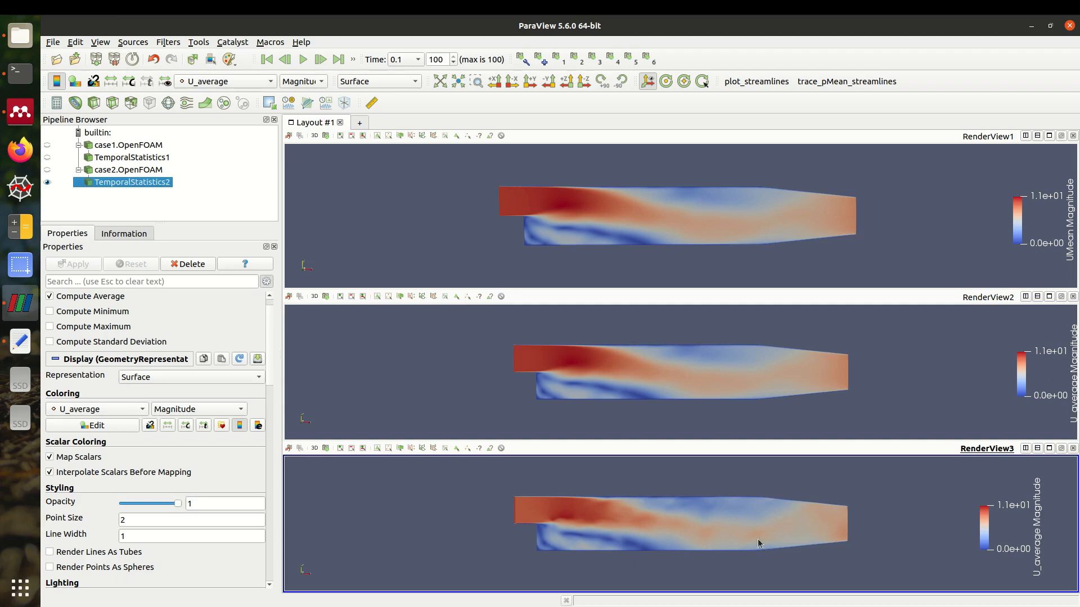
pyautogui.moveTo(764, 517)
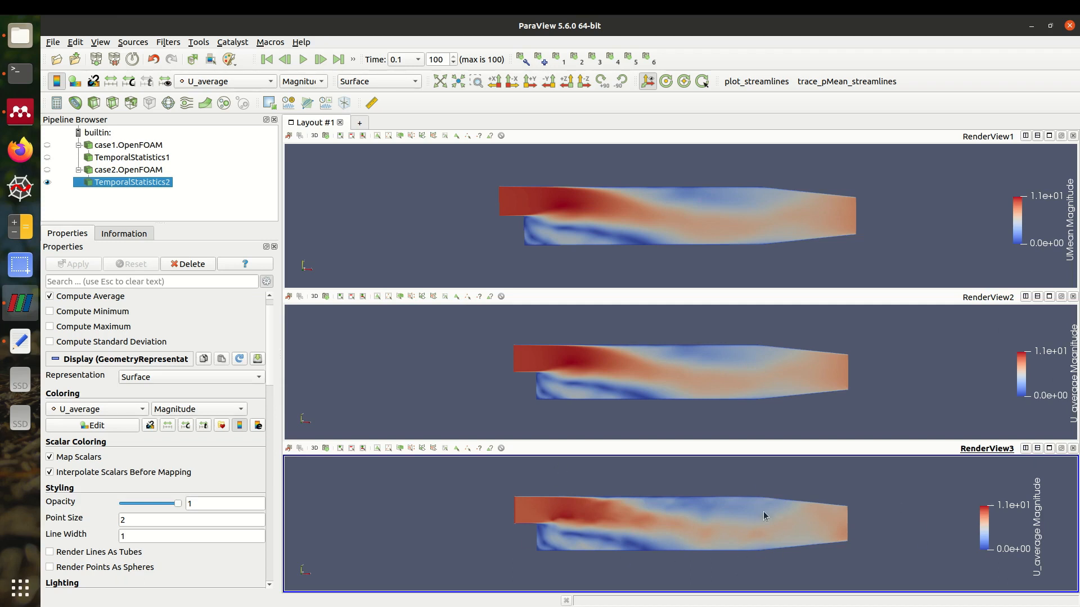
pyautogui.moveTo(558, 403)
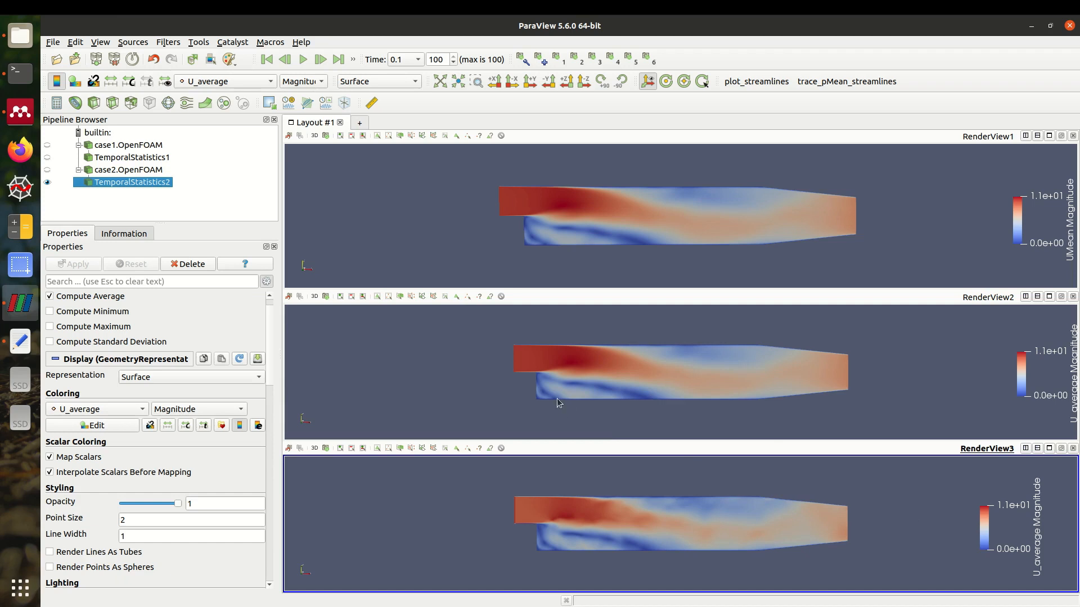
pyautogui.moveTo(826, 527)
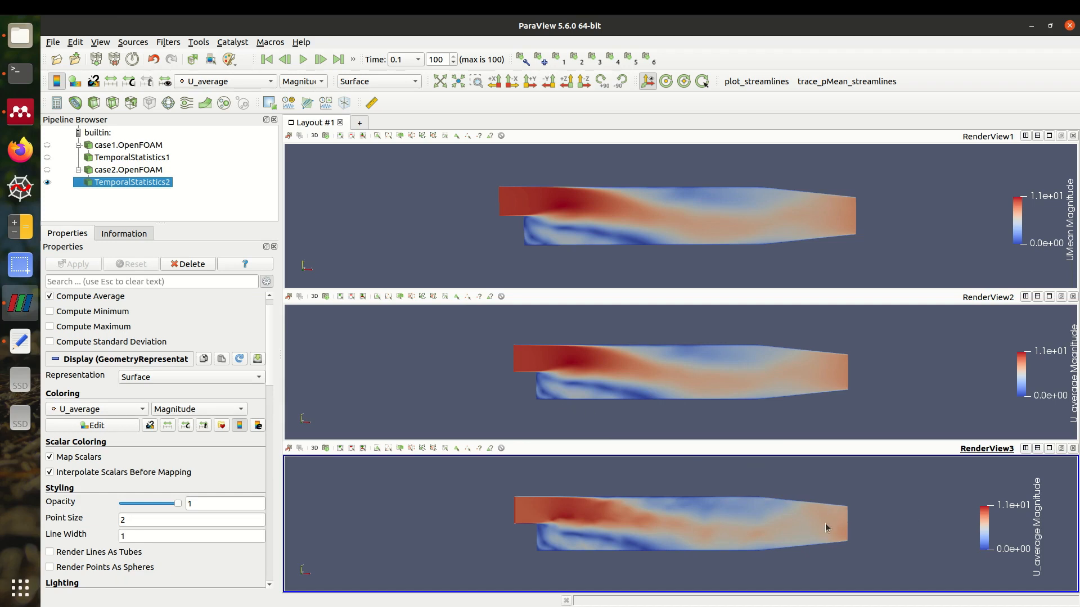
pyautogui.moveTo(564, 451)
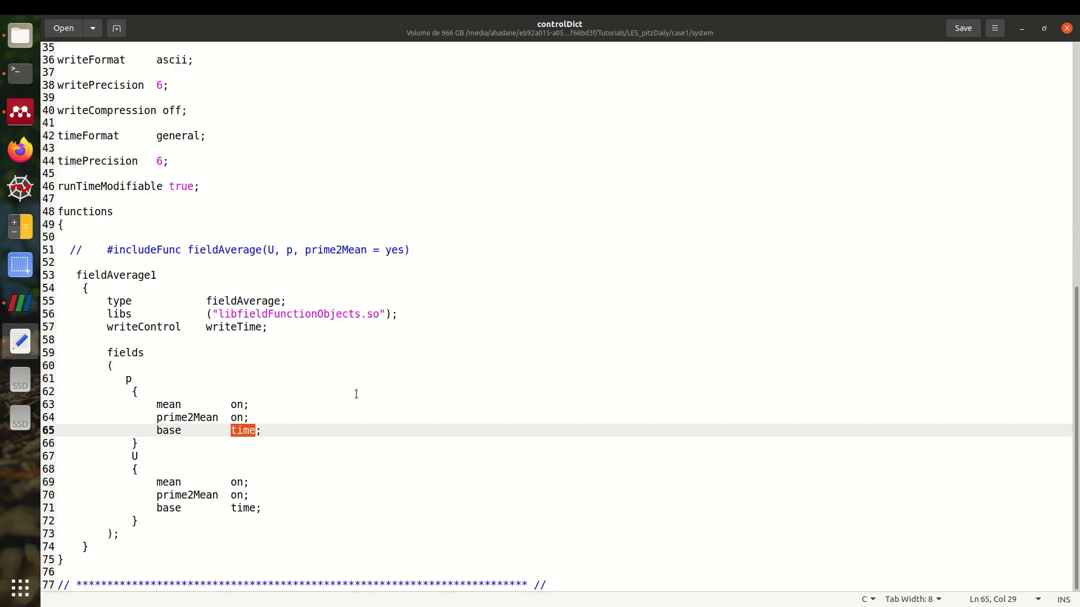
# - Select fieldAverage1 in case1's controlDict and scroll through the functions block
pyautogui.click(60, 225)
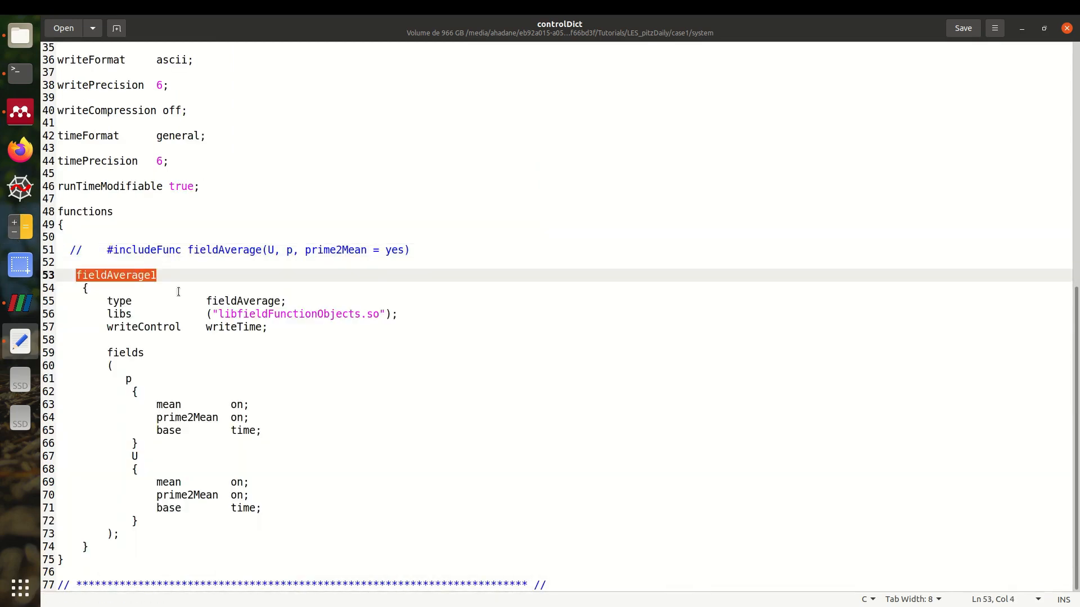
pyautogui.scroll(3)
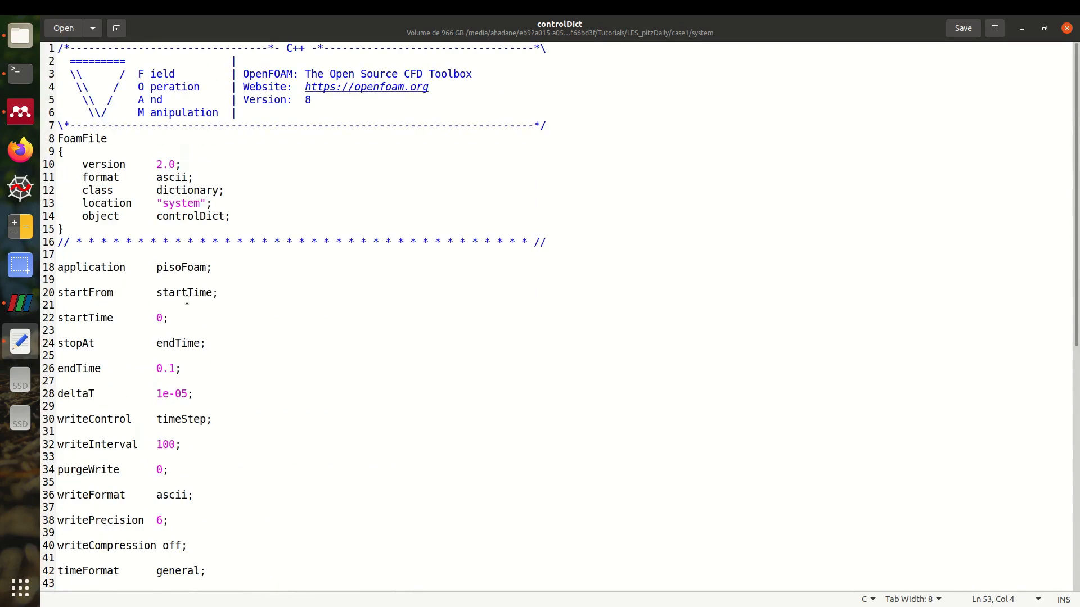
pyautogui.scroll(-3)
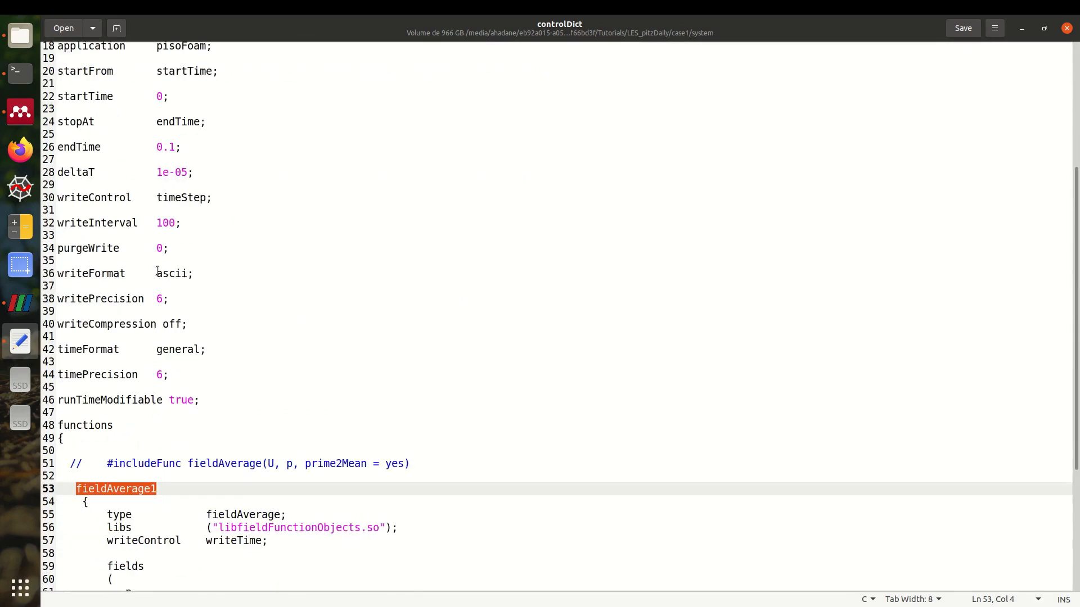
pyautogui.scroll(-3)
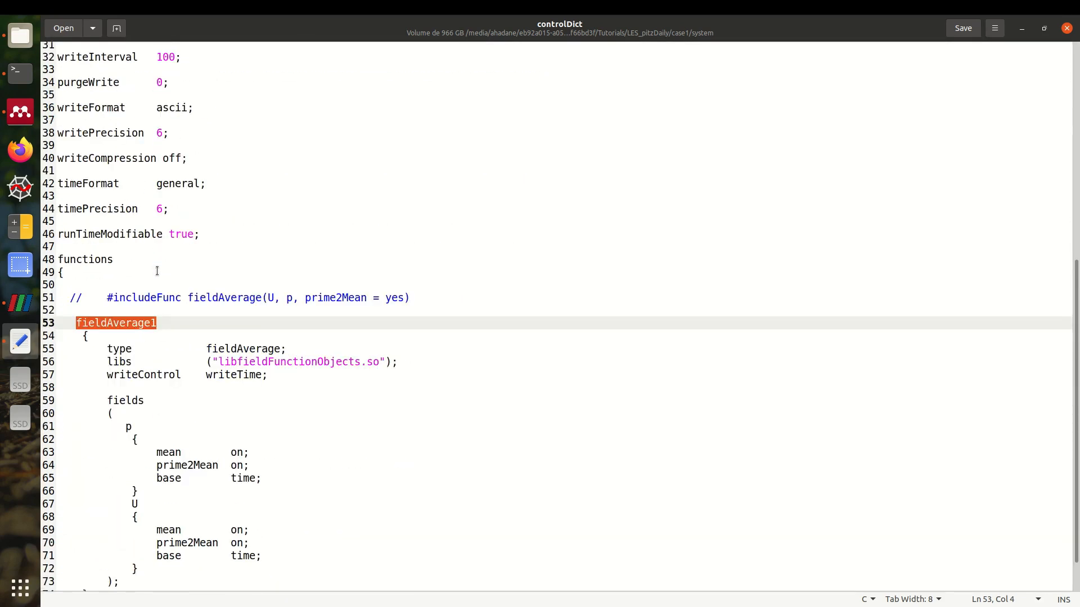
pyautogui.scroll(-3)
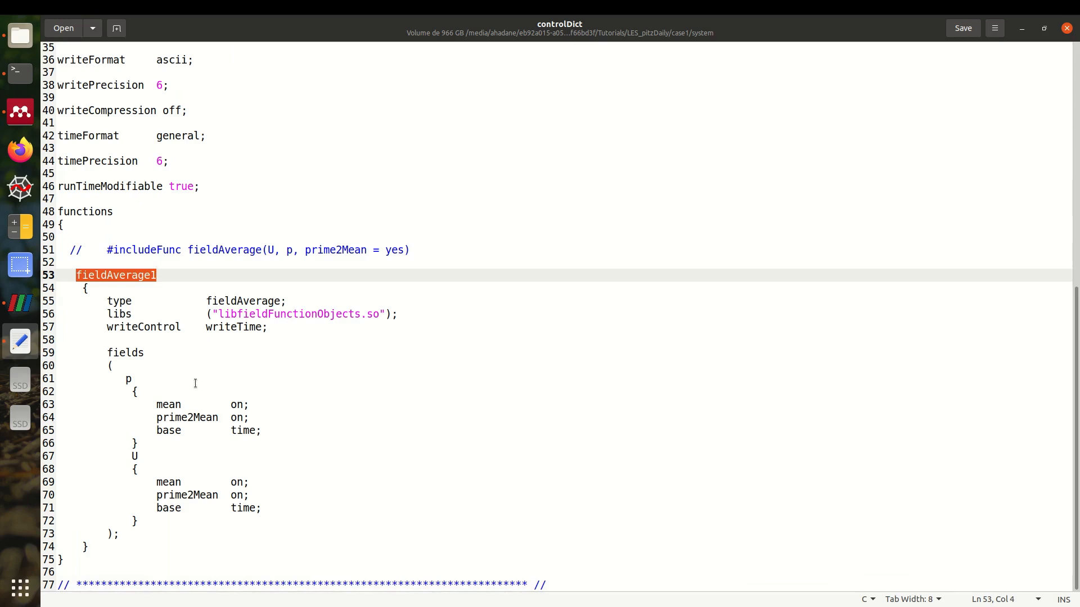
pyautogui.moveTo(138, 286)
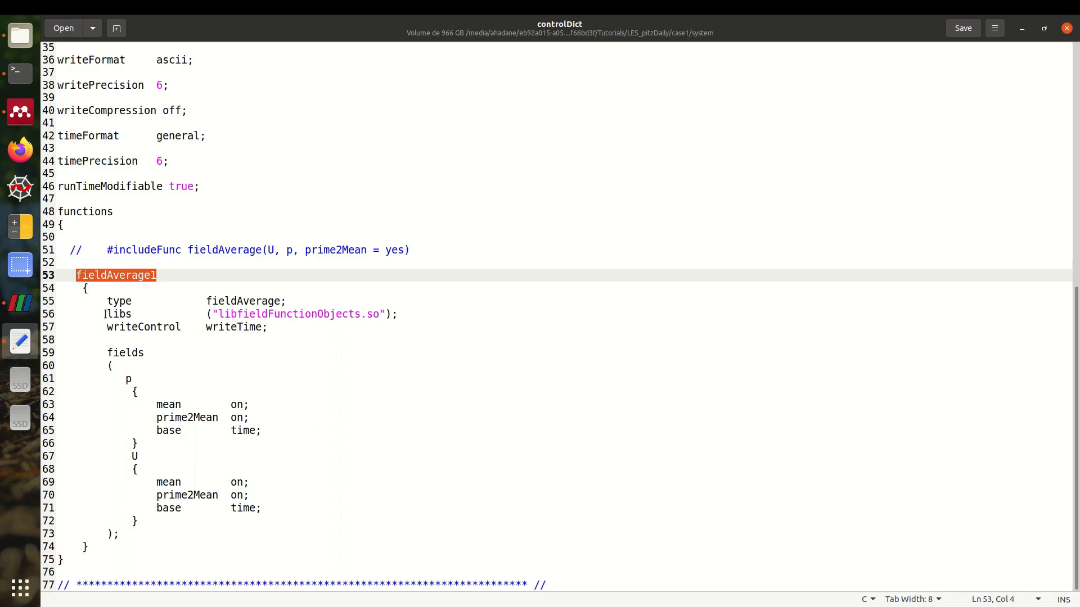
pyautogui.moveTo(19, 36)
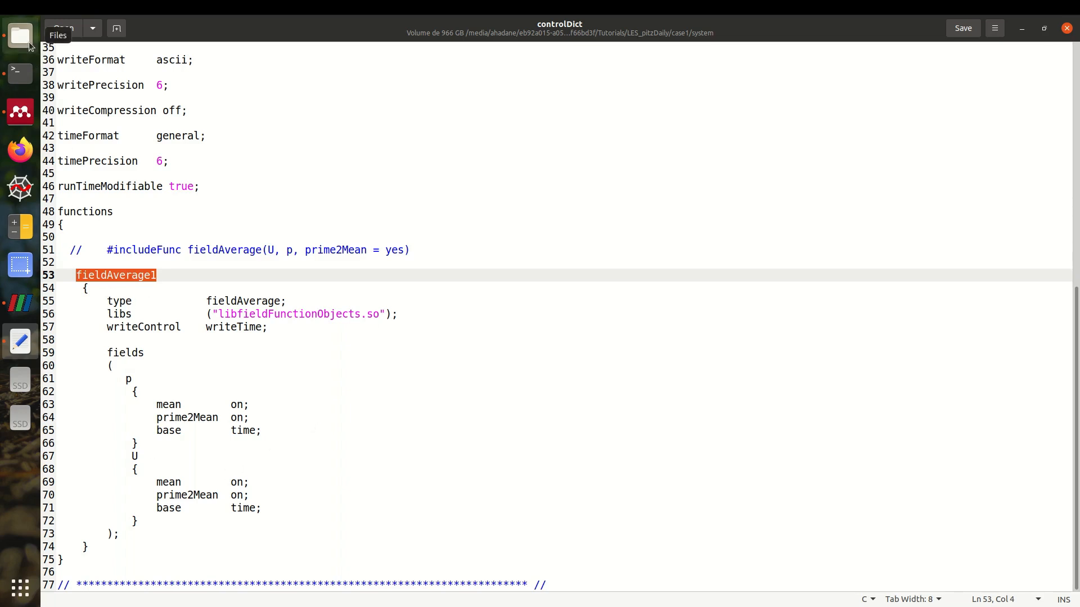
# - Inspect case1's 0.1 time folder in Files, then go up and open case2
pyautogui.click(19, 36)
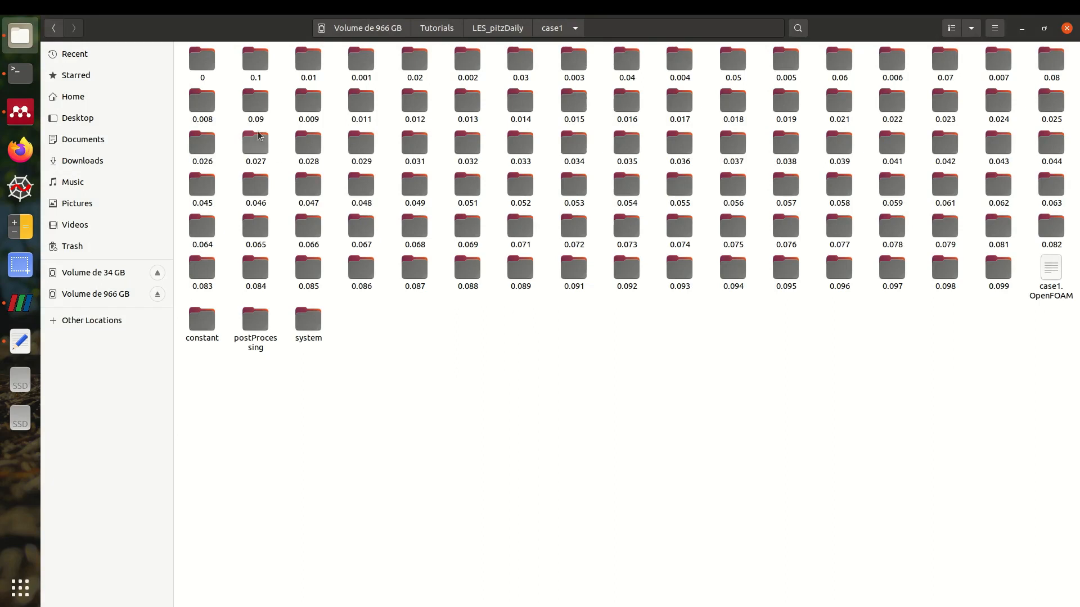
pyautogui.click(255, 58)
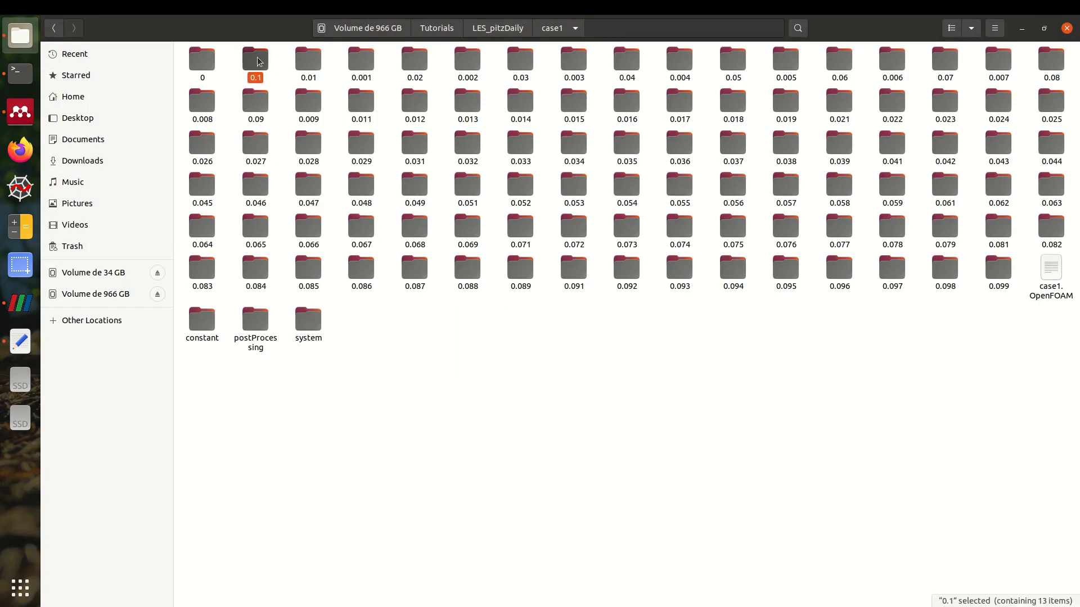
pyautogui.doubleClick(255, 58)
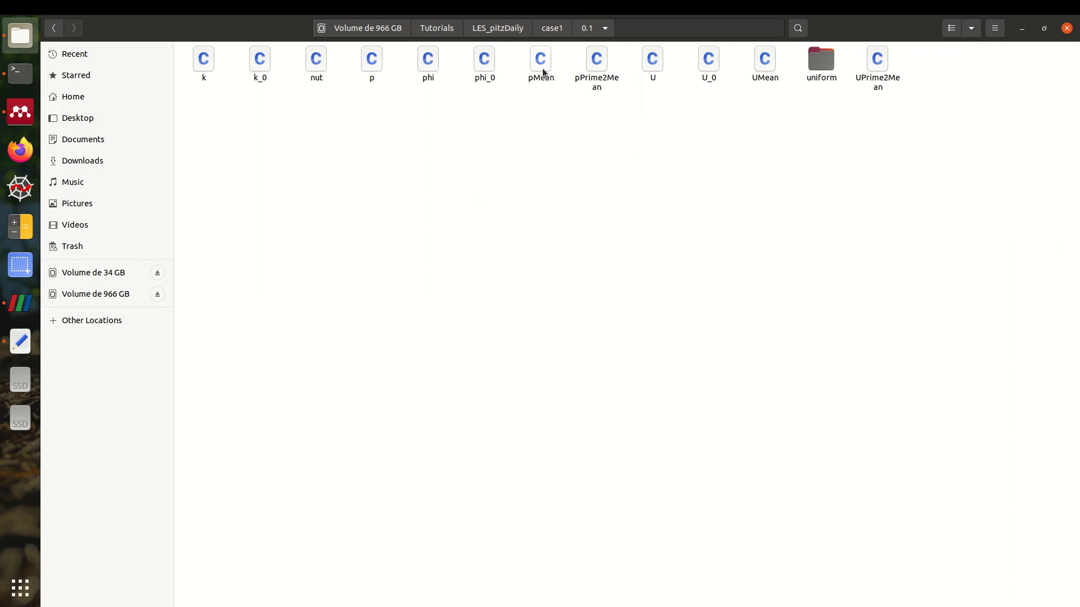
pyautogui.doubleClick(651, 58)
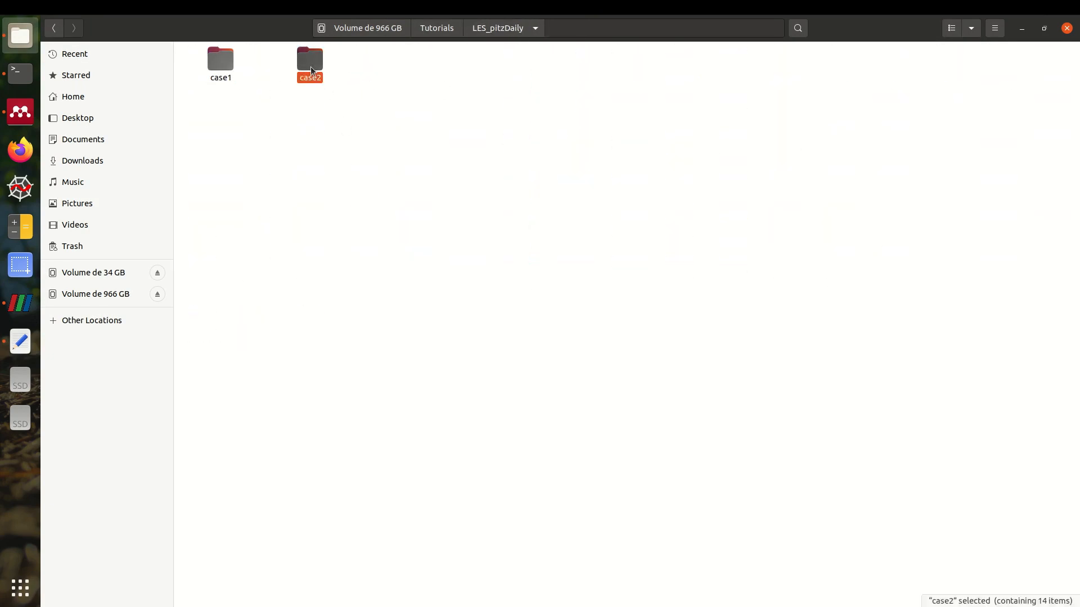
pyautogui.doubleClick(309, 58)
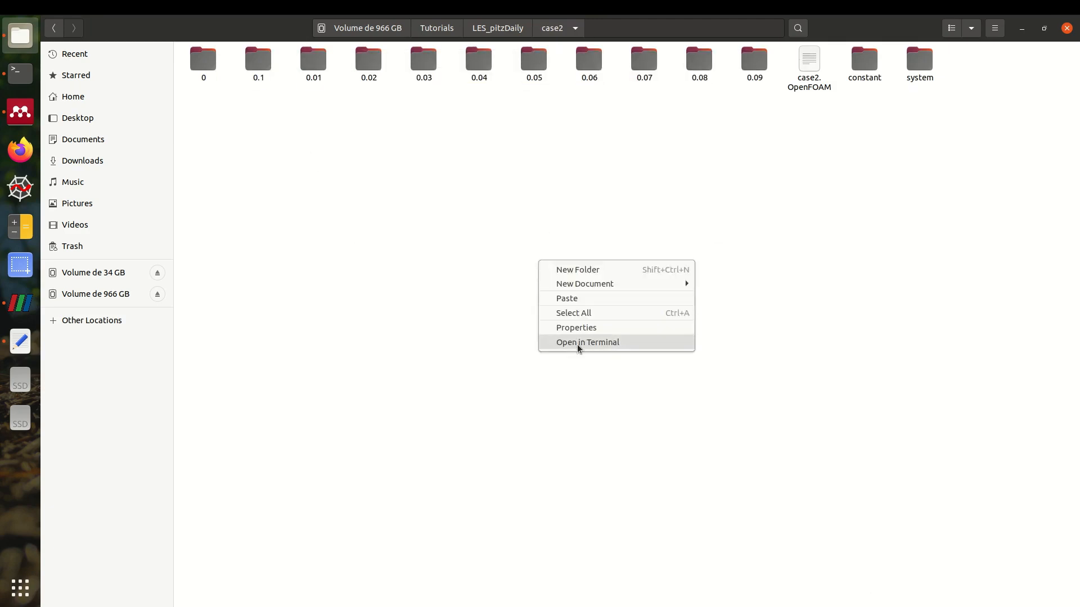
# - Delete UMean from every case2 time folder with rm */UMean
pyautogui.click(587, 343)
pyautogui.write('rm')
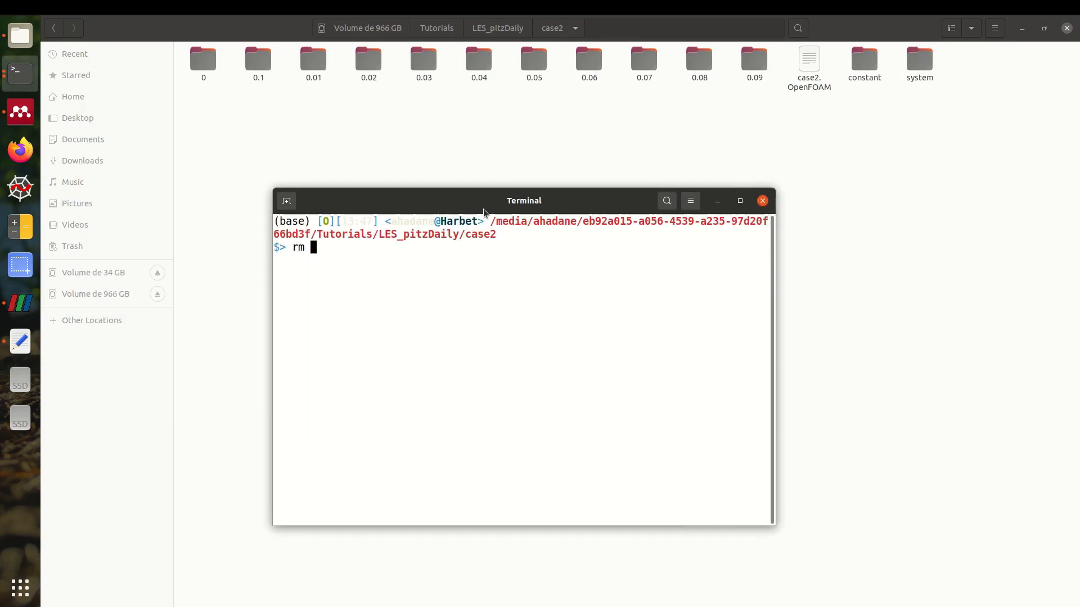
pyautogui.write('.')
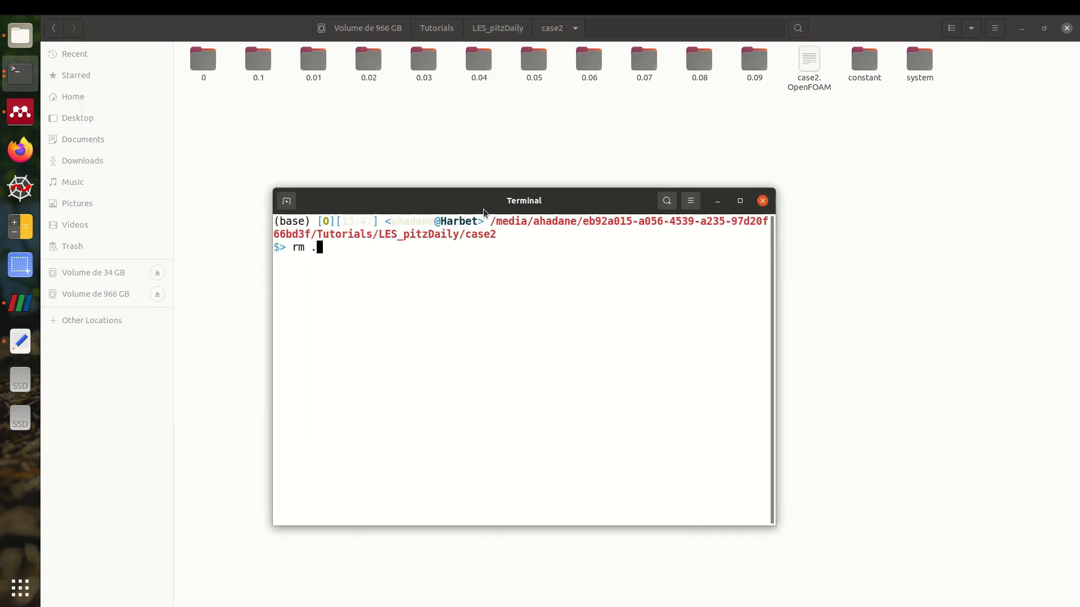
pyautogui.press('BackSpace')
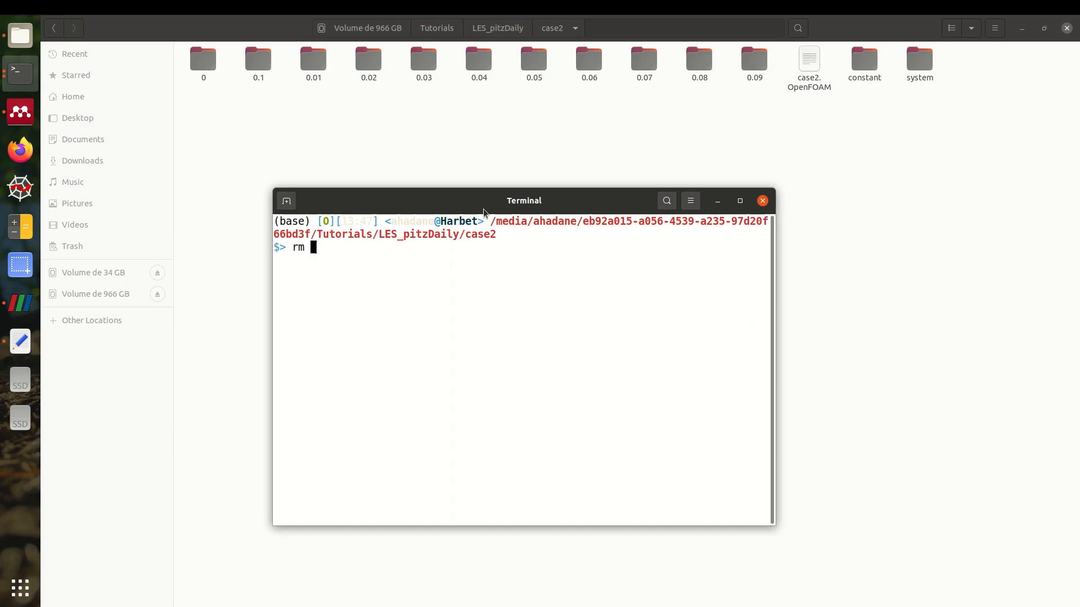
pyautogui.write('*/')
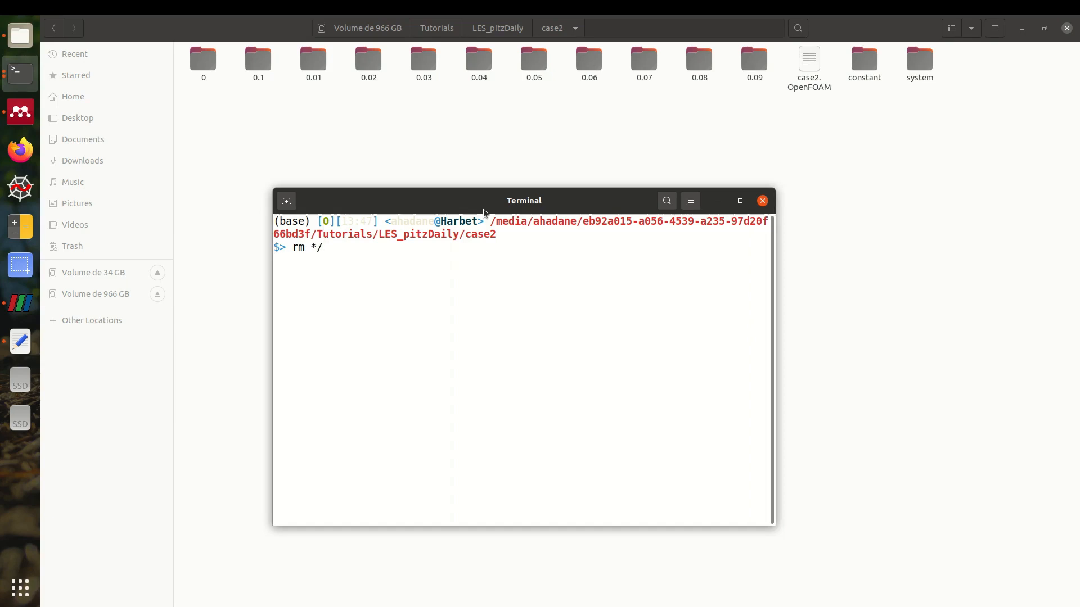
pyautogui.write('UM')
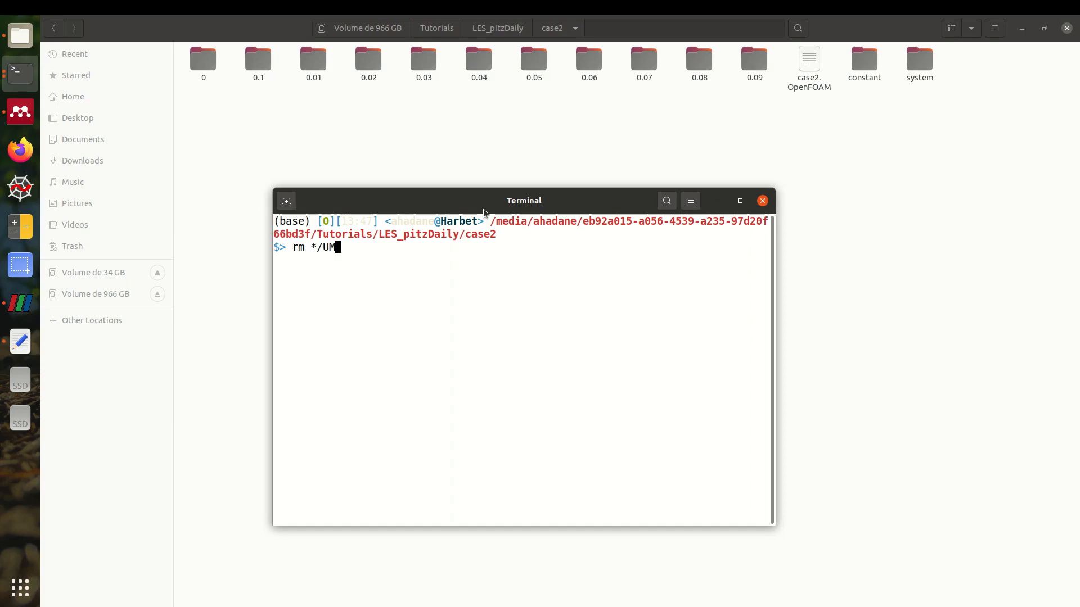
pyautogui.press('Return')
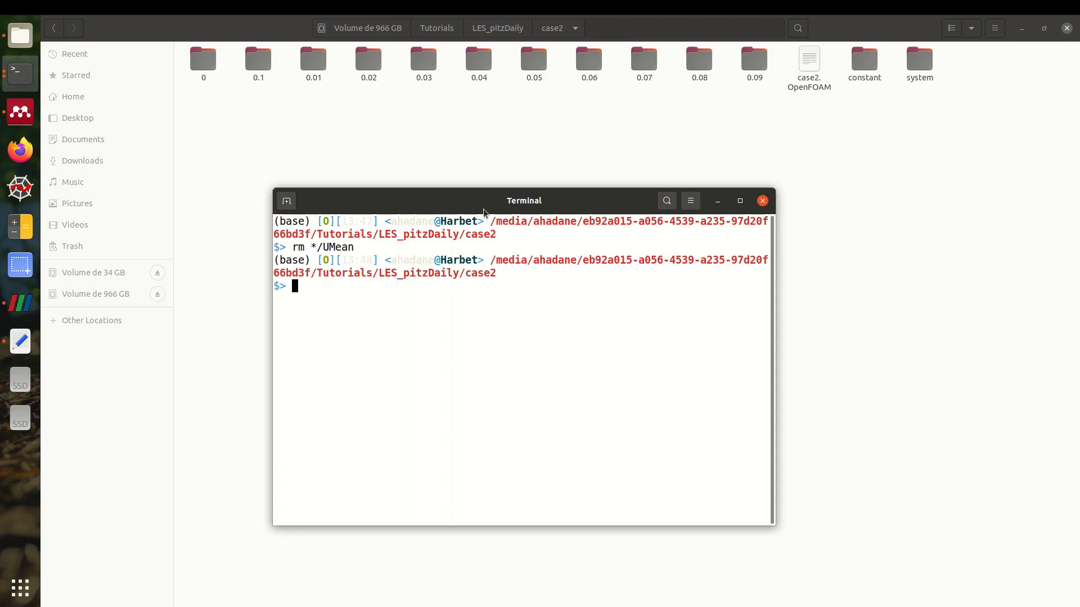
# - Delete pMean from every case2 time folder with rm */pMean
pyautogui.write('rm */')
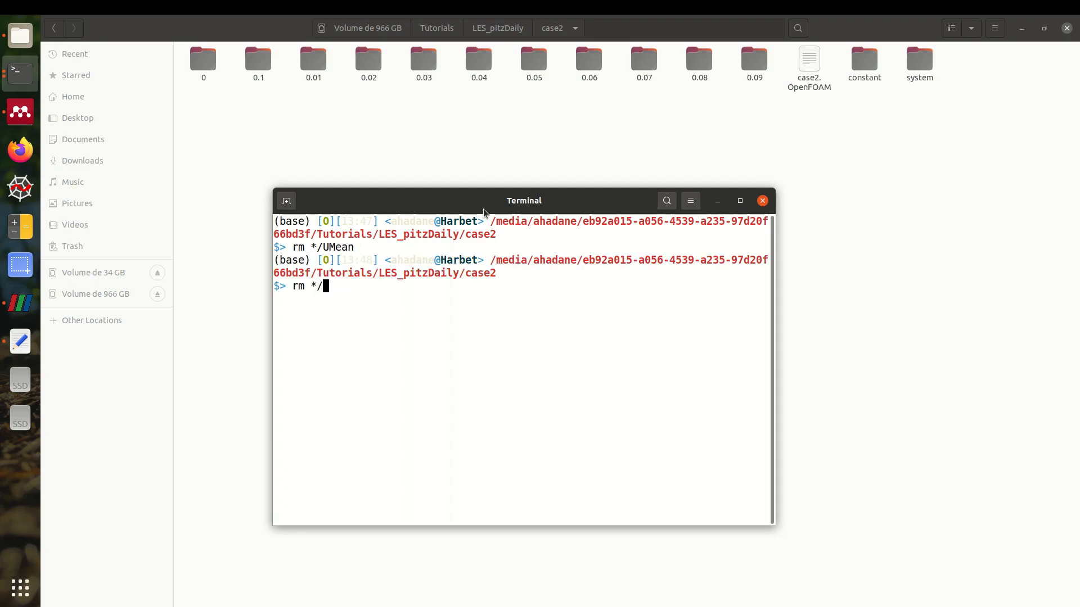
pyautogui.write('pMean')
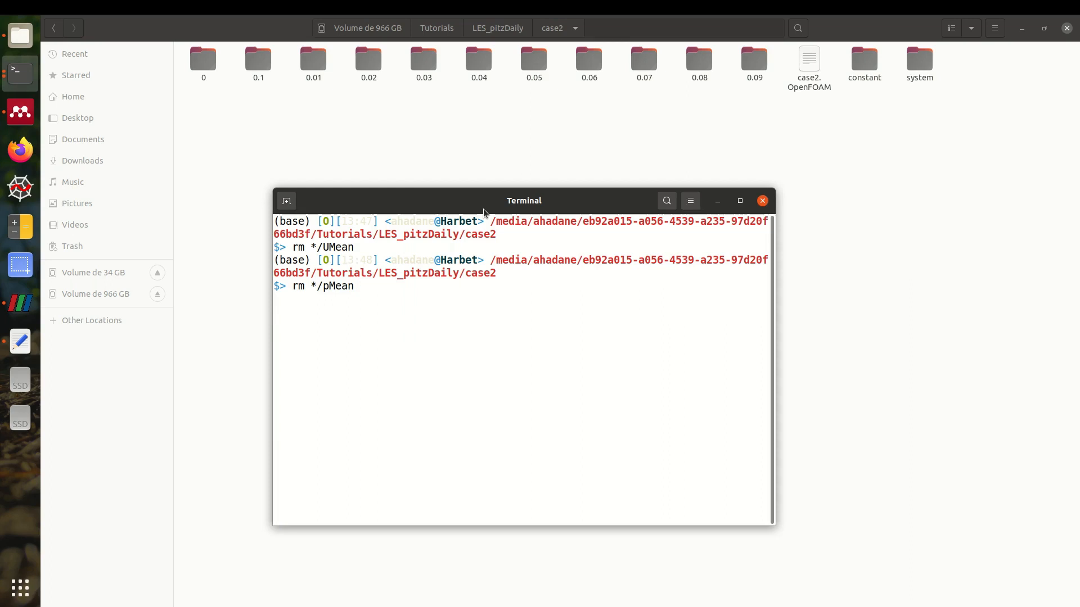
pyautogui.press('Return')
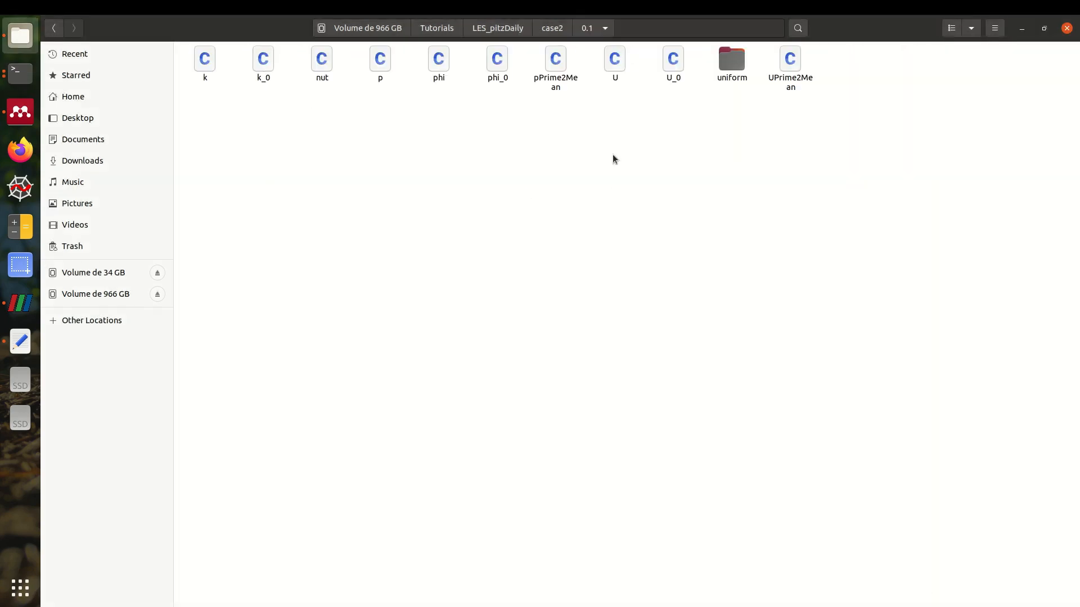
pyautogui.moveTo(741, 124)
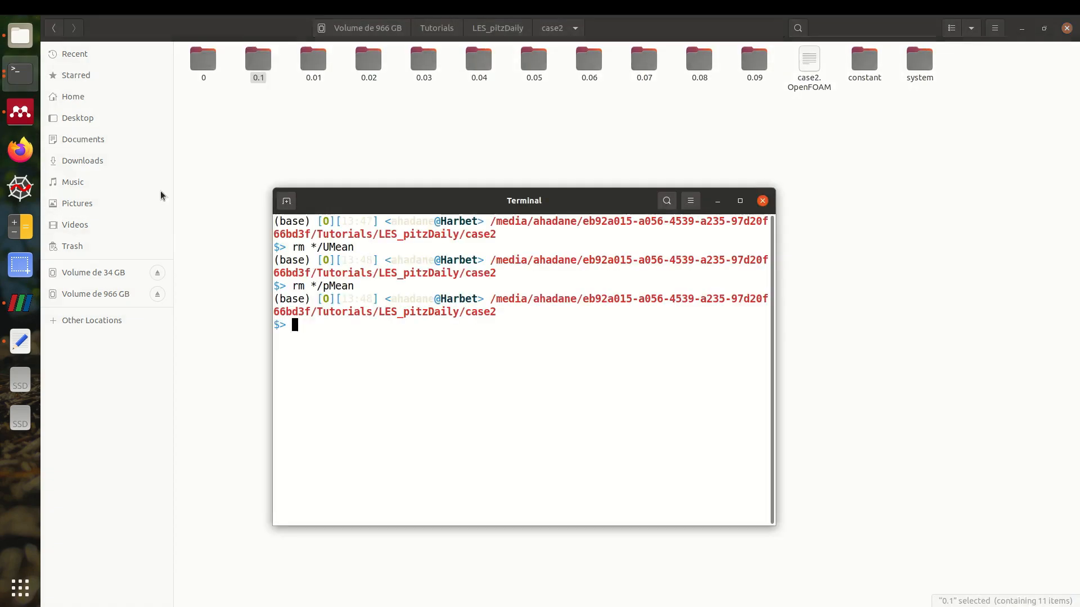
pyautogui.moveTo(561, 363)
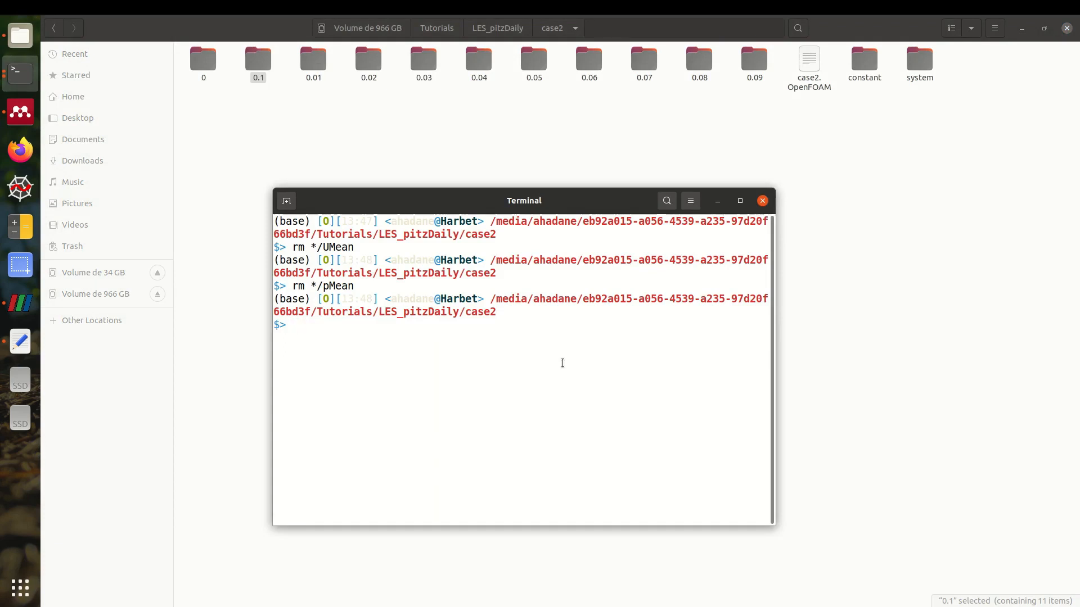
# - Run pisoFoam -postProcess in case2 and scroll back through its averaging output
pyautogui.write('pisoFoam')
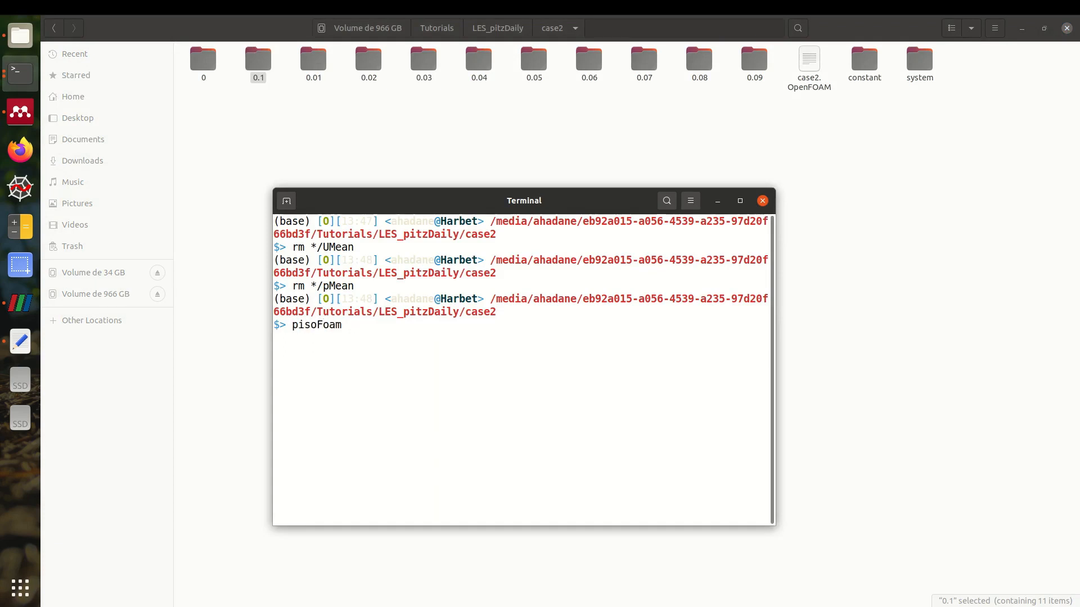
pyautogui.write('-postP')
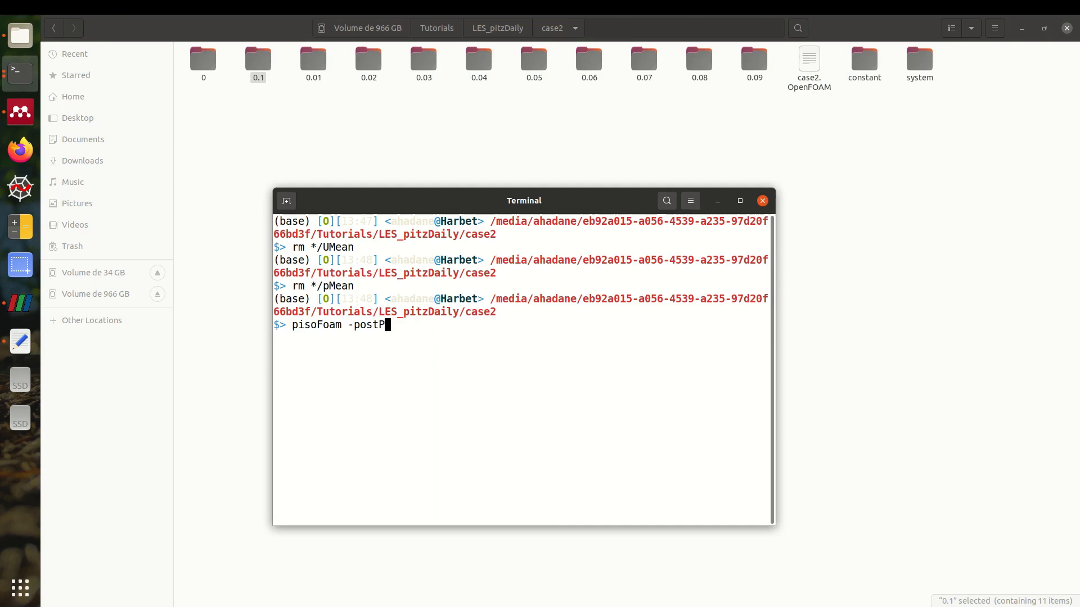
pyautogui.write('rocess')
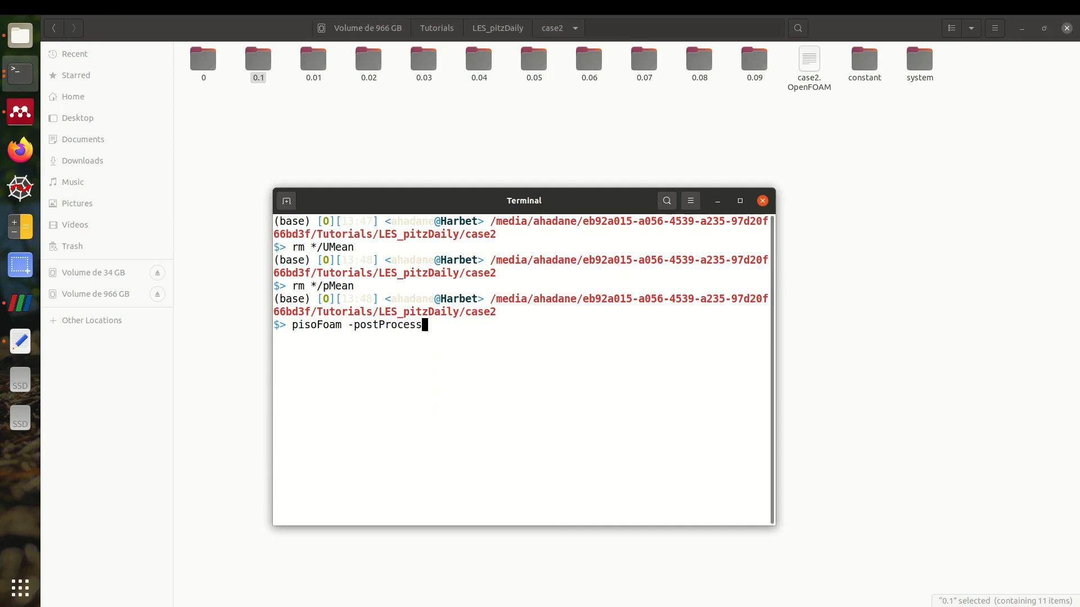
pyautogui.press('Return')
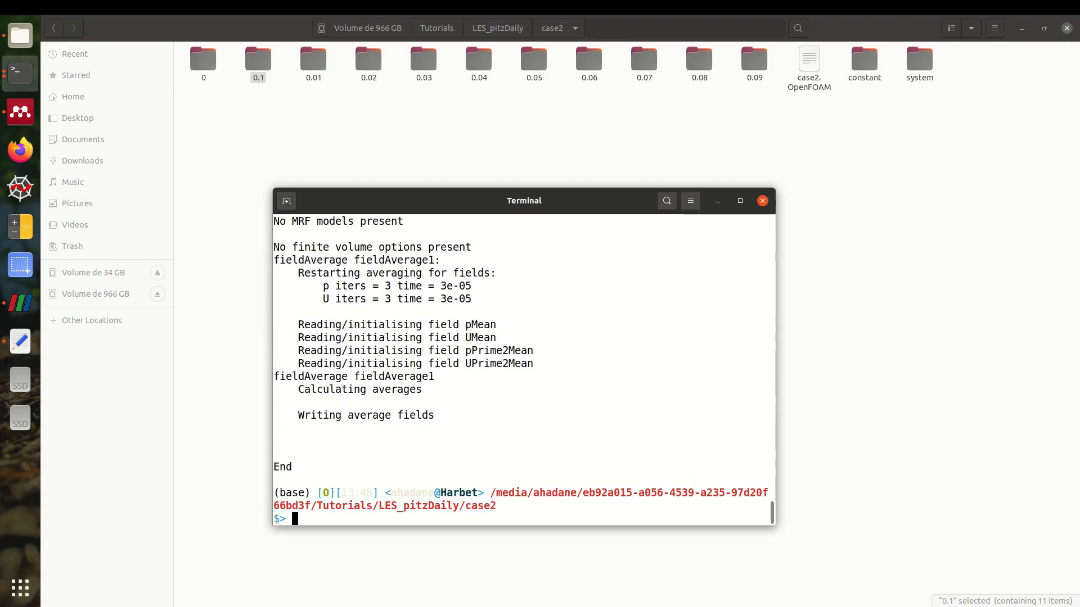
pyautogui.scroll(3)
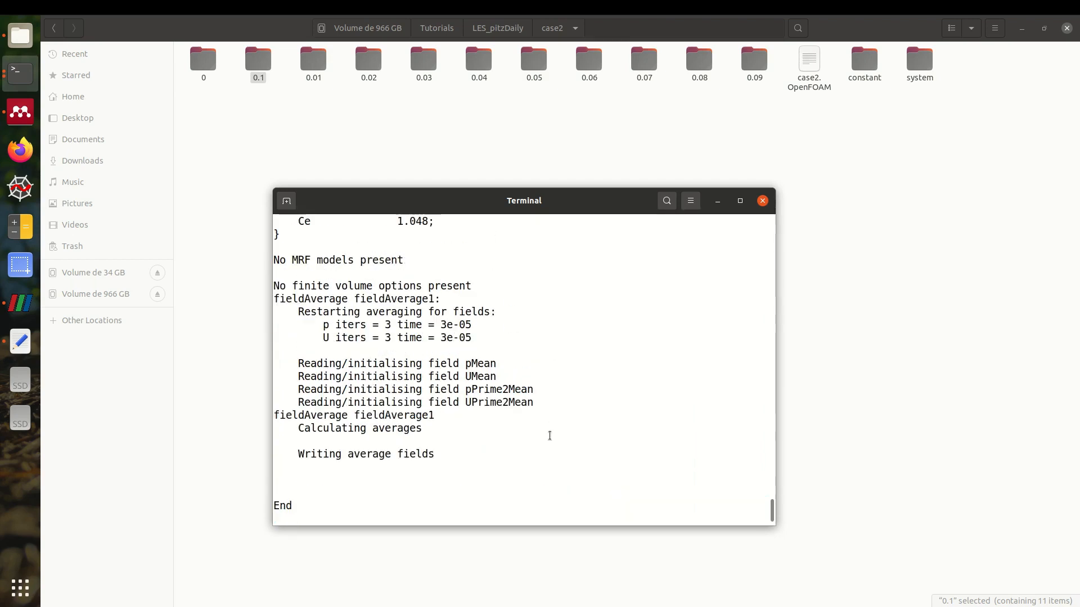
pyautogui.scroll(3)
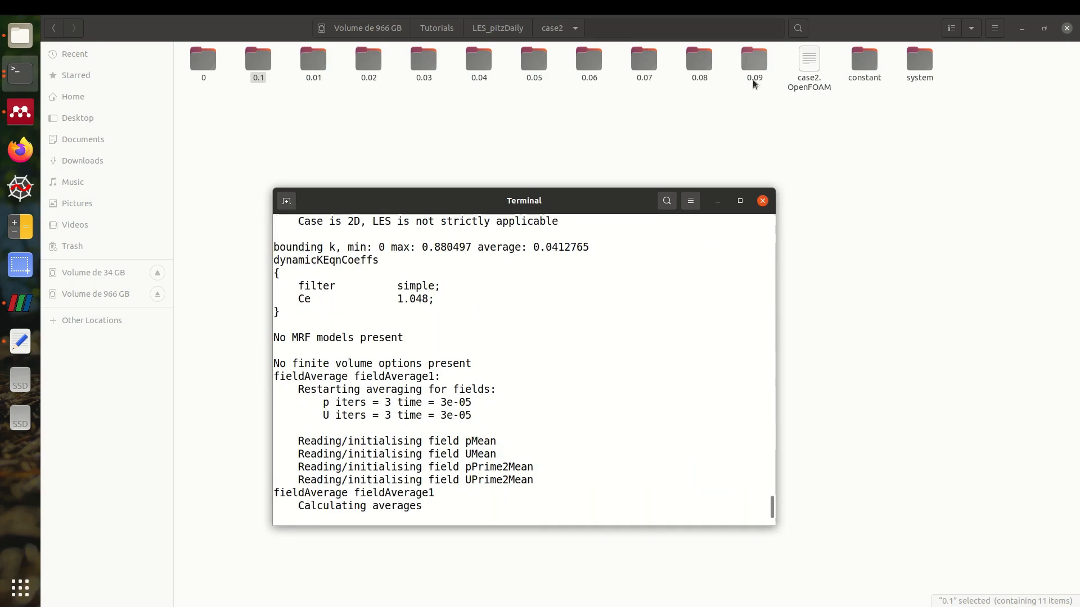
# - Open case2's 0.09 time folder and inspect the regenerated UMean file
pyautogui.doubleClick(754, 58)
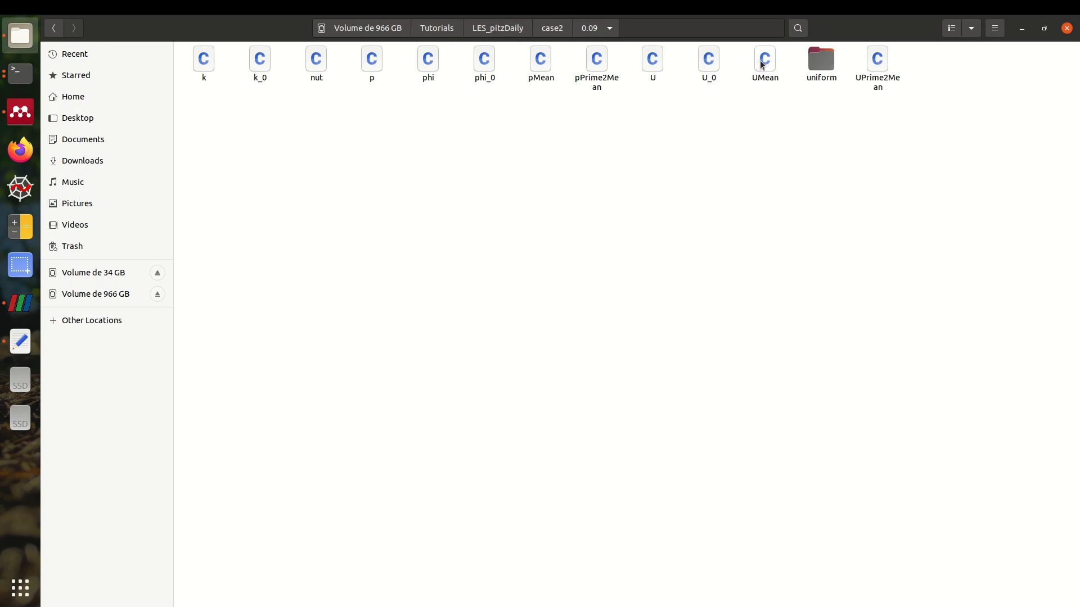
pyautogui.doubleClick(763, 58)
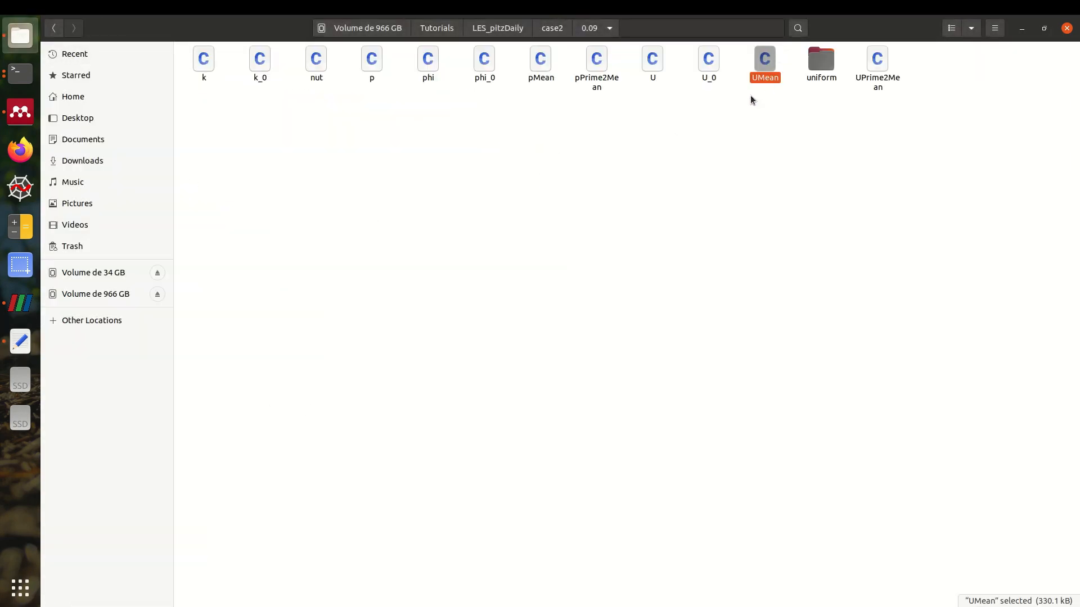
pyautogui.moveTo(540, 65)
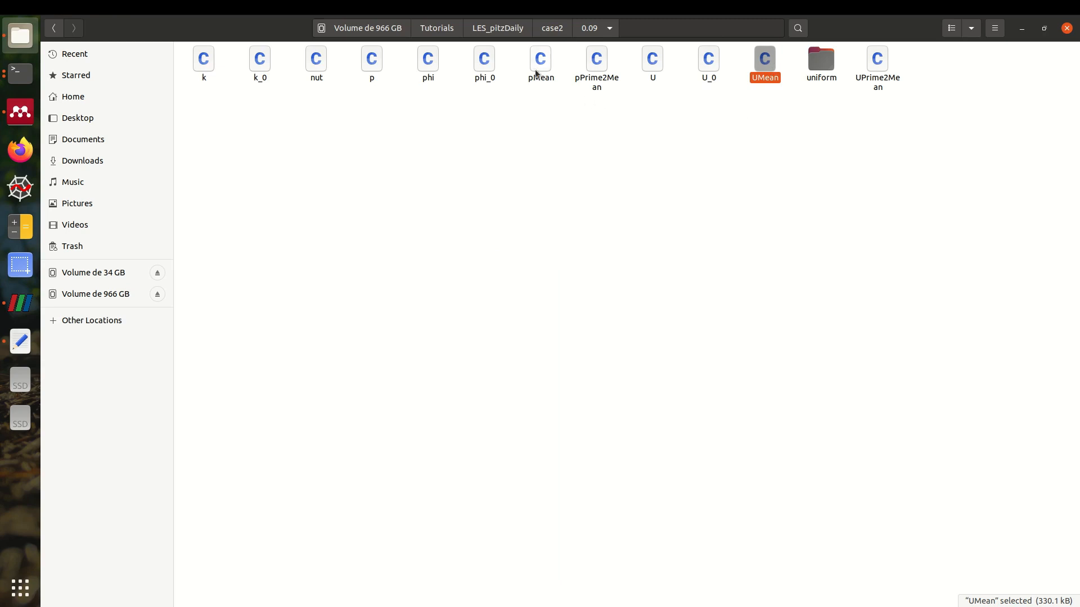
pyautogui.click(49, 342)
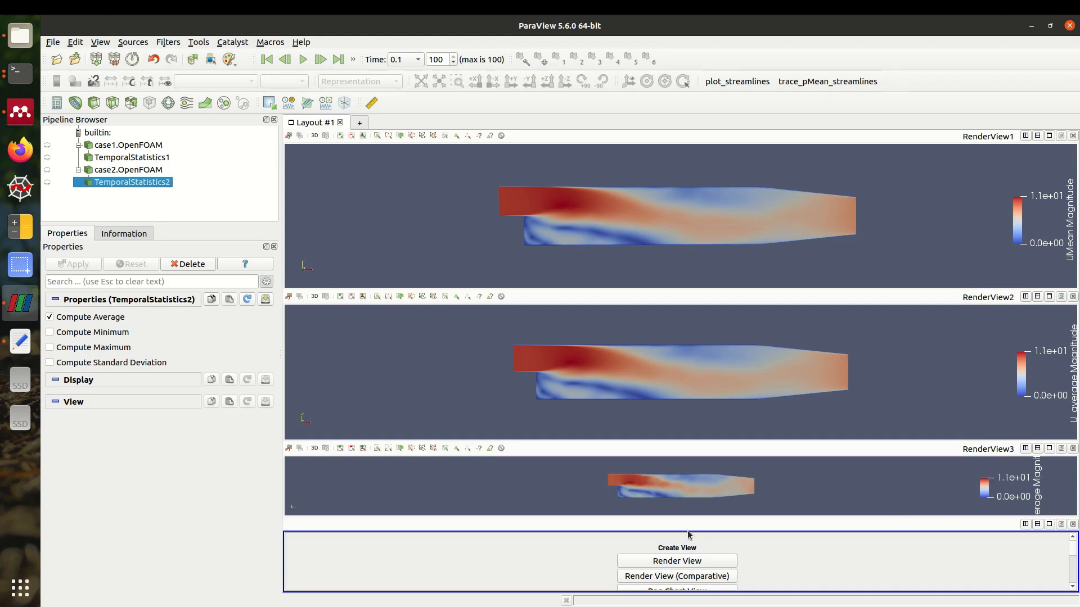
pyautogui.moveTo(732, 442)
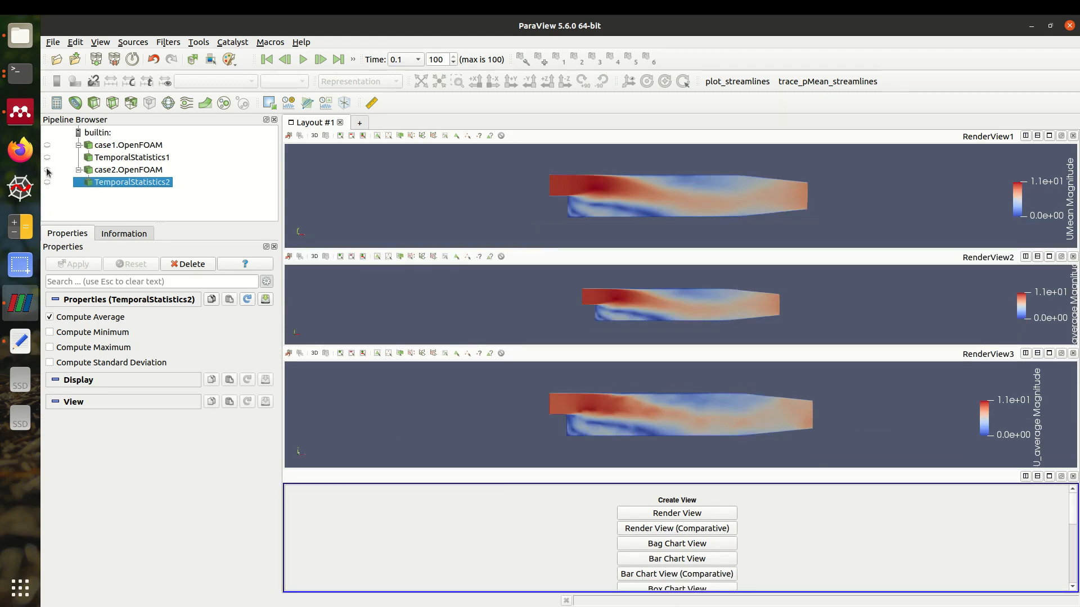
# - Add a fourth render view of case2.OpenFOAM with UMean and pMean loaded, coloured by UMean
pyautogui.click(675, 513)
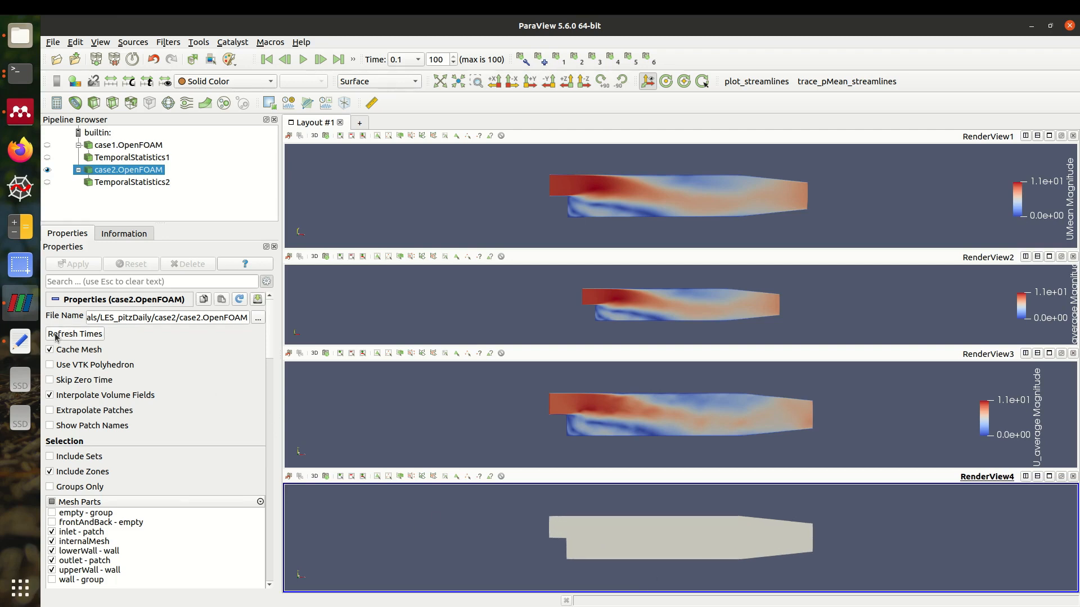
pyautogui.moveTo(274, 351)
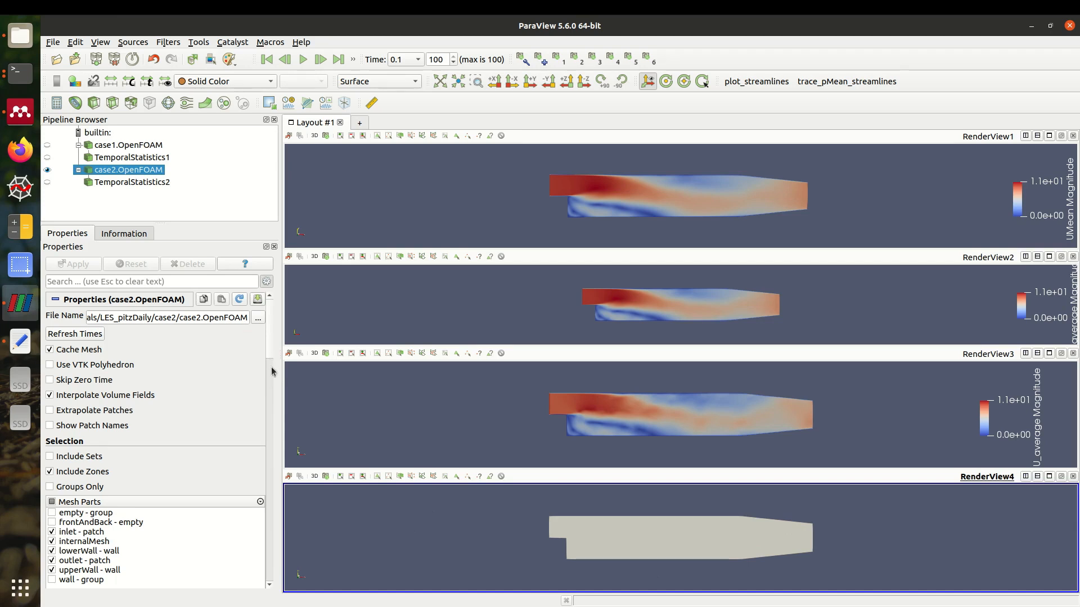
pyautogui.scroll(-3)
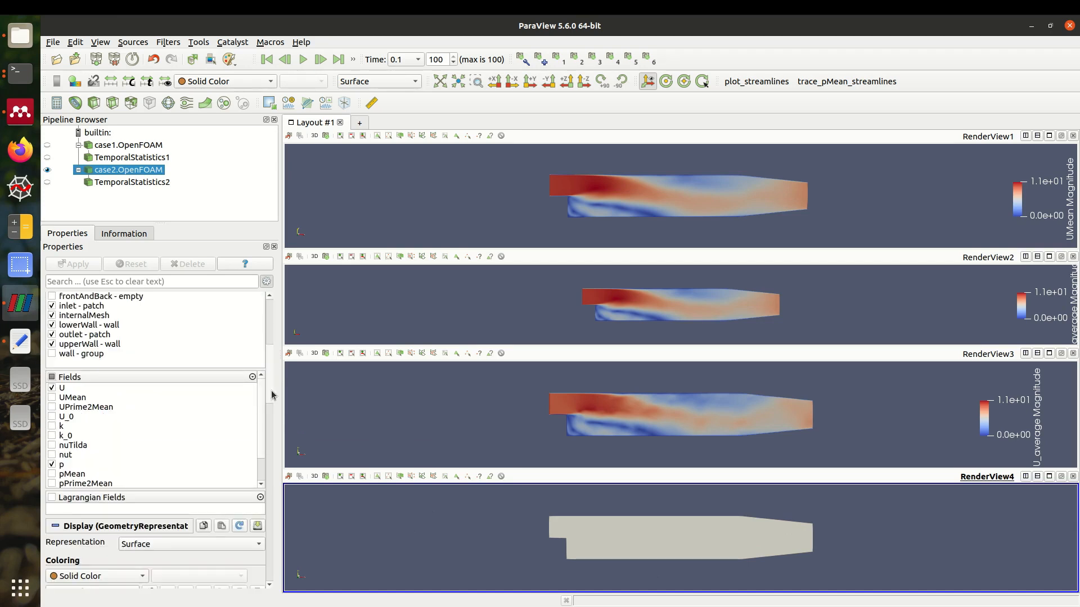
pyautogui.click(52, 398)
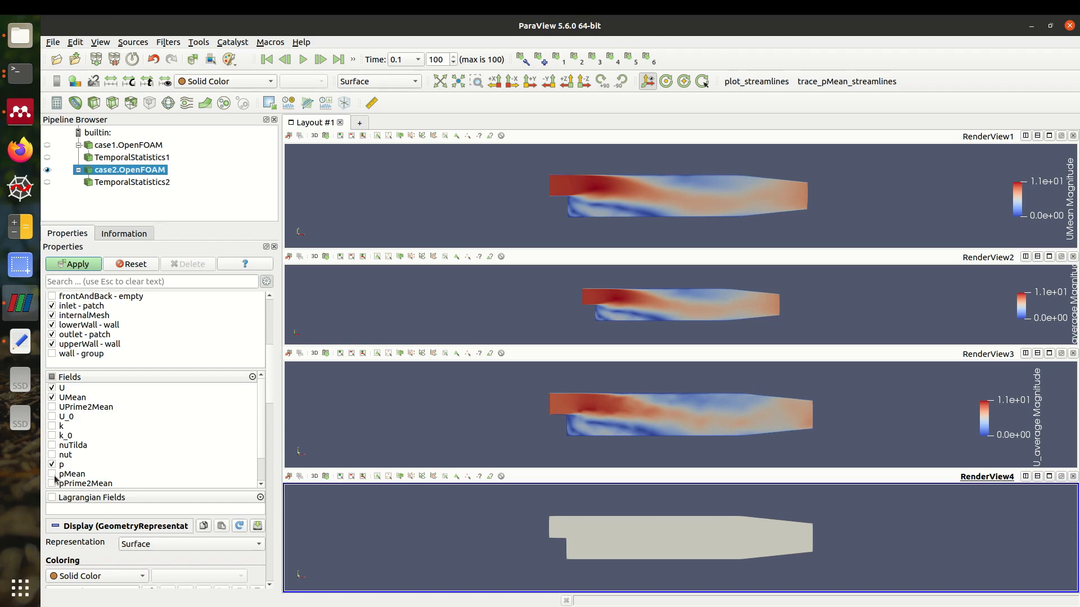
pyautogui.click(51, 473)
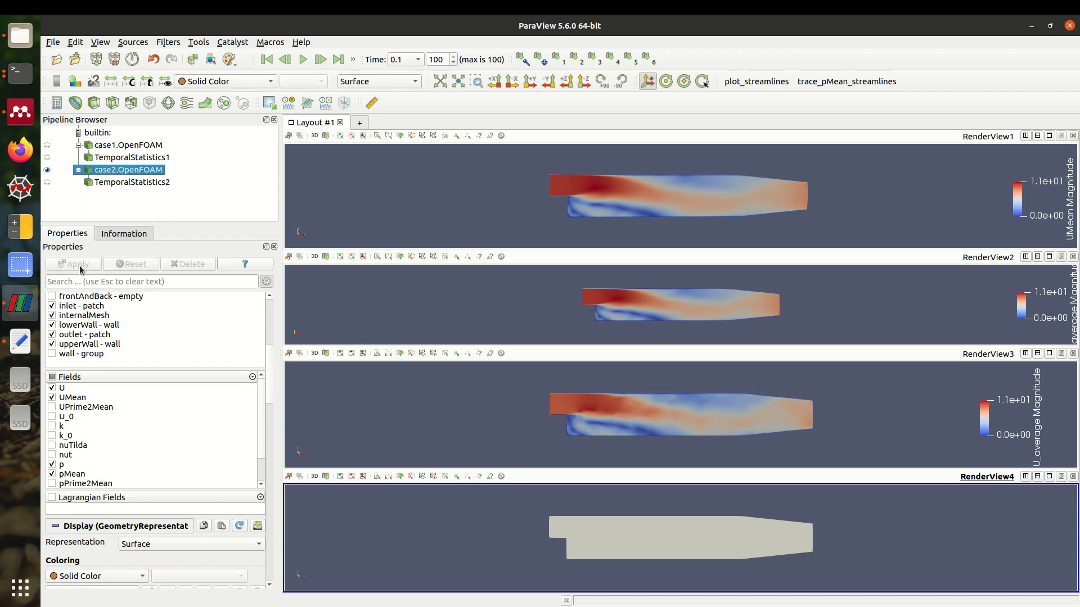
pyautogui.moveTo(178, 159)
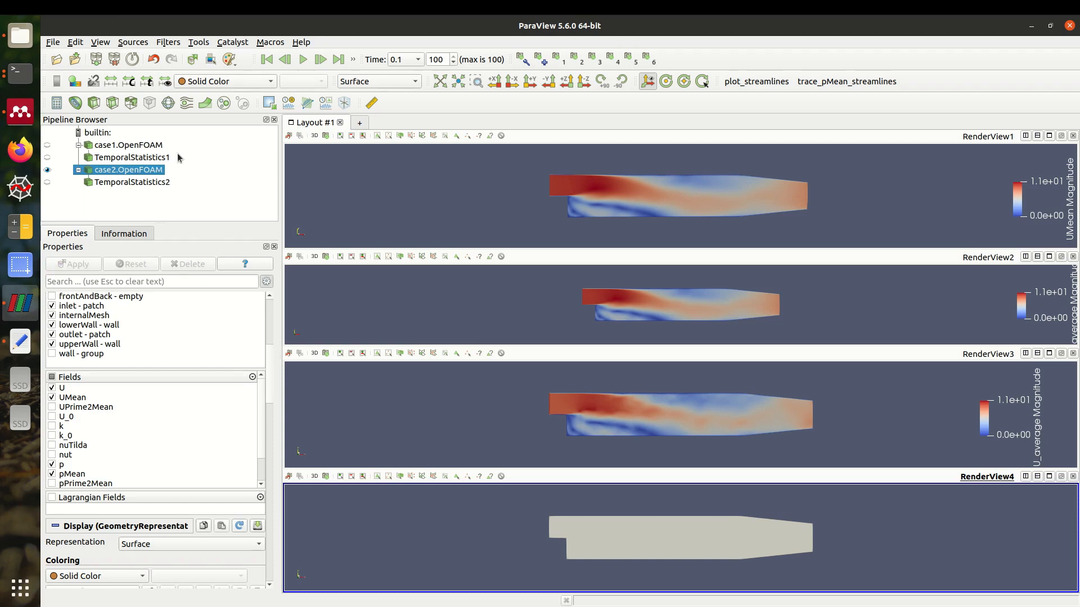
pyautogui.click(224, 81)
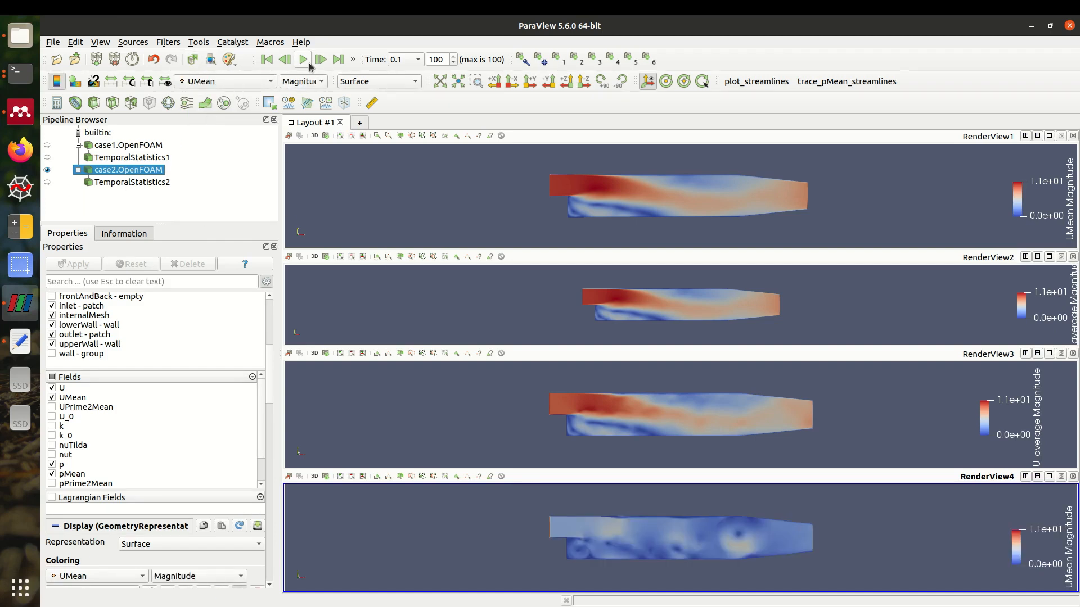
# - Play the animation and return to the final time step 0.1
pyautogui.click(301, 59)
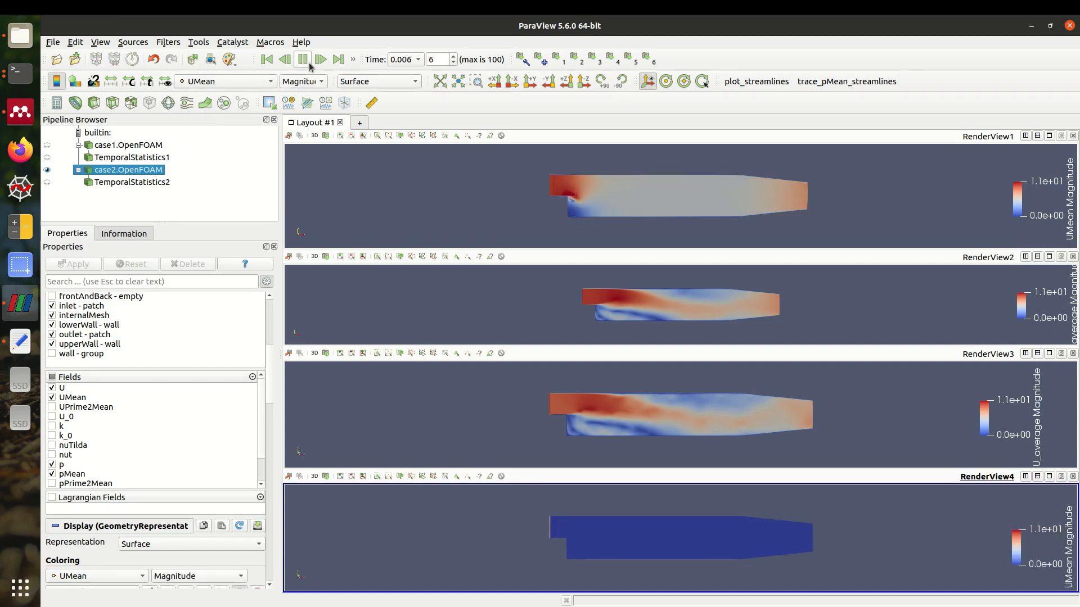
pyautogui.click(338, 58)
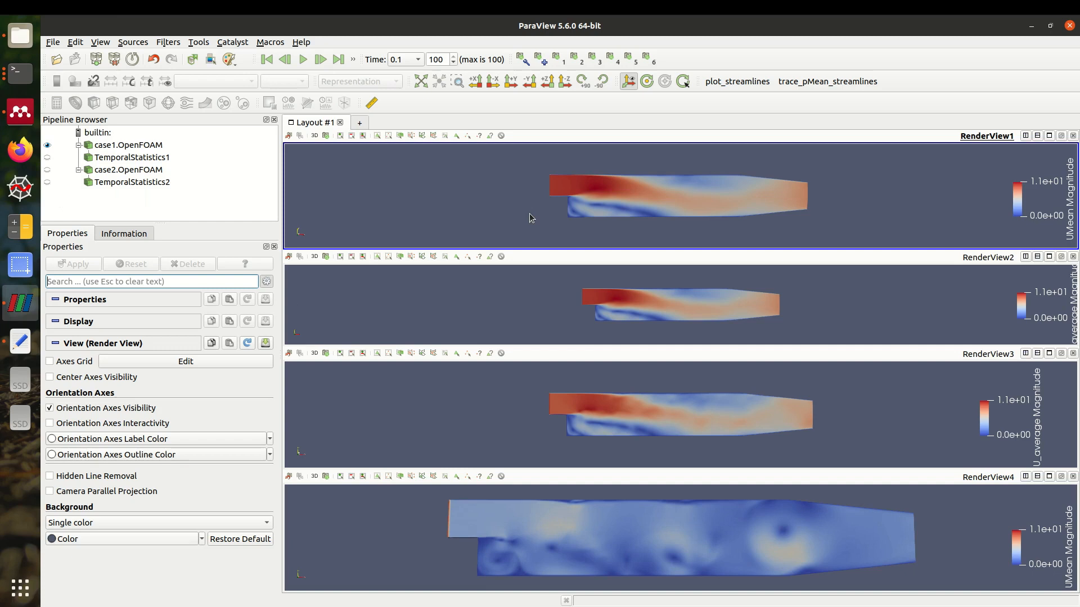
pyautogui.moveTo(568, 189)
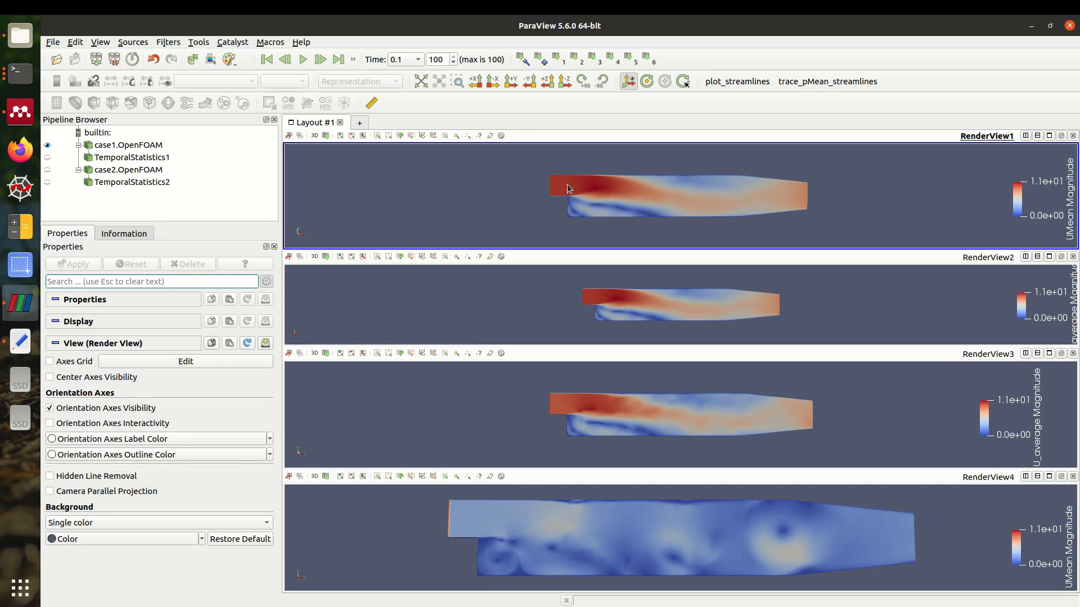
pyautogui.moveTo(527, 228)
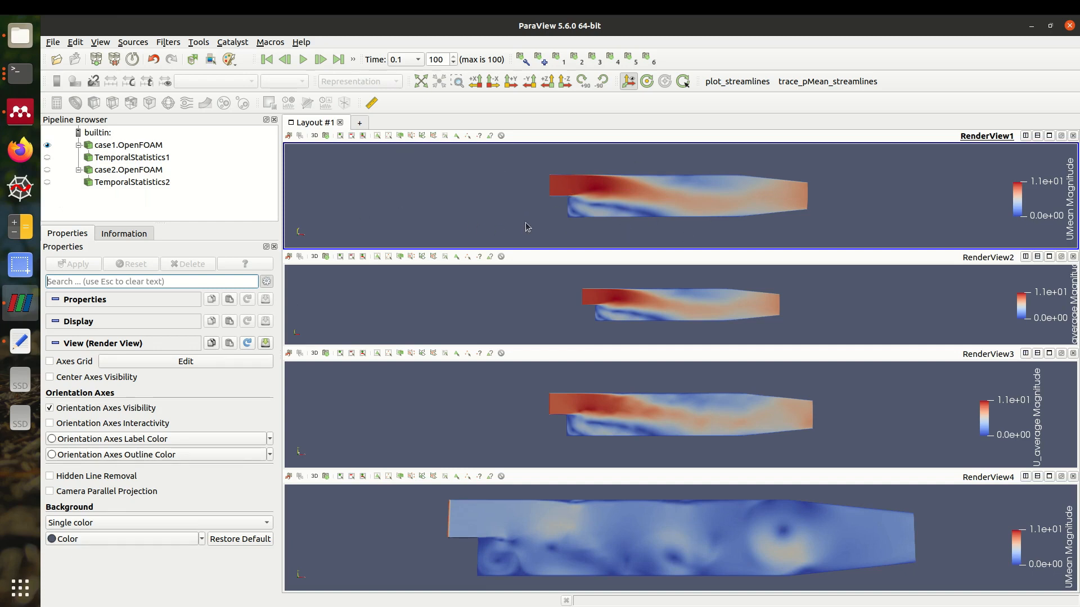
pyautogui.moveTo(486, 307)
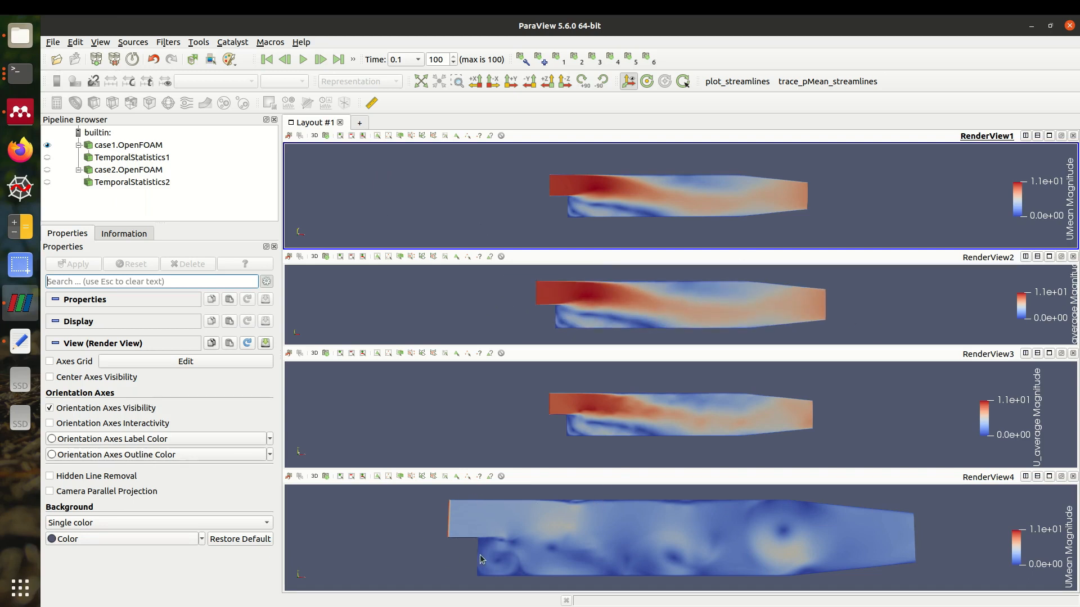
pyautogui.moveTo(519, 516)
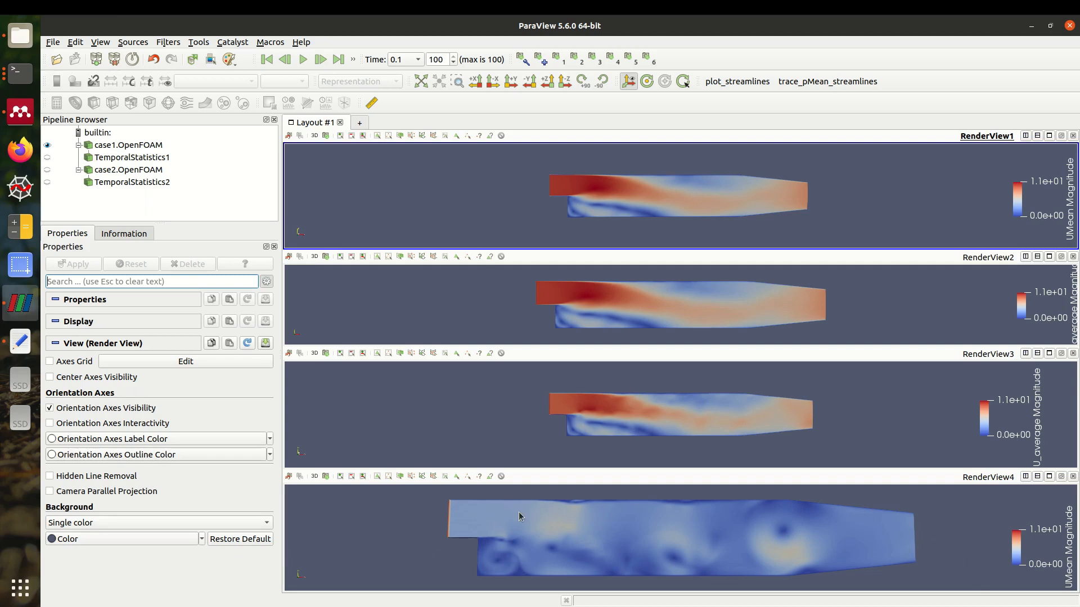
pyautogui.moveTo(824, 577)
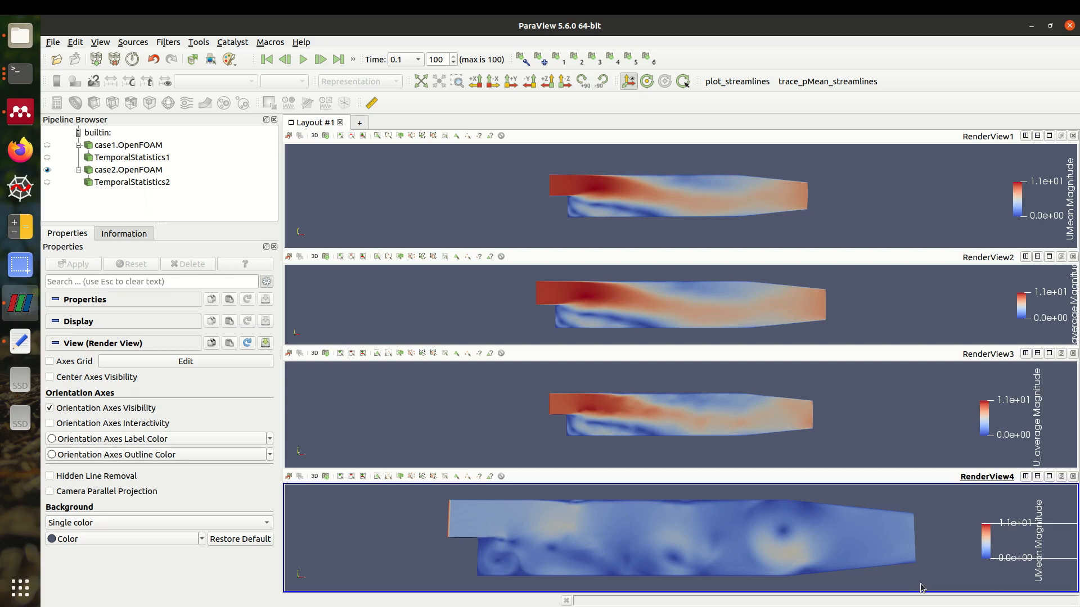
pyautogui.moveTo(927, 580)
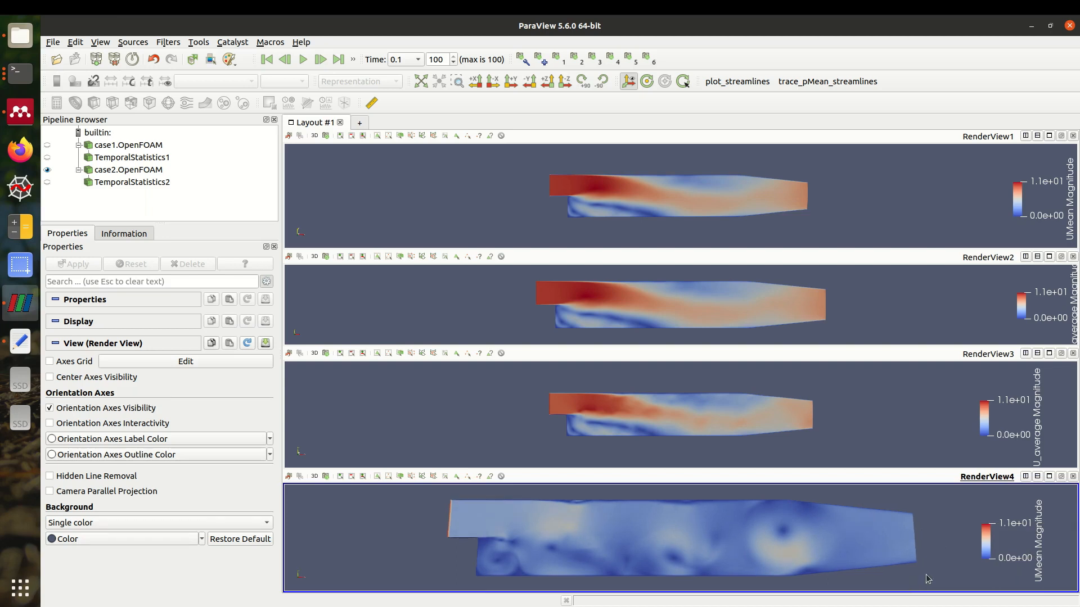